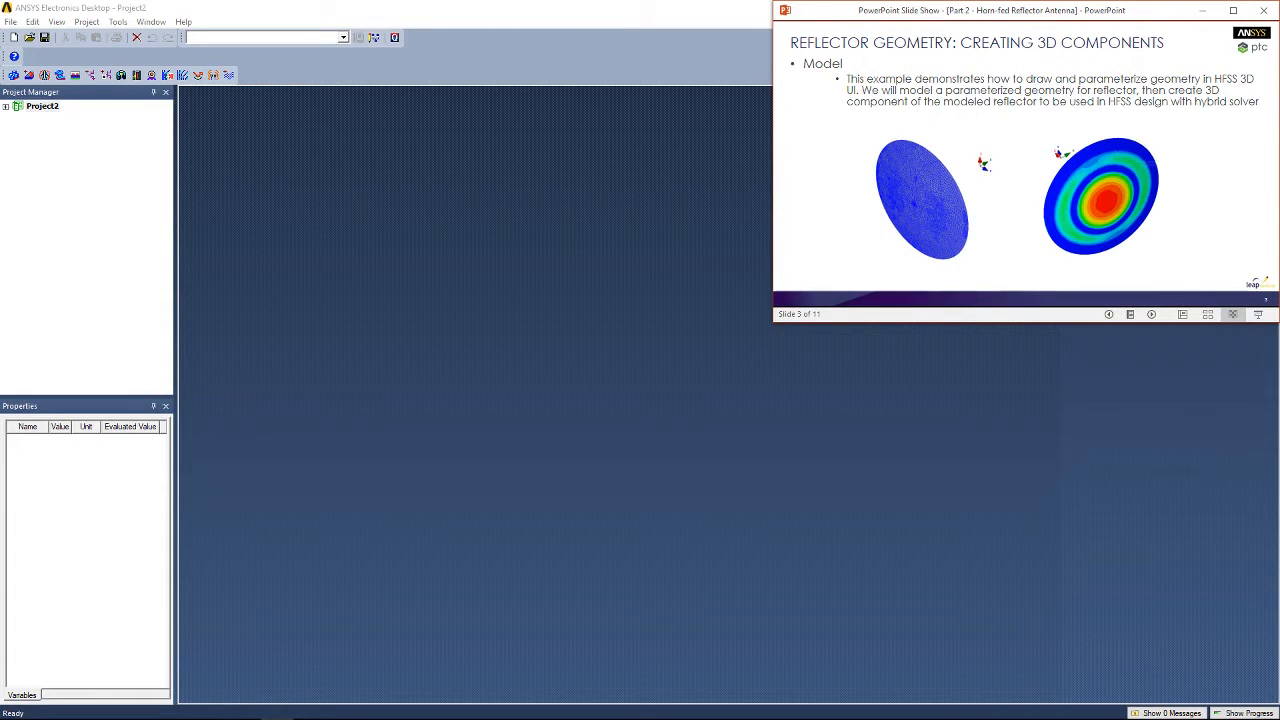
{"action": "mouse_move", "coordinate": [1064, 294]}
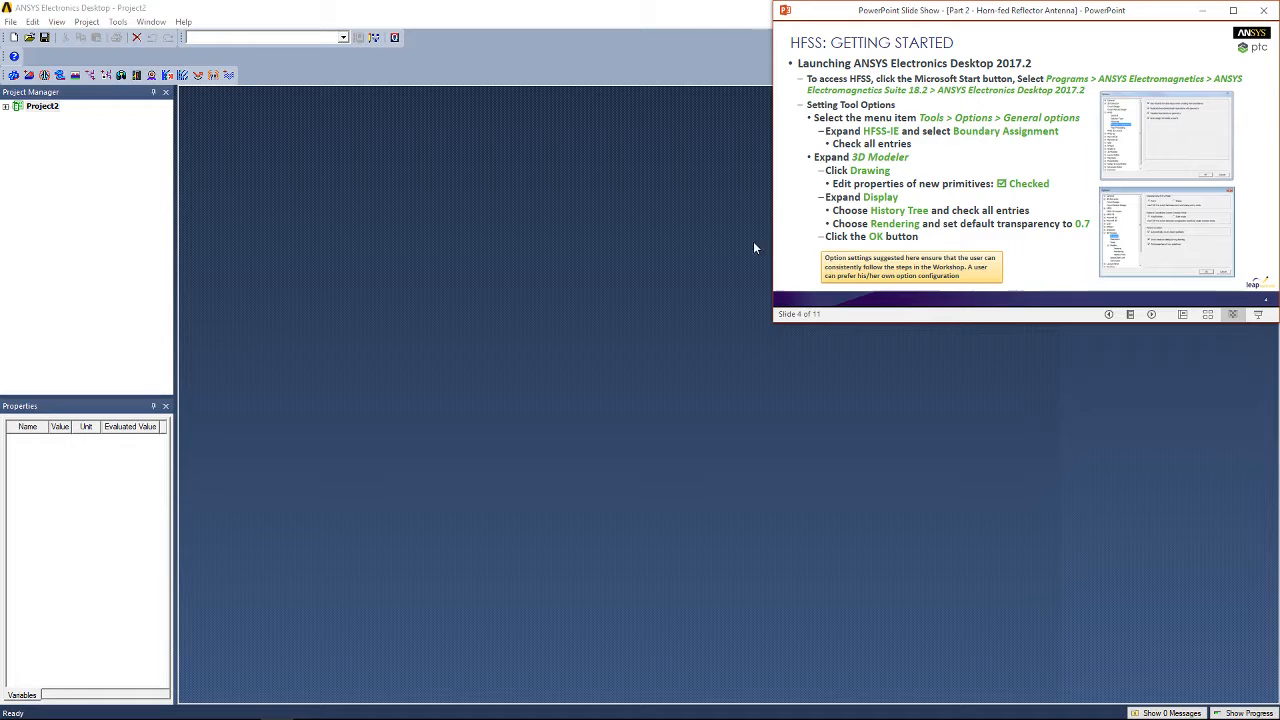
{"action": "mouse_move", "coordinate": [352, 224]}
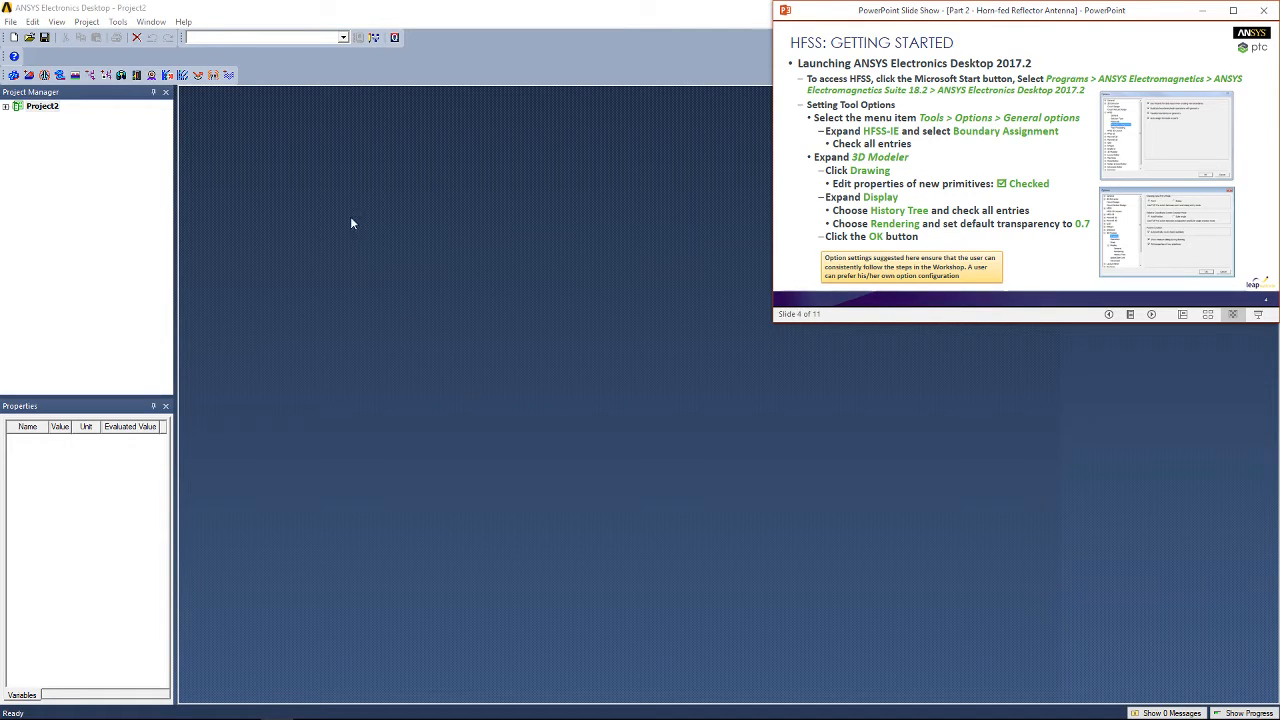
Set the 3D Modeler default transparency to 0.7 in General Options and accept.
{"action": "left_click", "coordinate": [118, 20]}
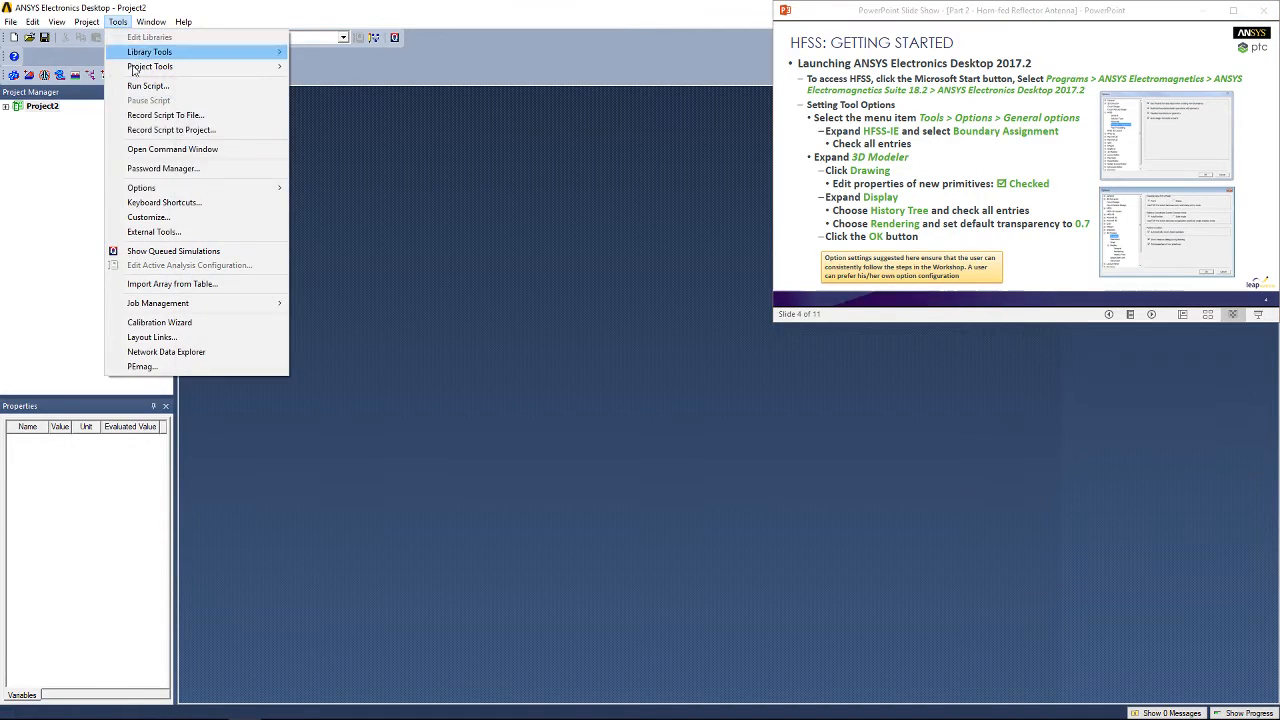
{"action": "left_click", "coordinate": [140, 188]}
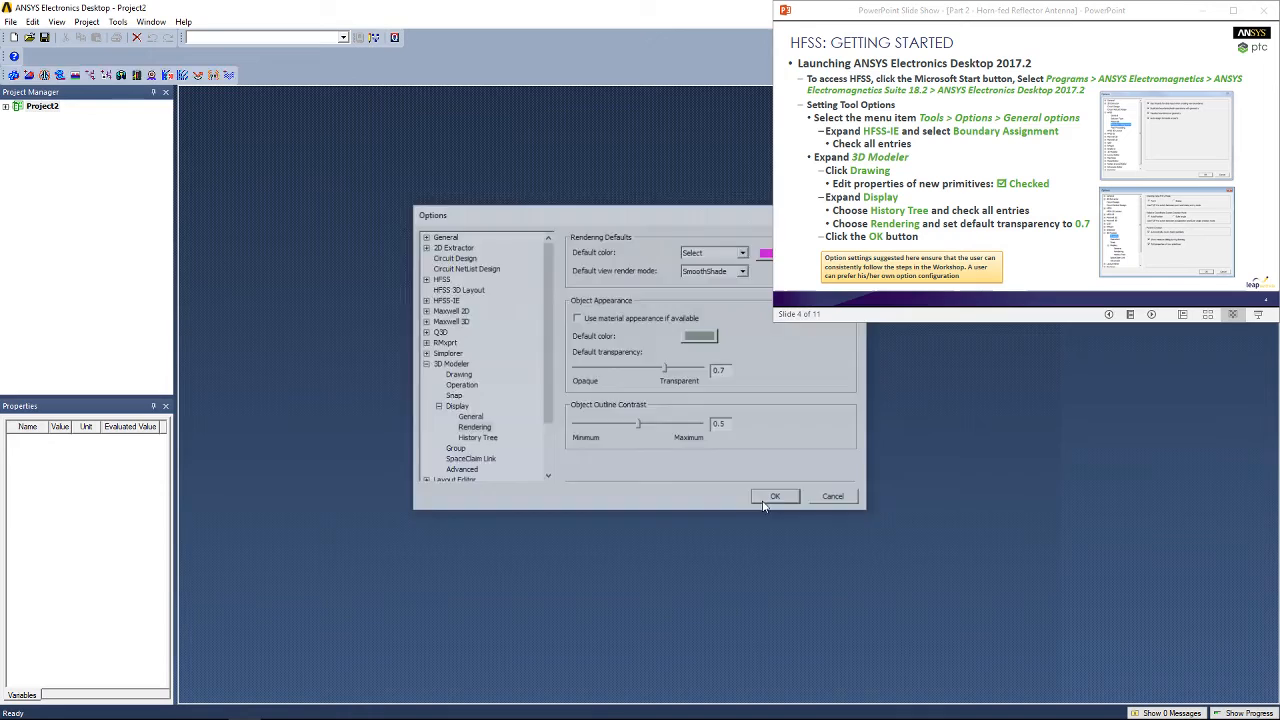
{"action": "left_click", "coordinate": [776, 496]}
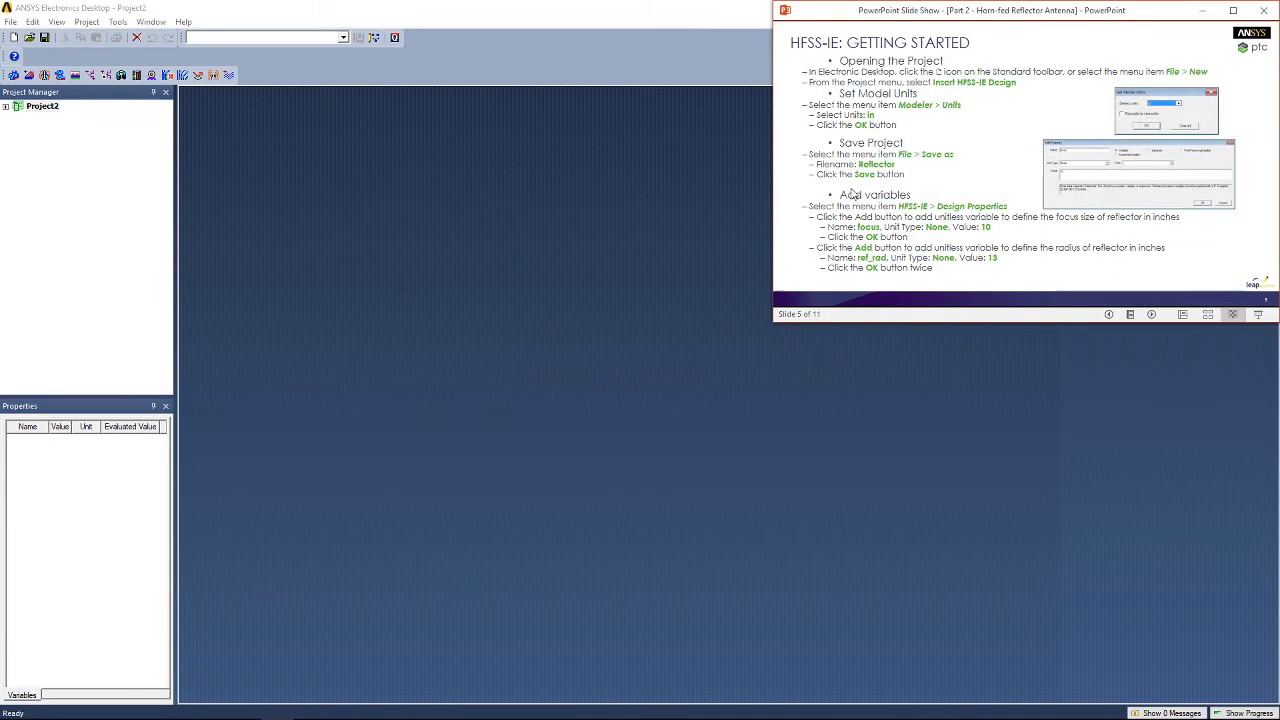
{"action": "mouse_move", "coordinate": [296, 164]}
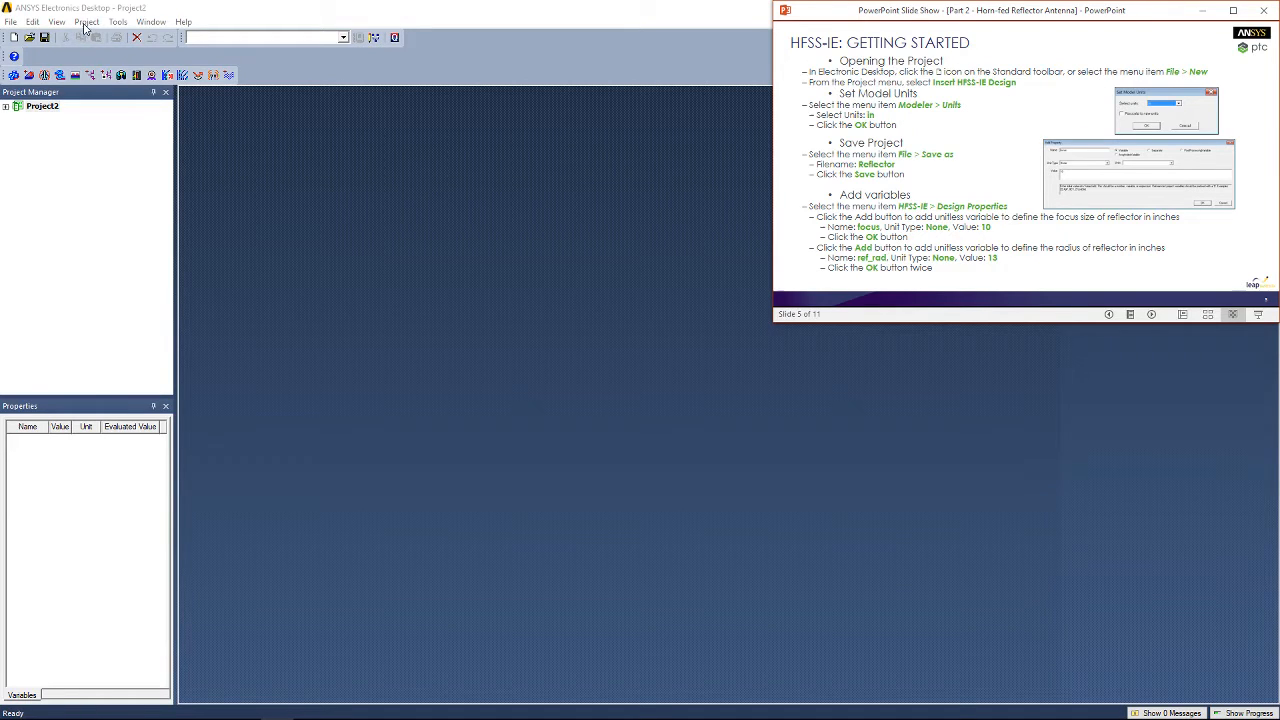
Insert a new HFSS-IE design and set its model units to inches.
{"action": "left_click", "coordinate": [86, 20]}
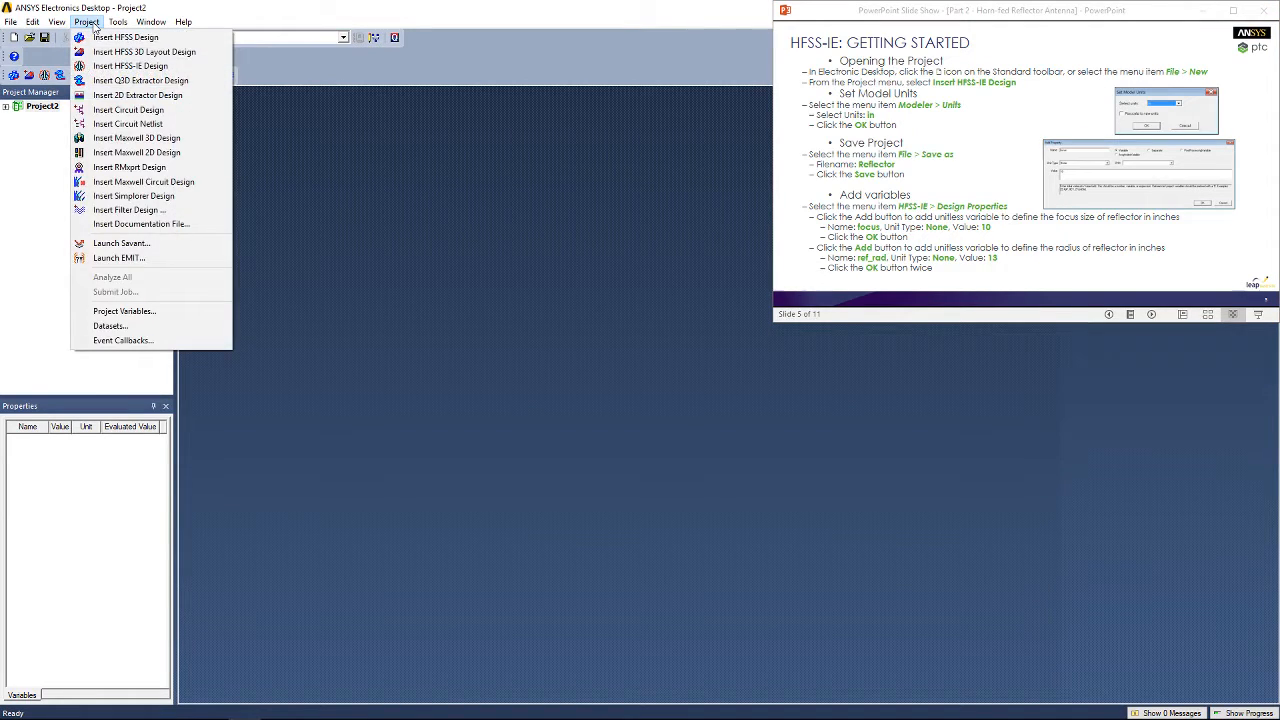
{"action": "left_click", "coordinate": [130, 64]}
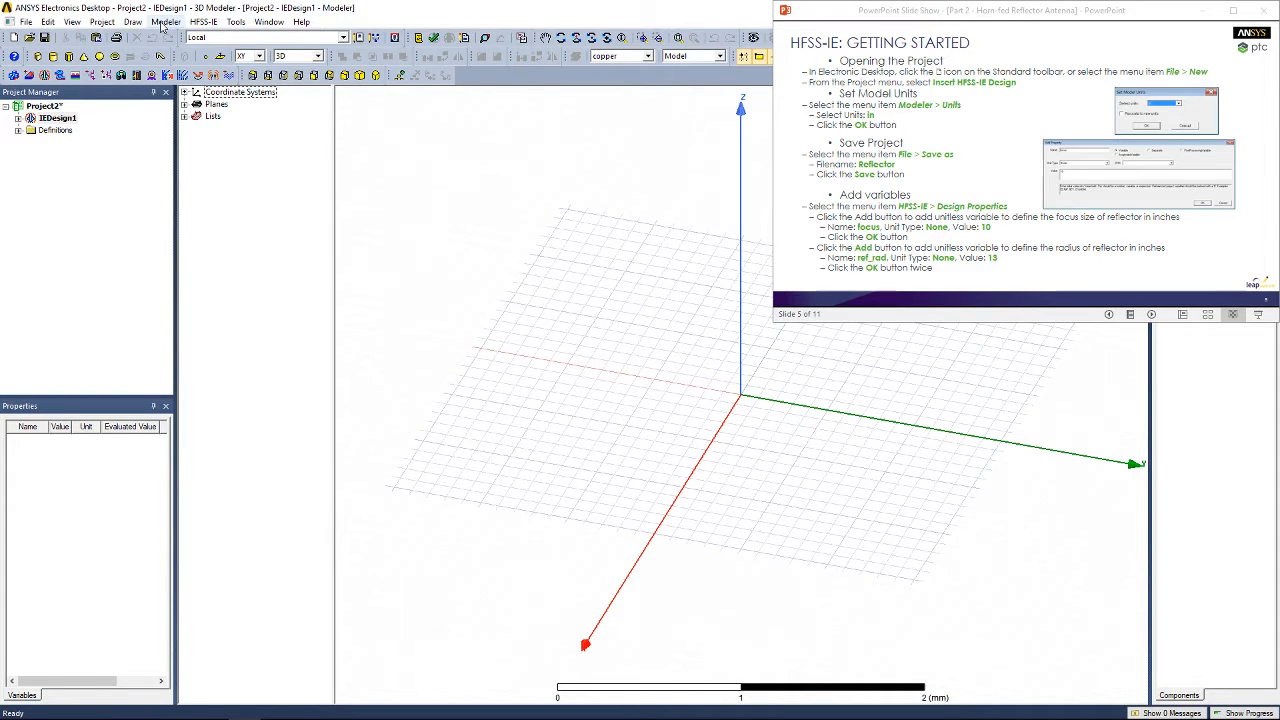
{"action": "left_click", "coordinate": [166, 20]}
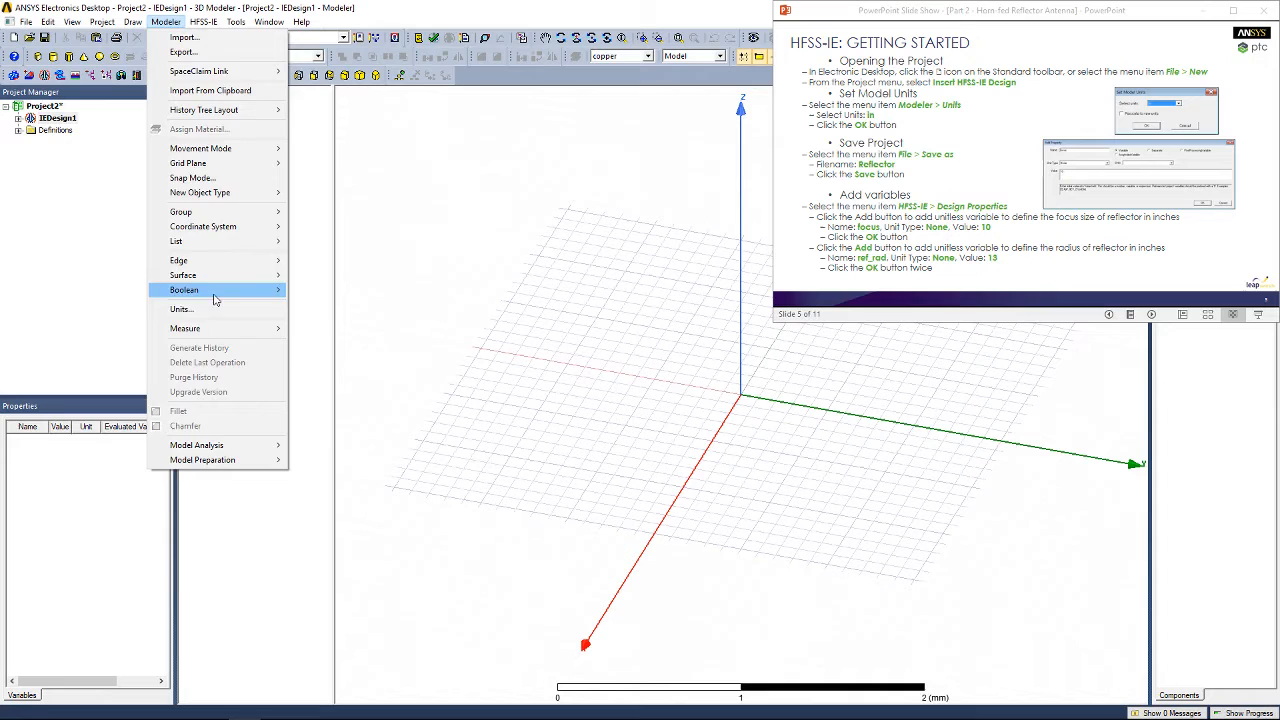
{"action": "left_click", "coordinate": [182, 308]}
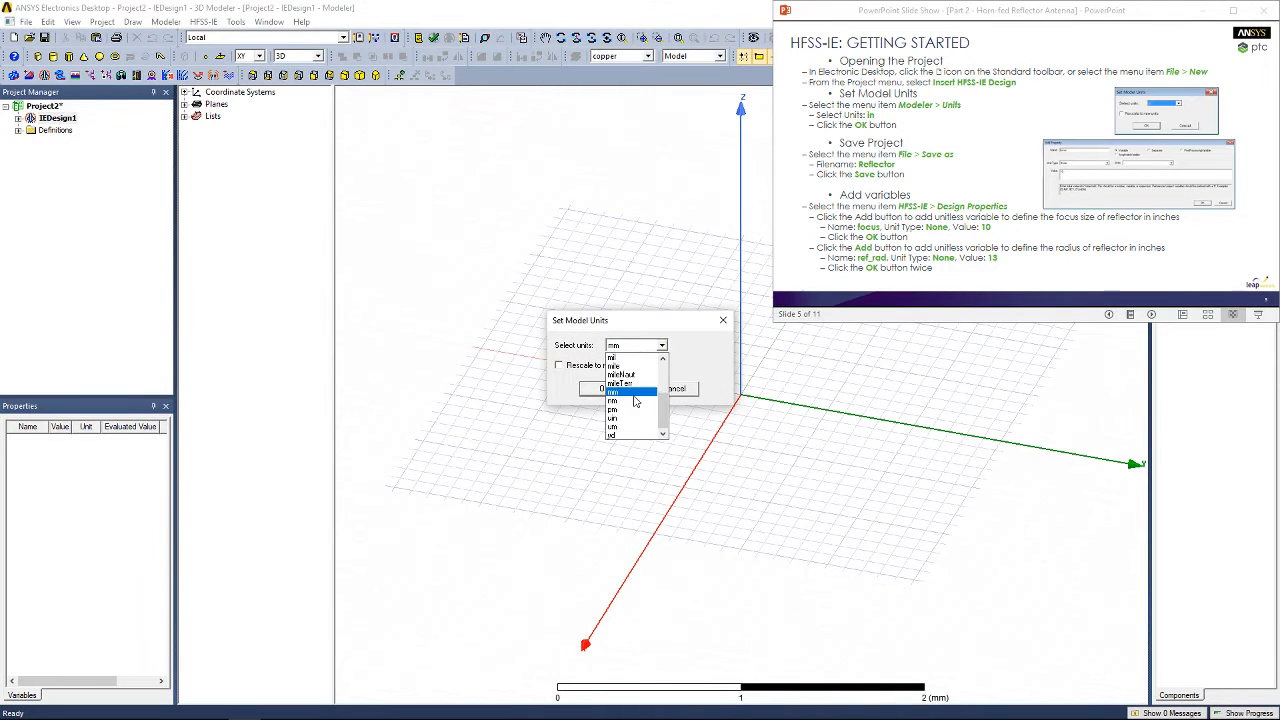
{"action": "left_click", "coordinate": [614, 390]}
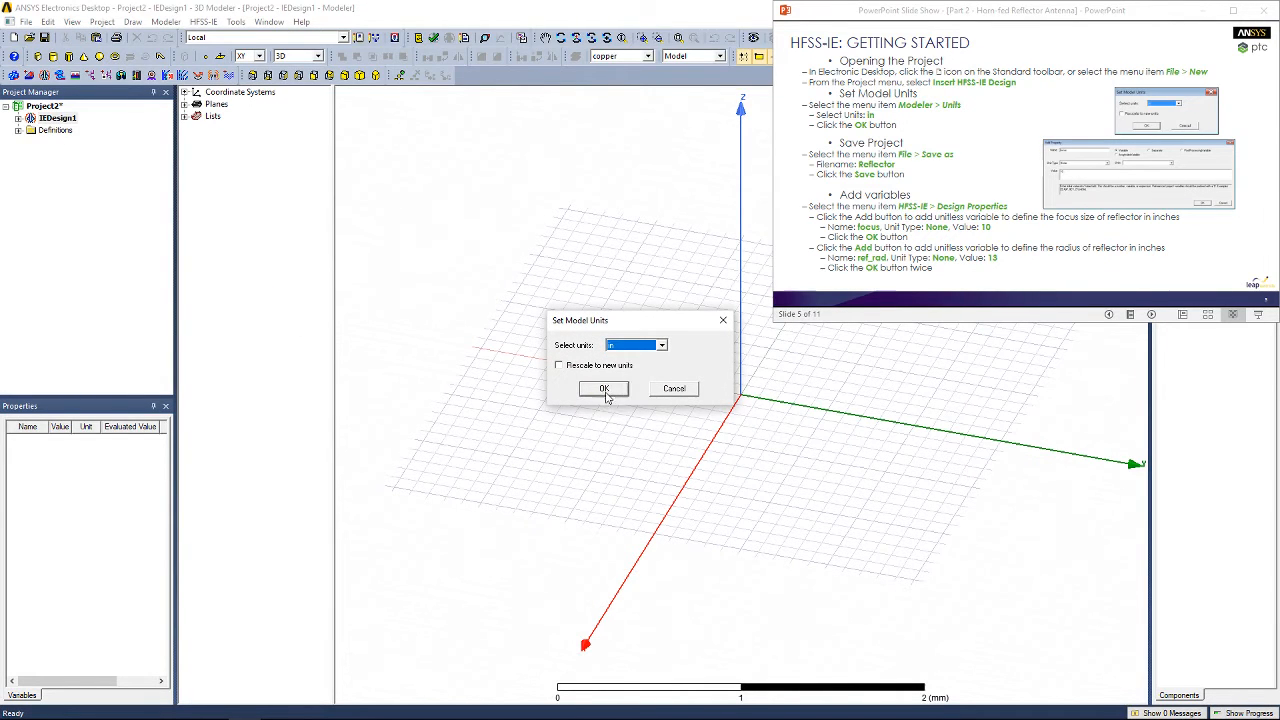
{"action": "left_click", "coordinate": [604, 388]}
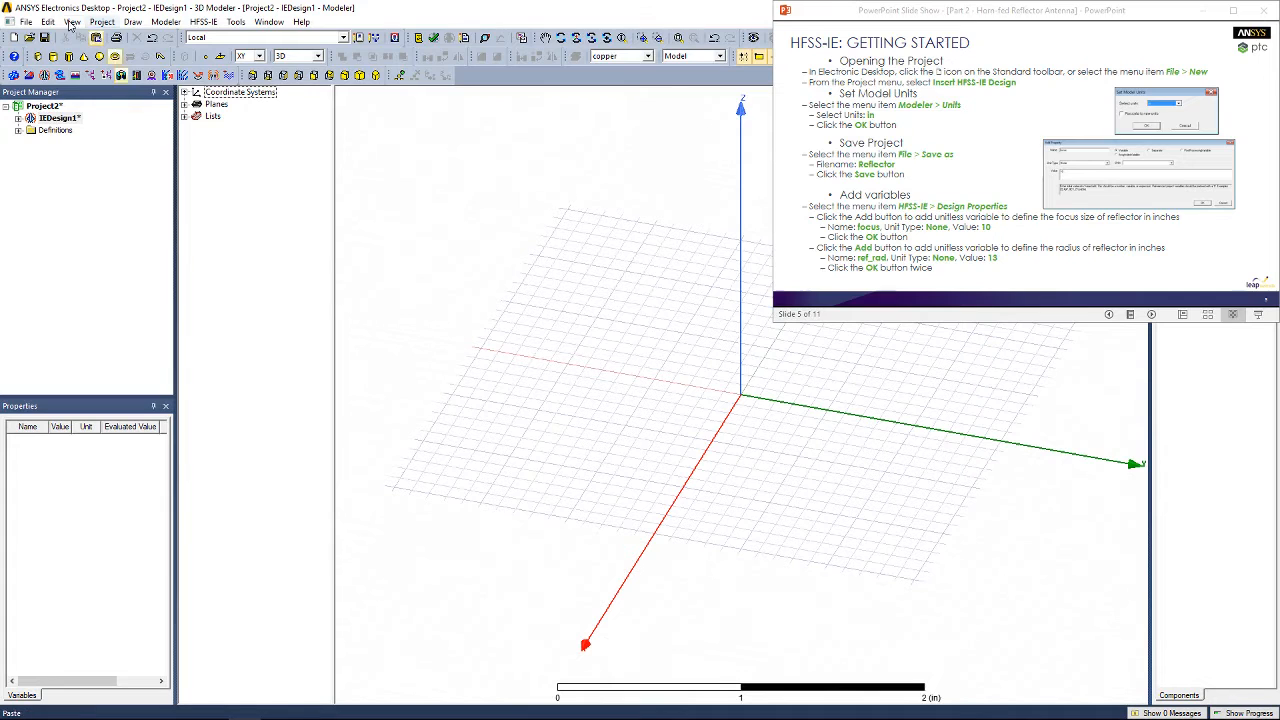
Save the project under the name Reflector.
{"action": "left_click", "coordinate": [24, 22]}
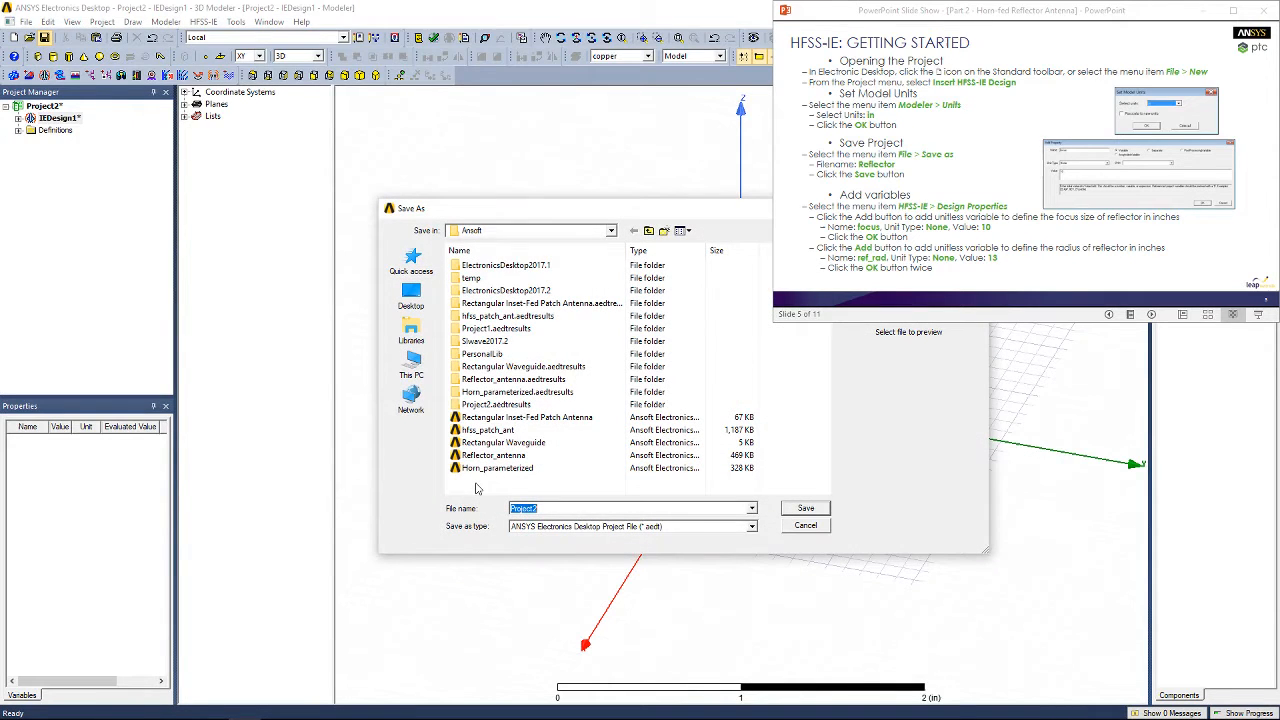
{"action": "type", "text": "Reflector"}
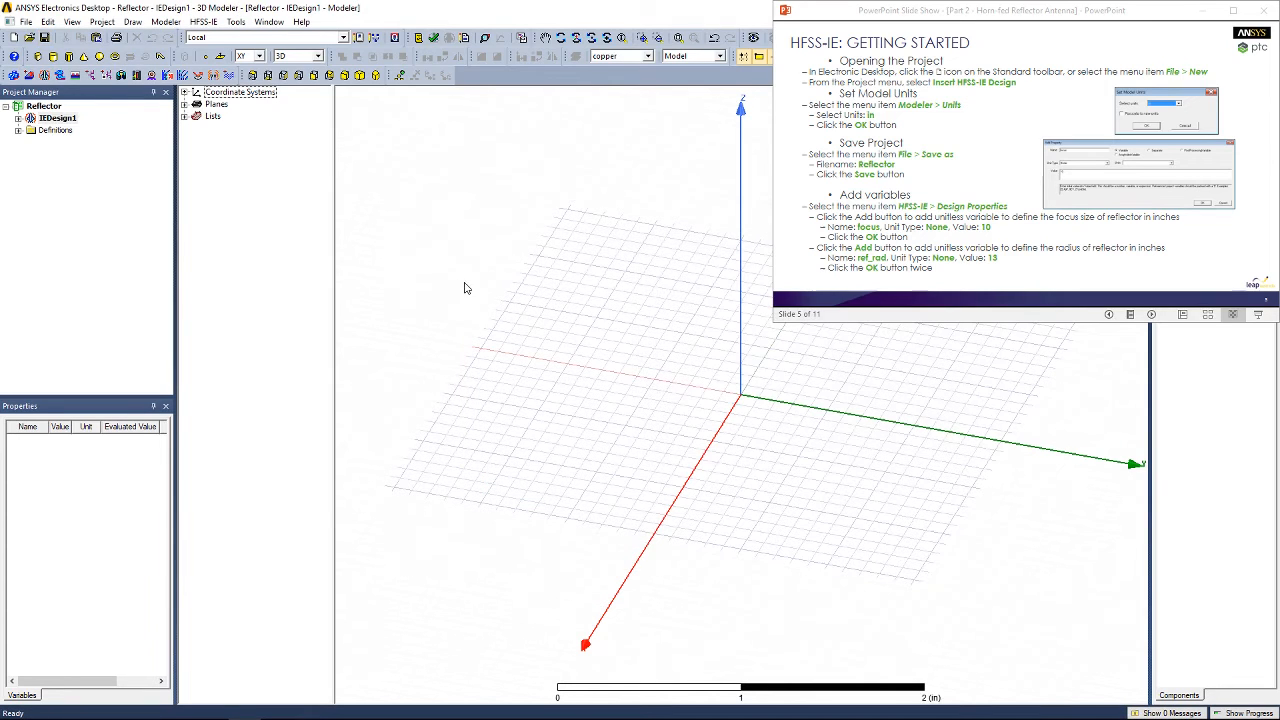
{"action": "mouse_move", "coordinate": [584, 344]}
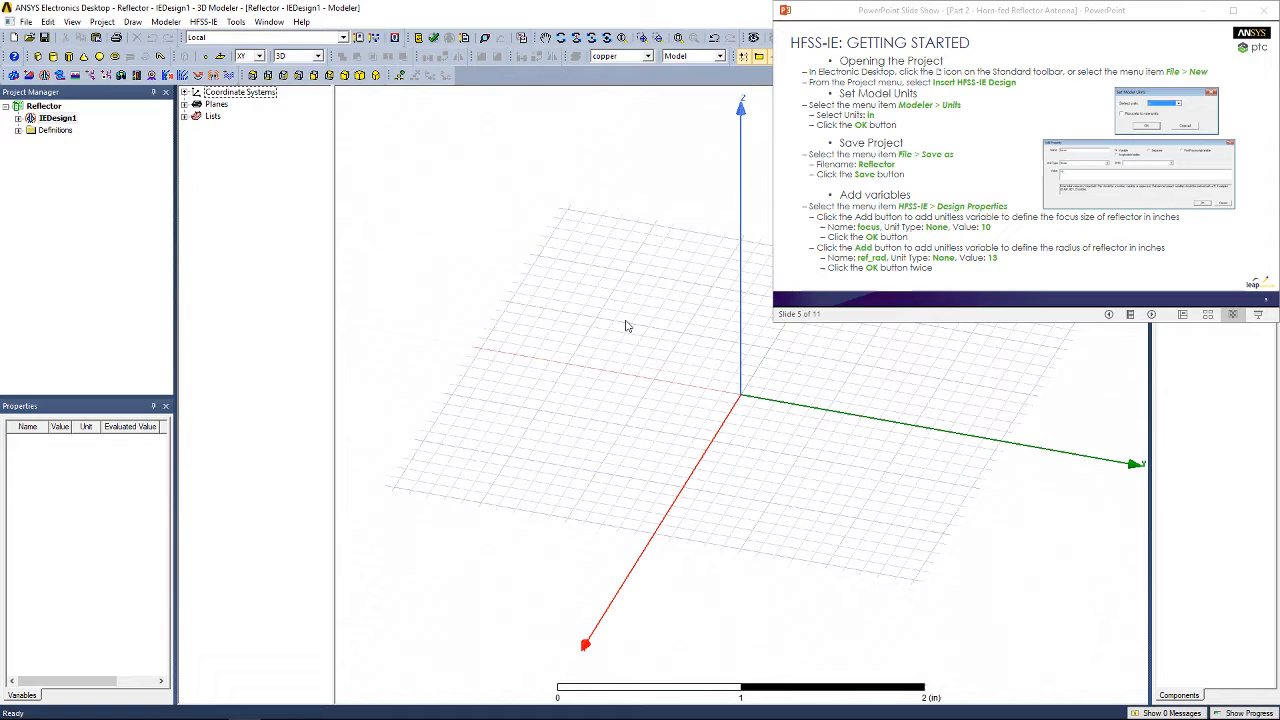
Add a unitless design variable focus = 10 in Design Properties.
{"action": "left_click", "coordinate": [204, 22]}
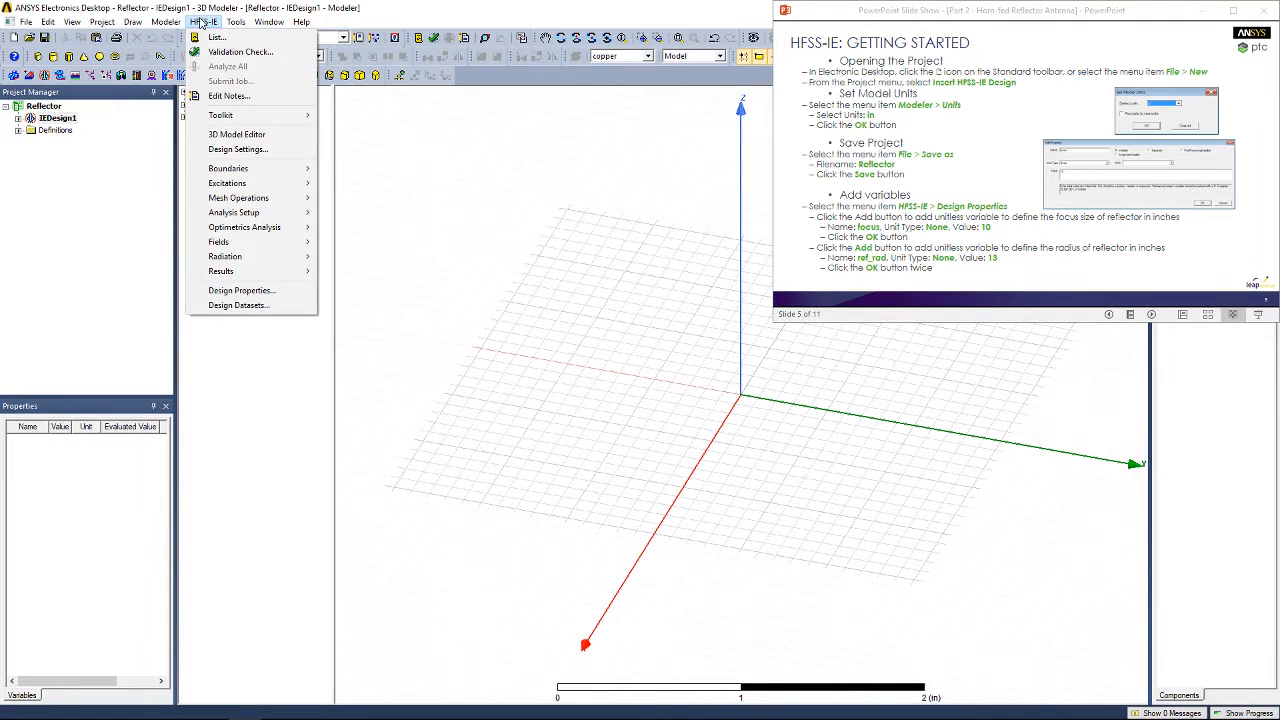
{"action": "left_click", "coordinate": [240, 290]}
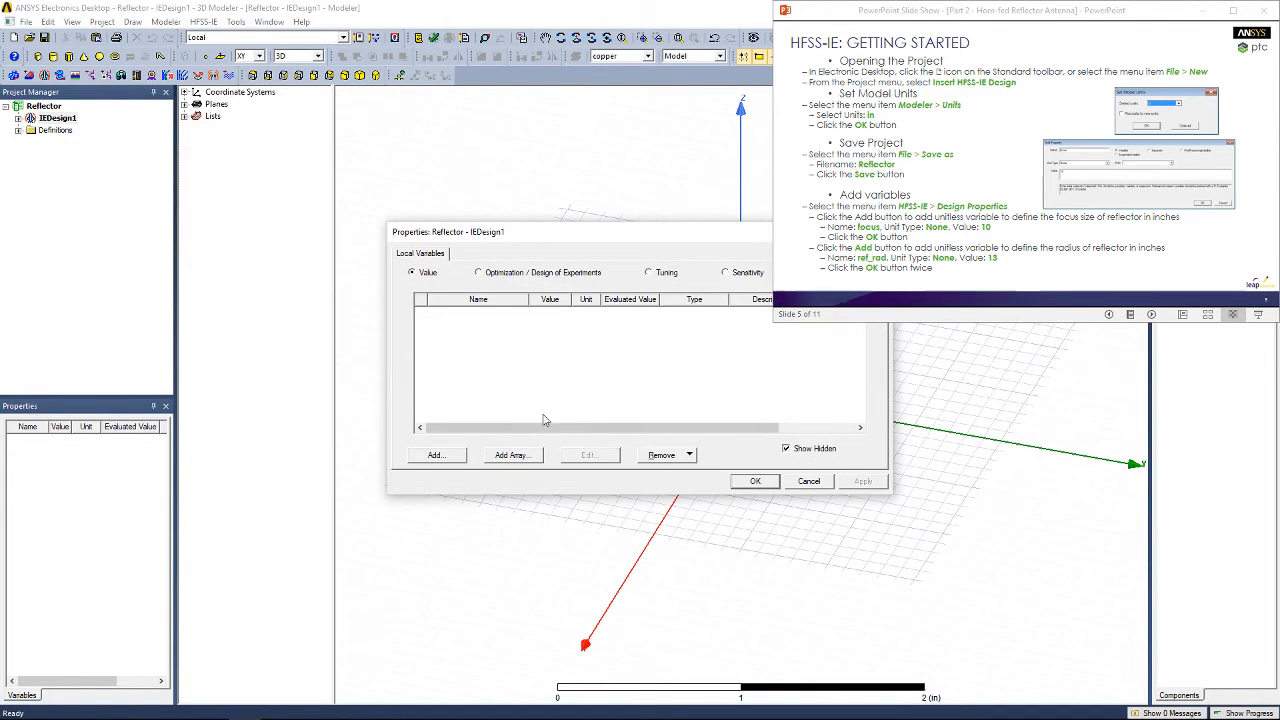
{"action": "left_click", "coordinate": [436, 456]}
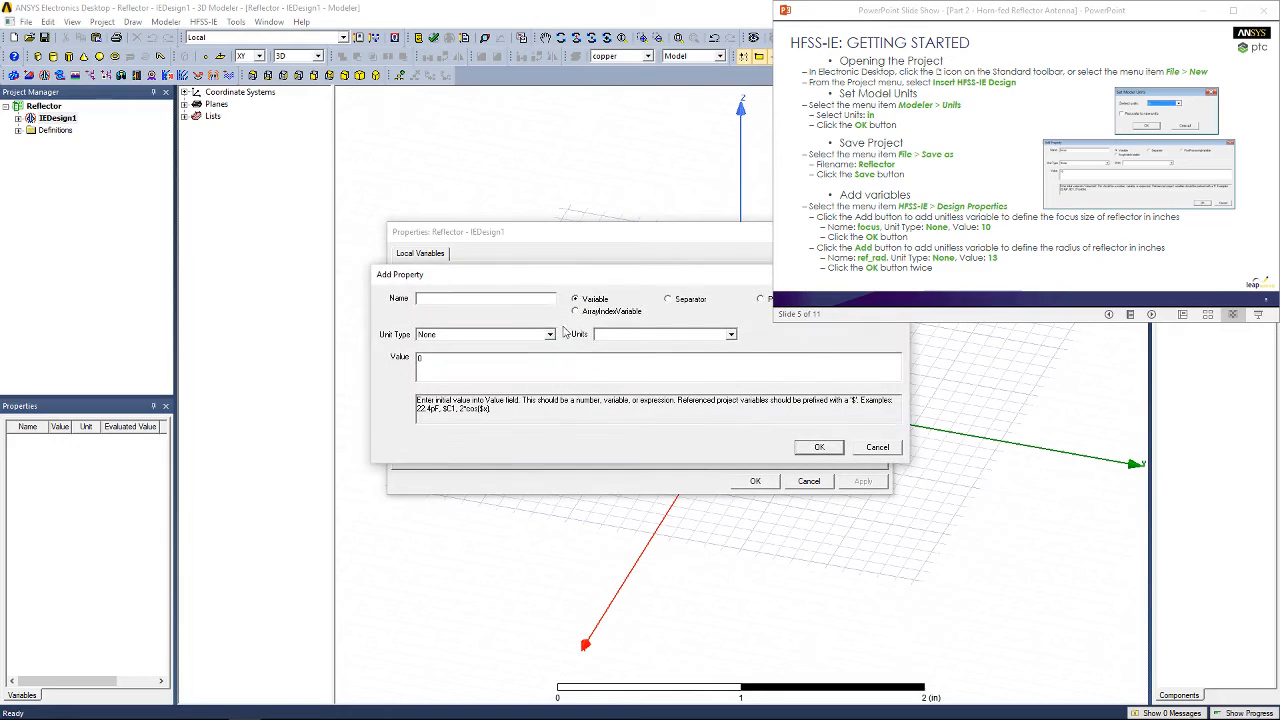
{"action": "type", "text": "focus"}
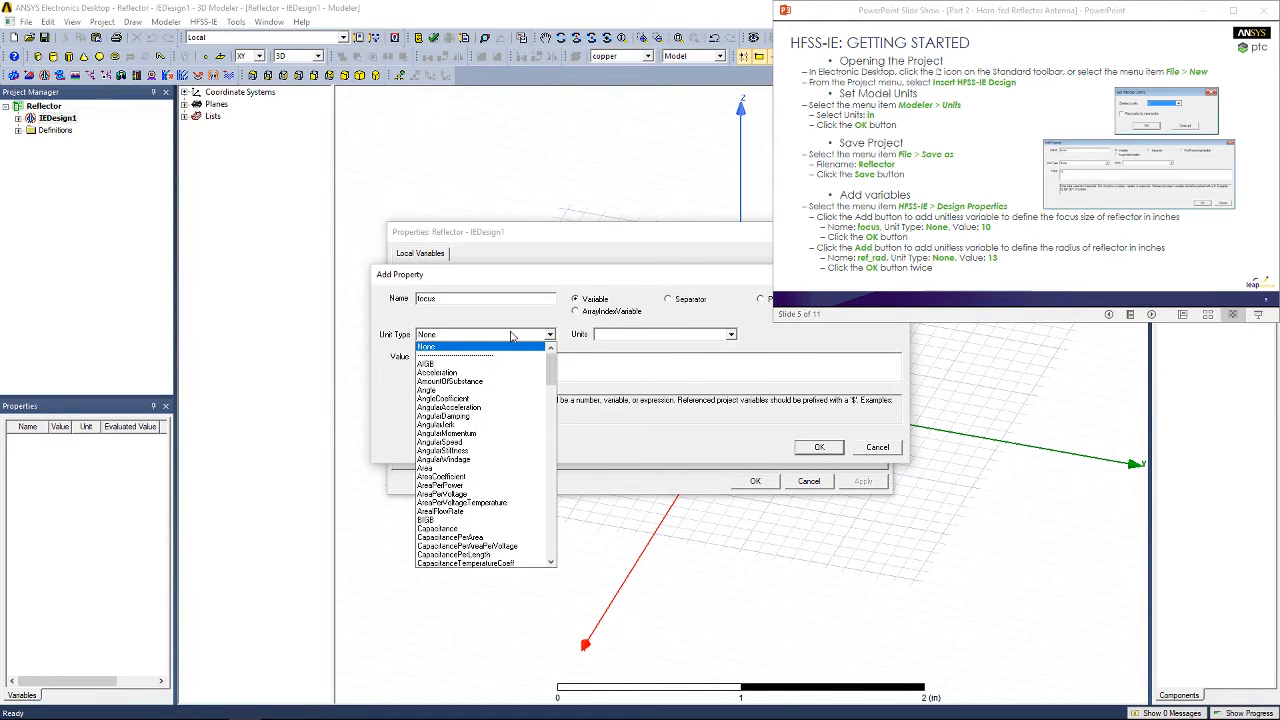
{"action": "left_click", "coordinate": [428, 346]}
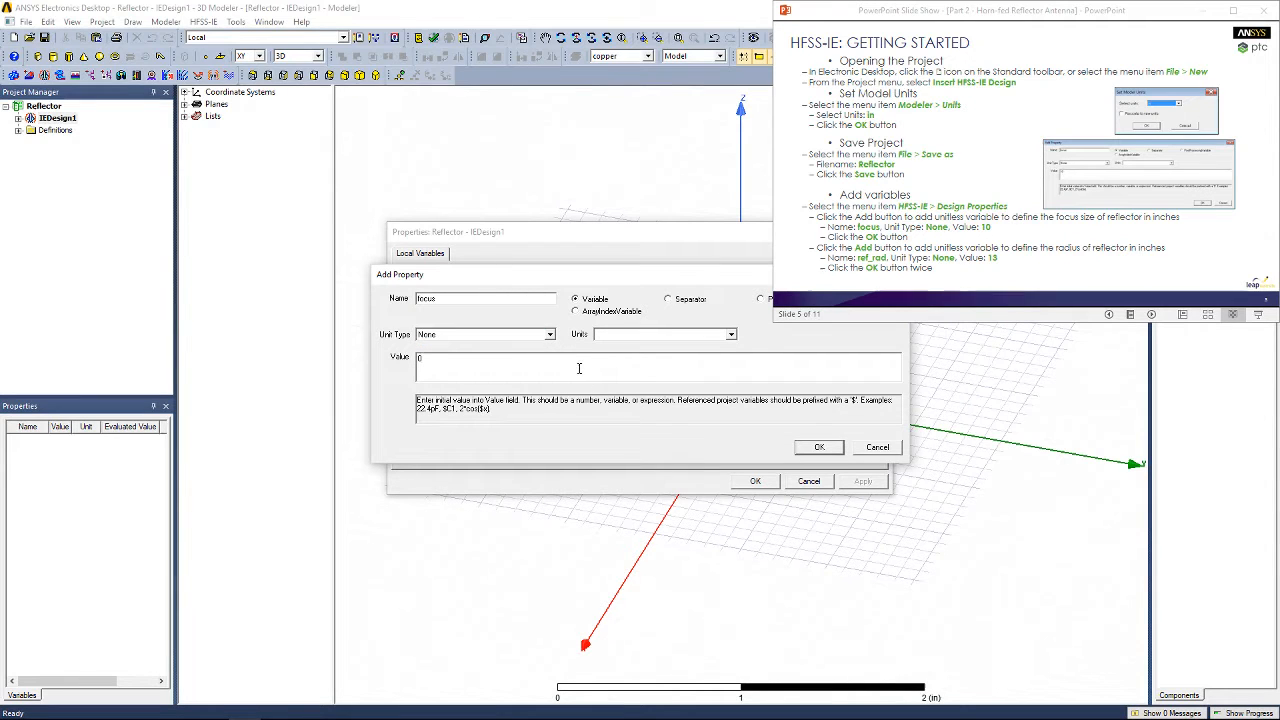
{"action": "left_click", "coordinate": [818, 448]}
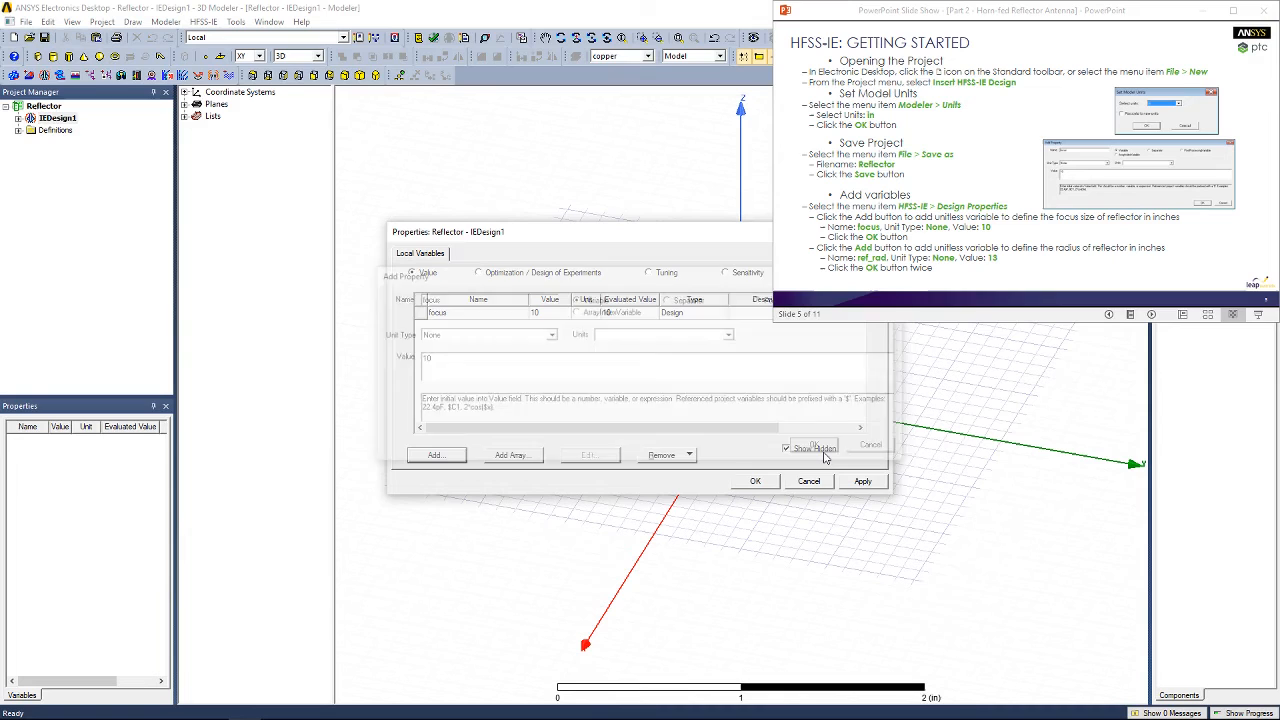
Add a second unitless variable ref_rad = 13, apply the variables and close the properties.
{"action": "left_click", "coordinate": [436, 456]}
{"action": "type", "text": "ref_rad"}
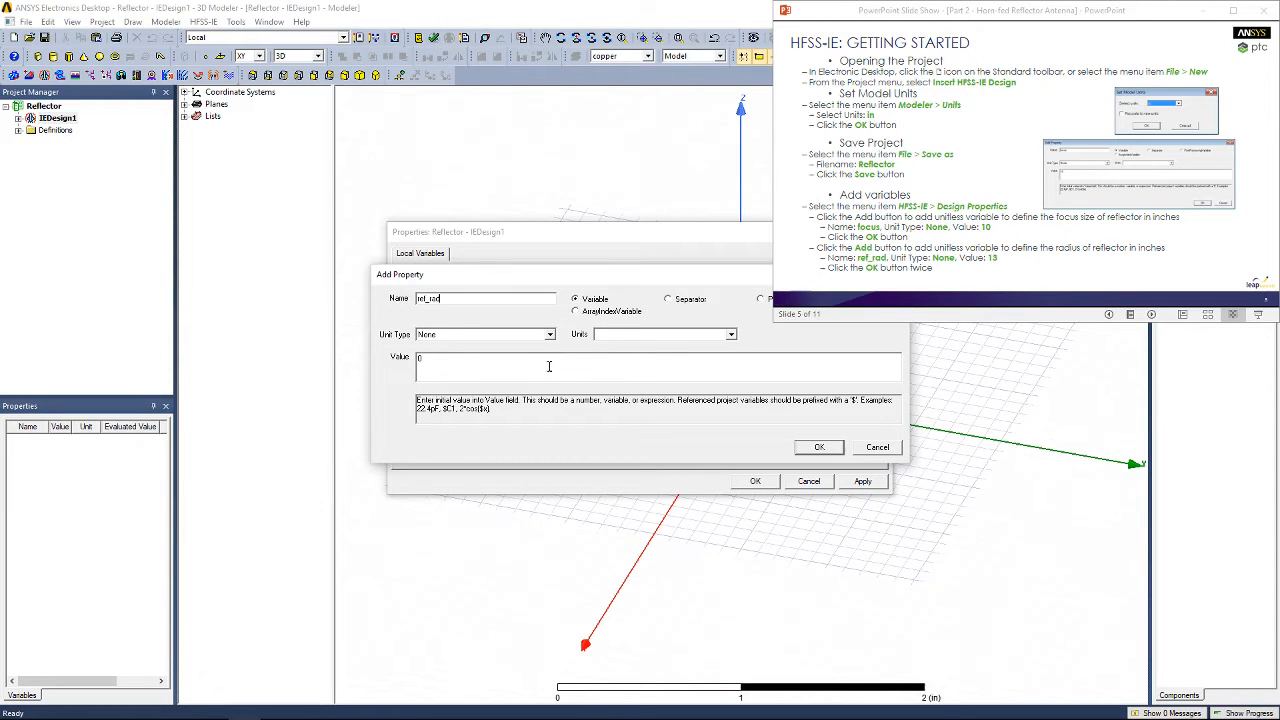
{"action": "type", "text": "13"}
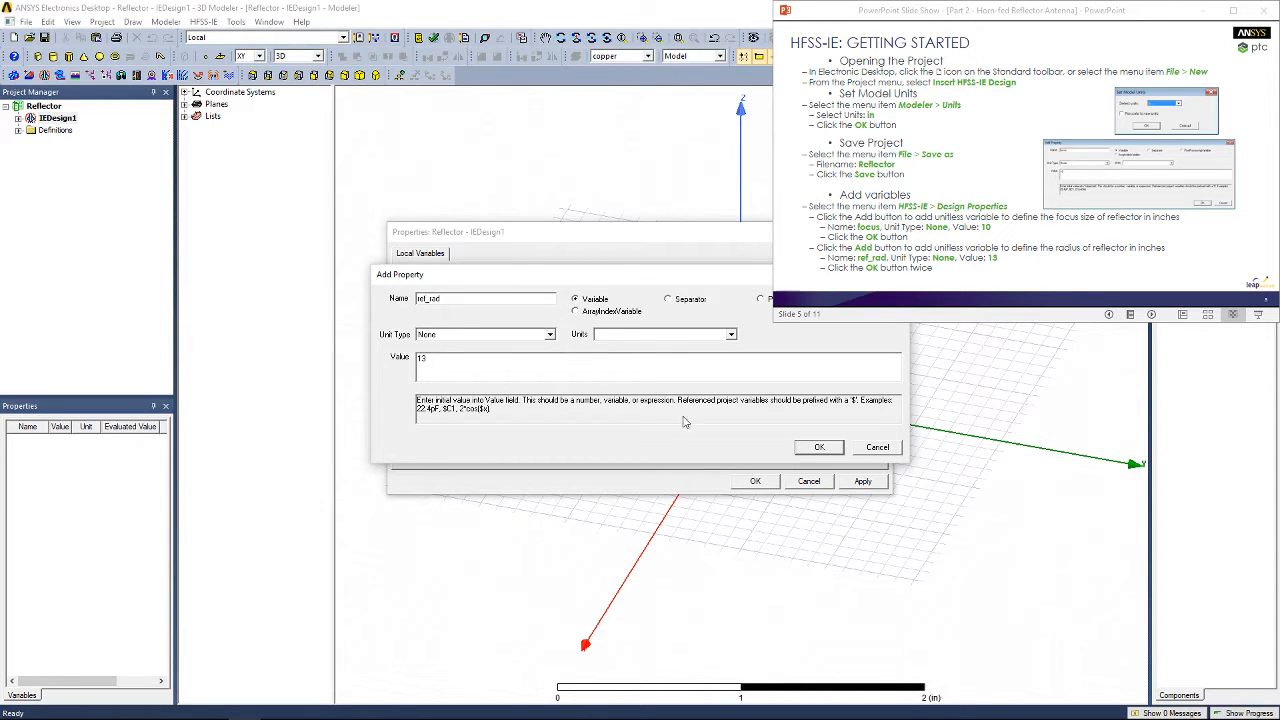
{"action": "left_click", "coordinate": [820, 448]}
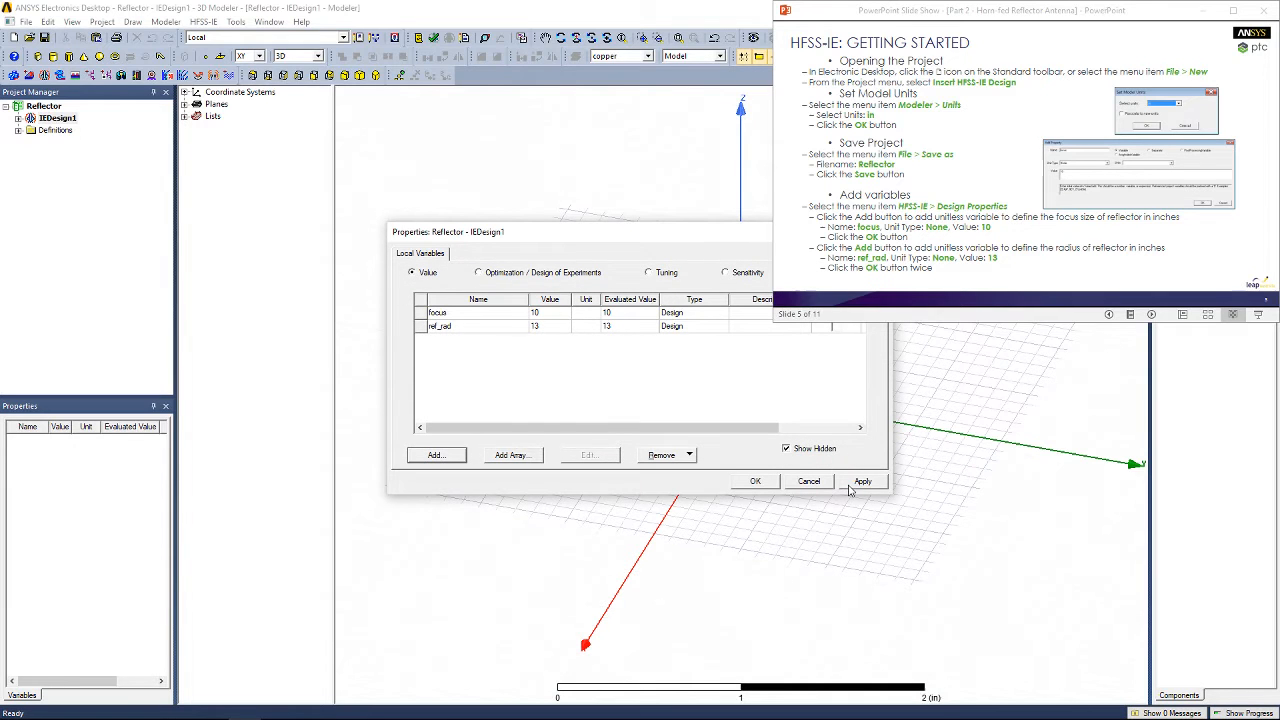
{"action": "left_click", "coordinate": [862, 480]}
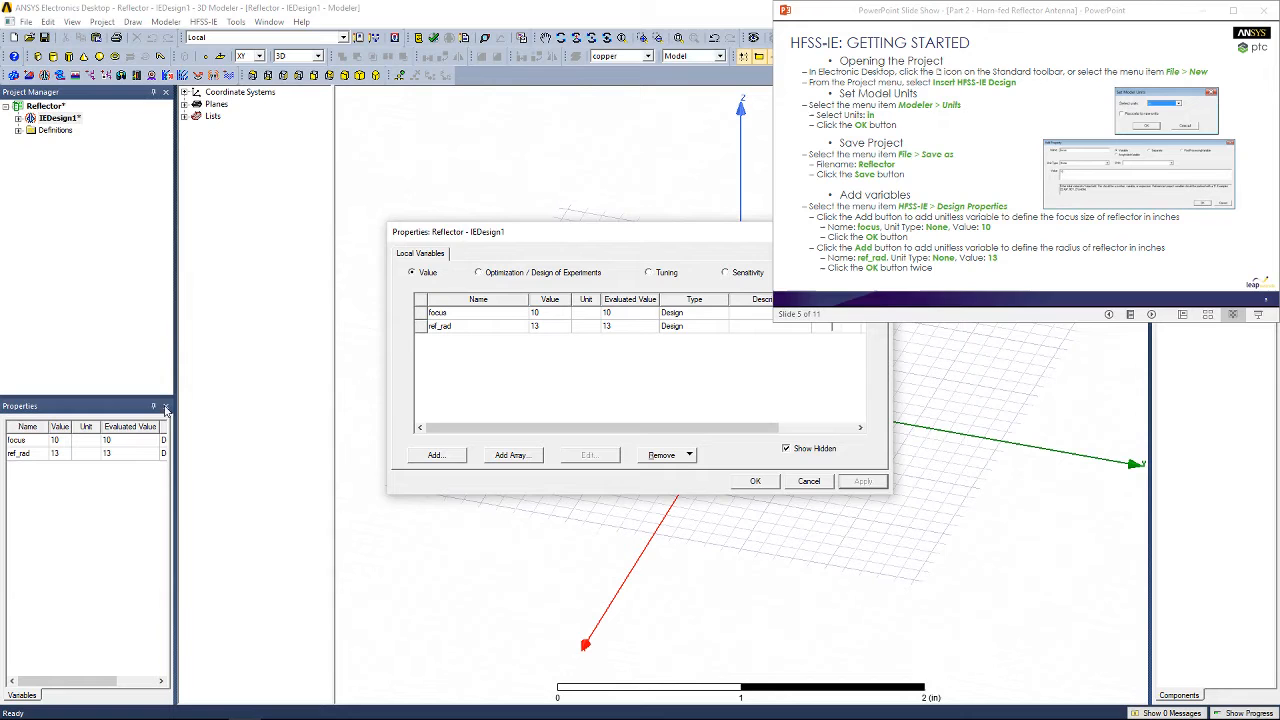
{"action": "left_click", "coordinate": [756, 480]}
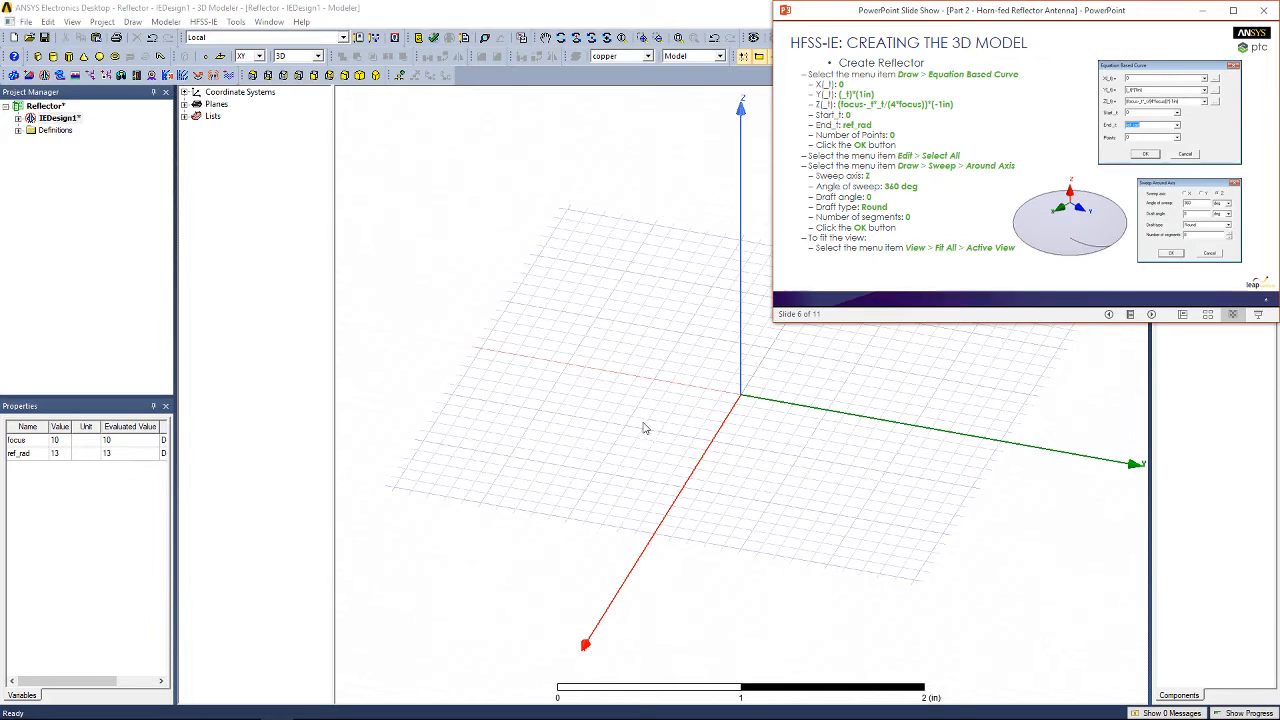
{"action": "mouse_move", "coordinate": [688, 504]}
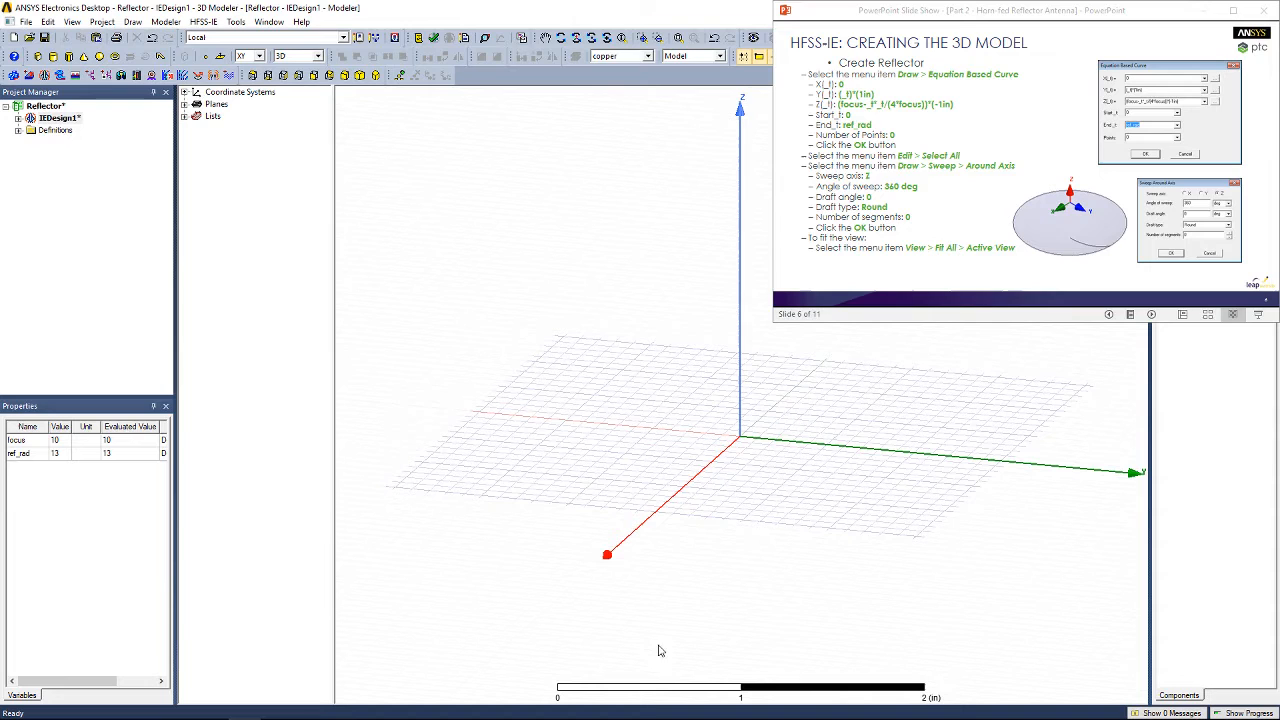
{"action": "mouse_move", "coordinate": [688, 508]}
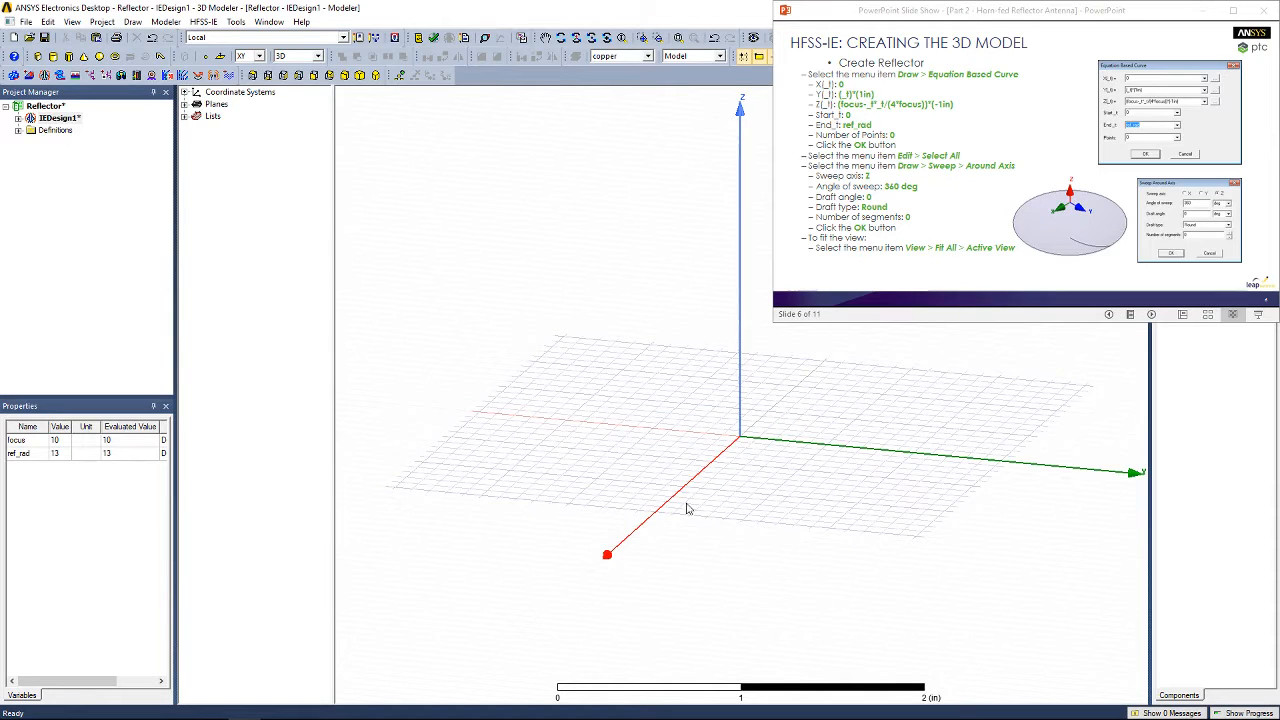
Start an Equation Based Curve from the Draw commands.
{"action": "left_click", "coordinate": [132, 22]}
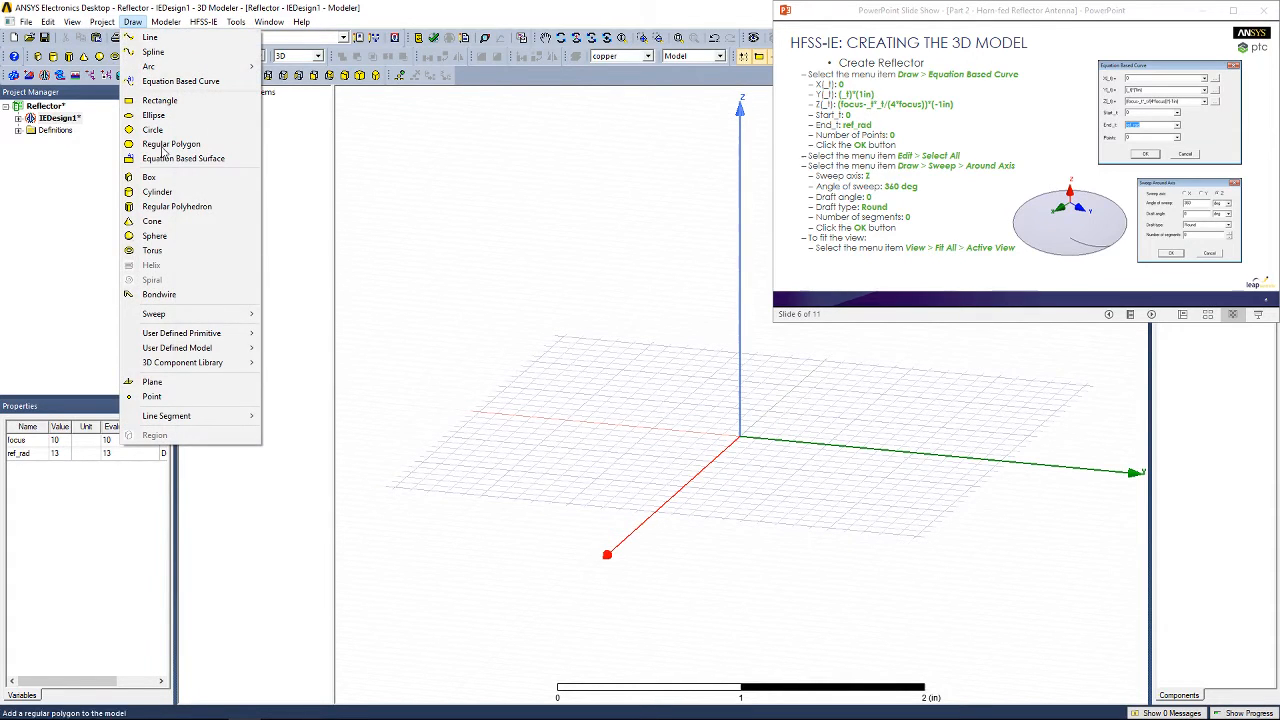
{"action": "mouse_move", "coordinate": [180, 80]}
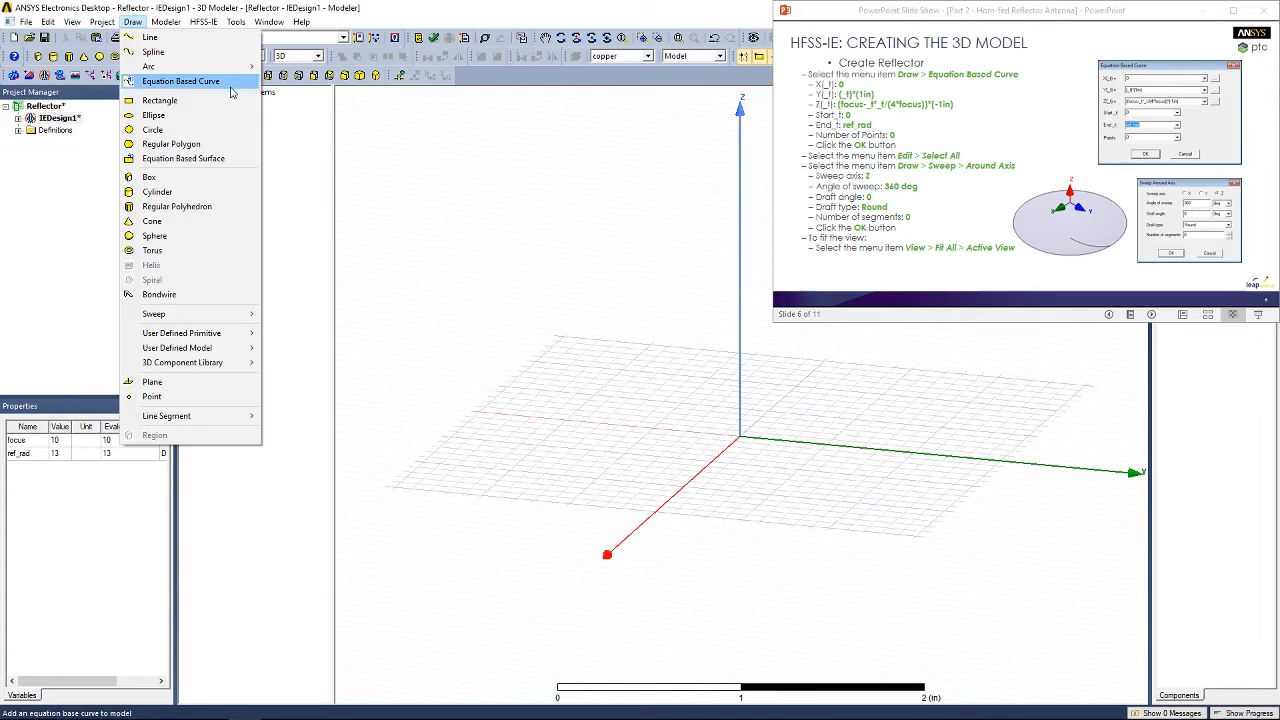
{"action": "left_click", "coordinate": [180, 80]}
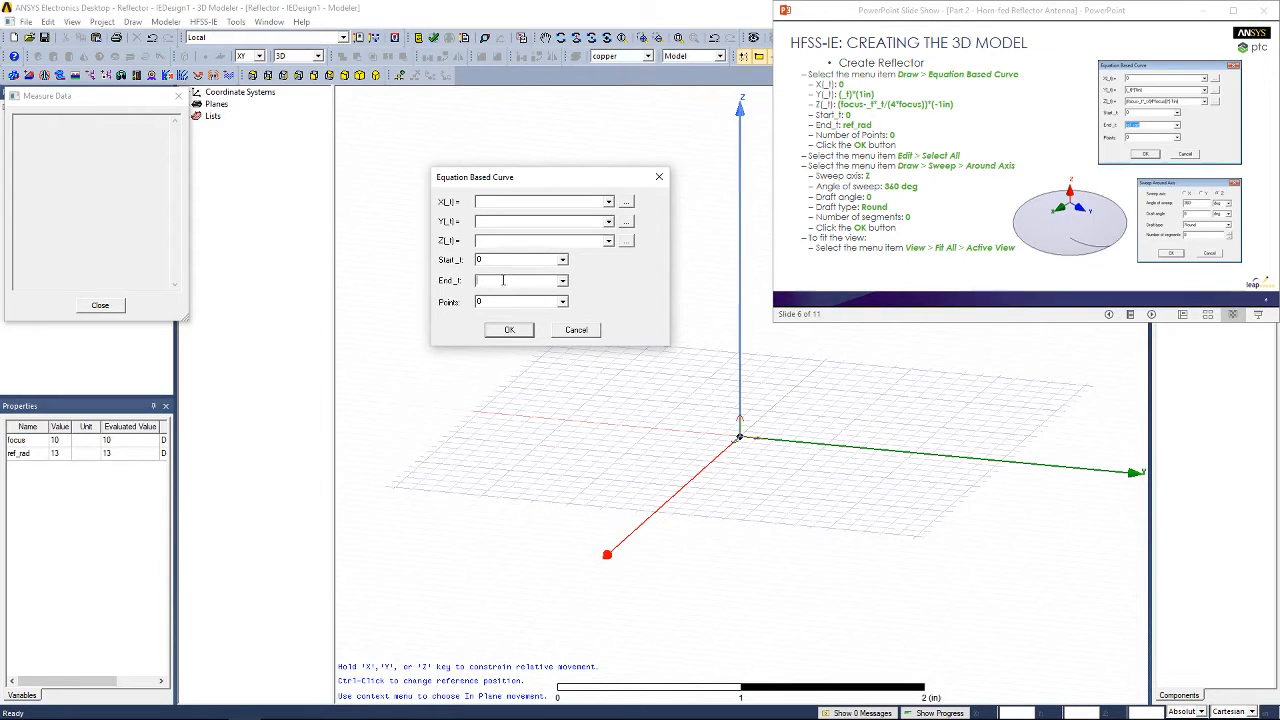
Enter the X_t, Y_t, Z_t parabola expressions with t from 0 to ref_rad and create EquationCurve1.
{"action": "type", "text": "13"}
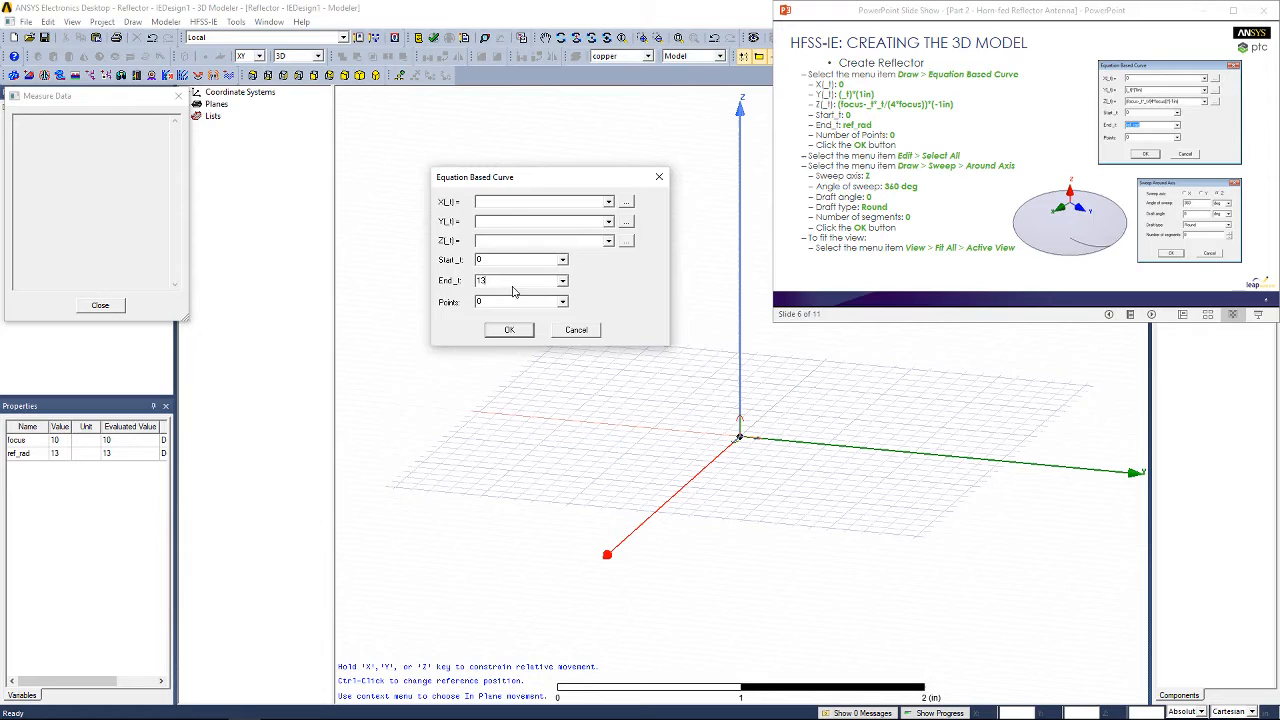
{"action": "mouse_move", "coordinate": [676, 330]}
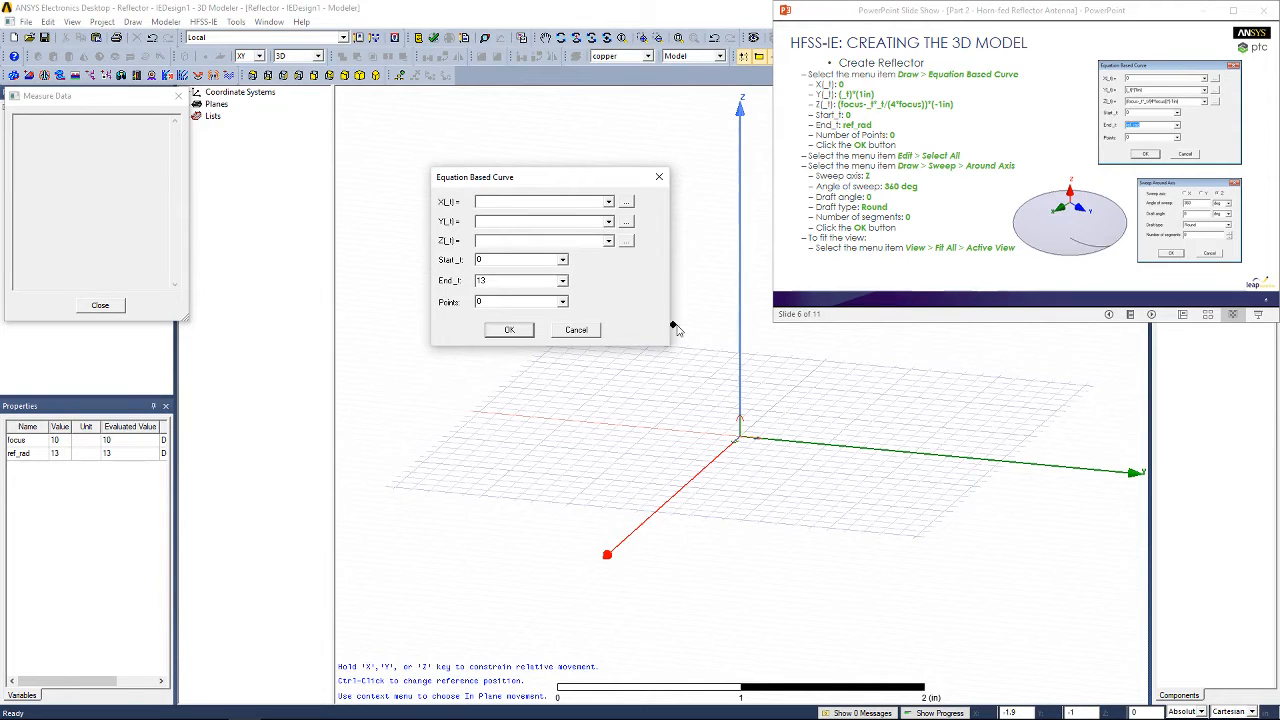
{"action": "left_click", "coordinate": [540, 200]}
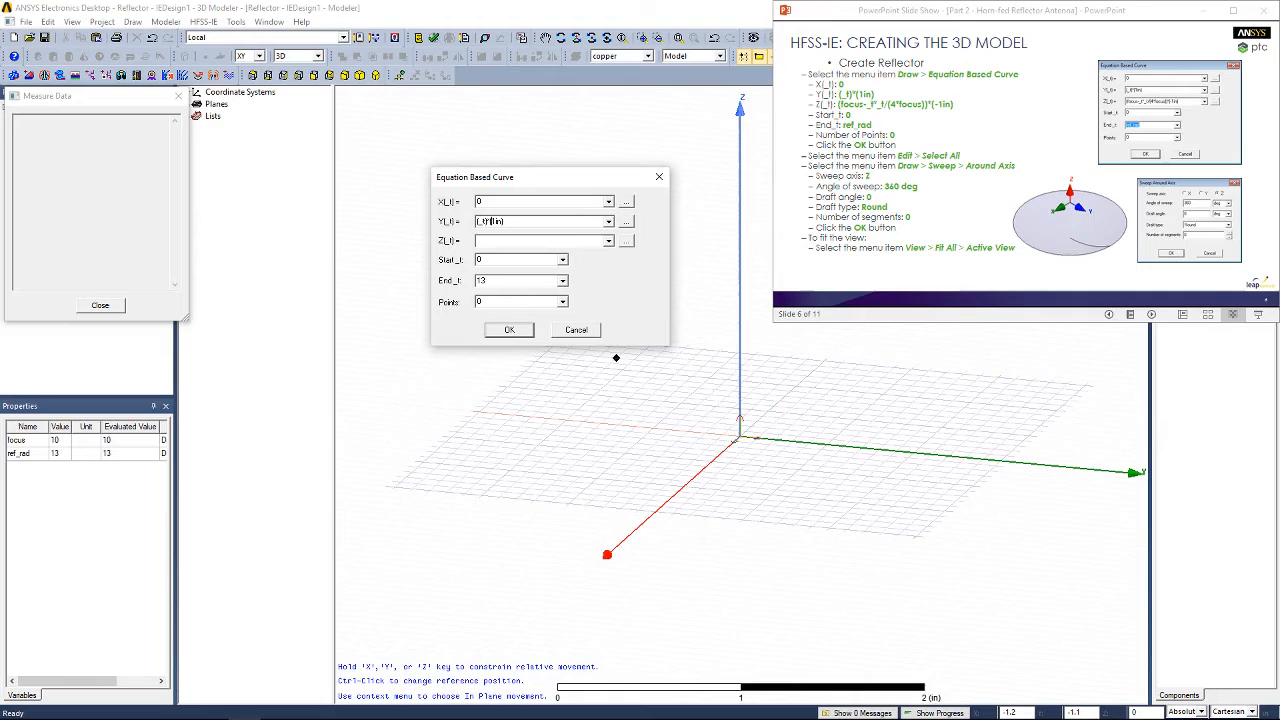
{"action": "left_click", "coordinate": [540, 240]}
{"action": "type", "text": "(focus-_t^_t/(4*focus))*(-1in)"}
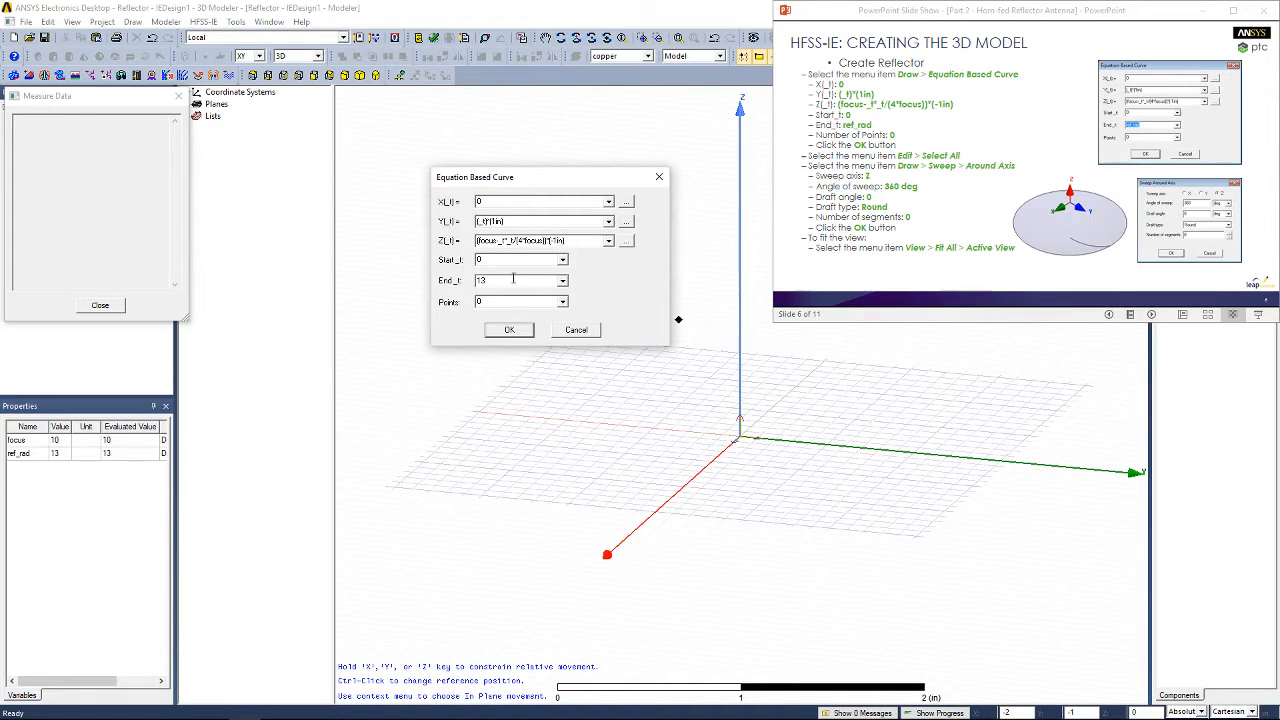
{"action": "triple_click", "coordinate": [516, 280]}
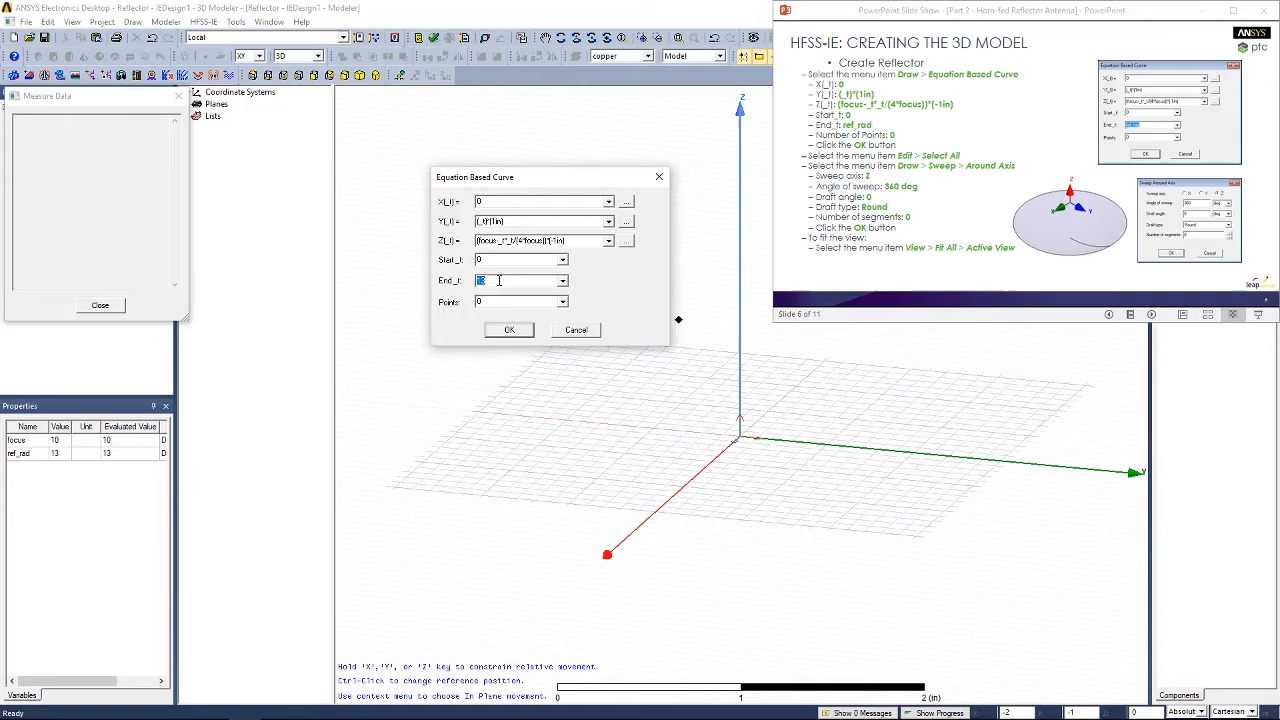
{"action": "type", "text": "ref_rad"}
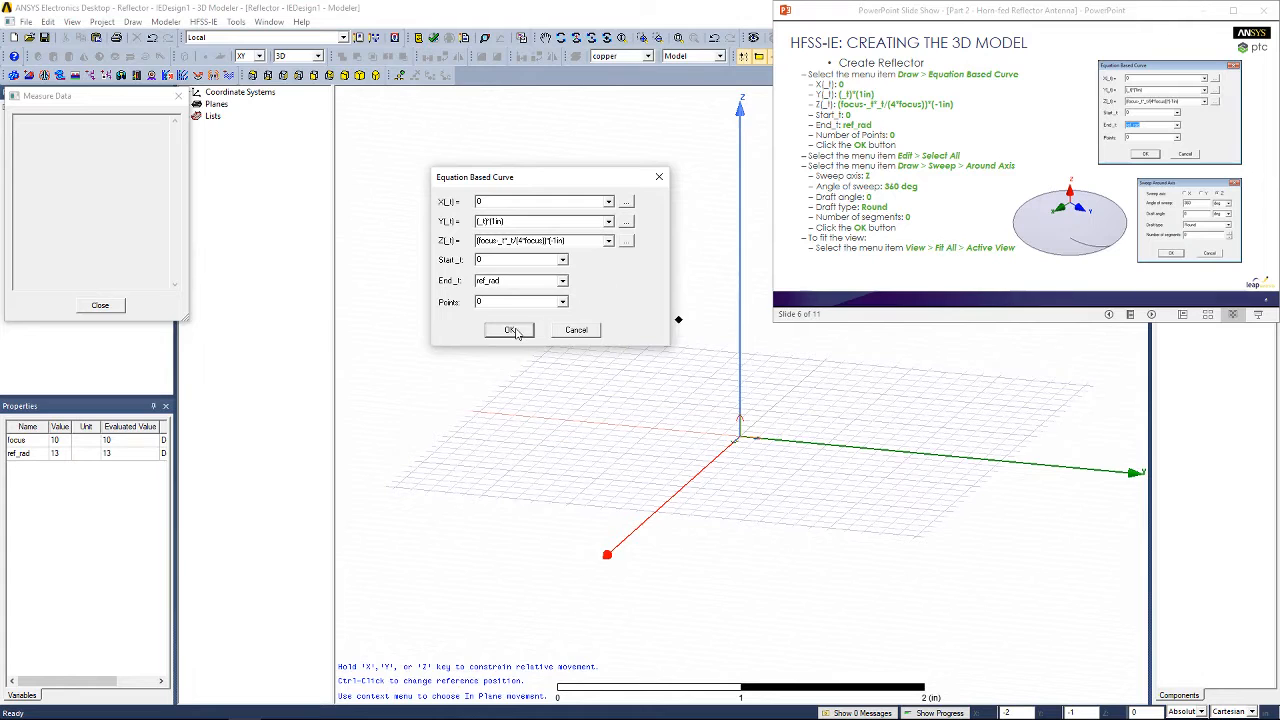
{"action": "left_click", "coordinate": [508, 330]}
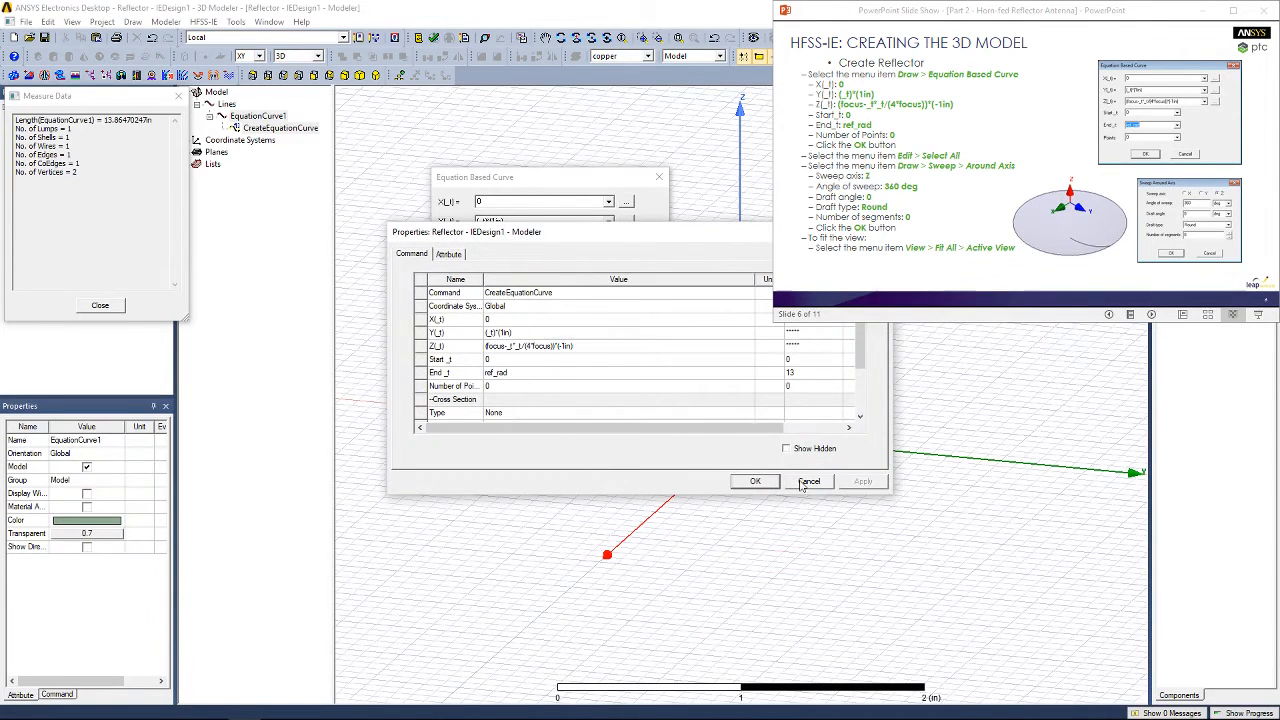
Select the curve and sweep it 360 degrees around the Z axis into a dish surface.
{"action": "left_click", "coordinate": [808, 480]}
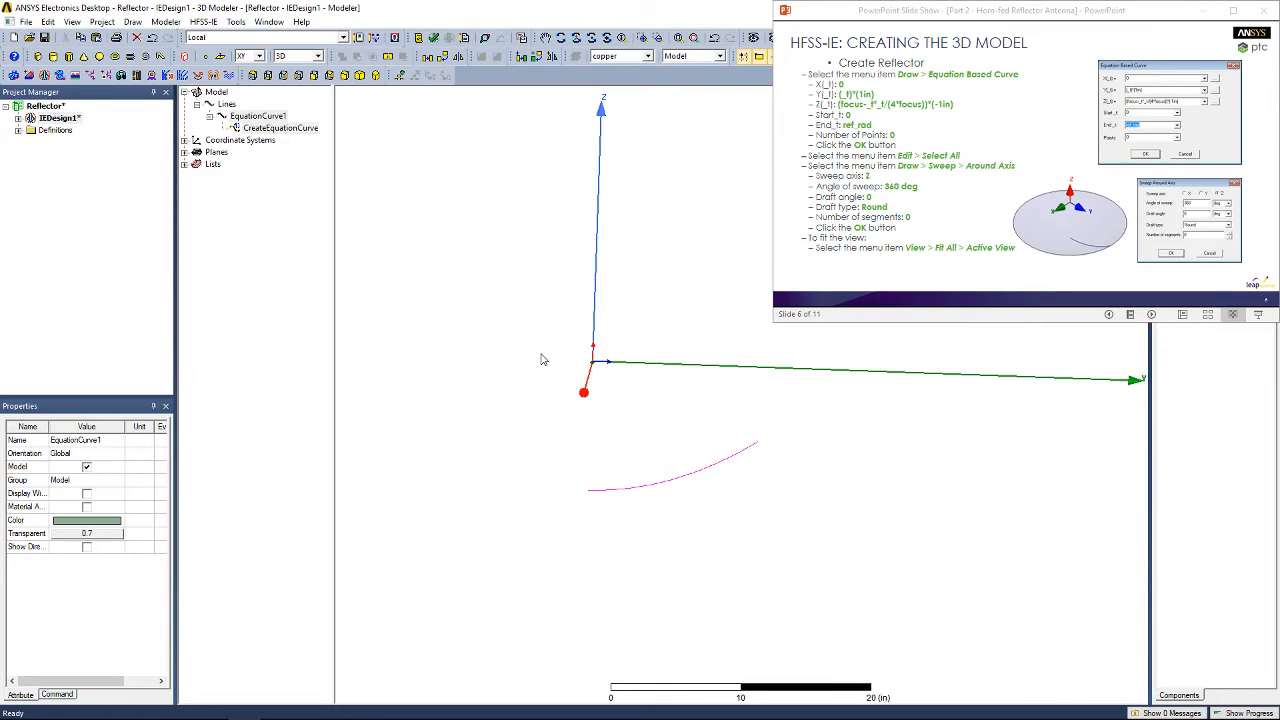
{"action": "mouse_move", "coordinate": [770, 448]}
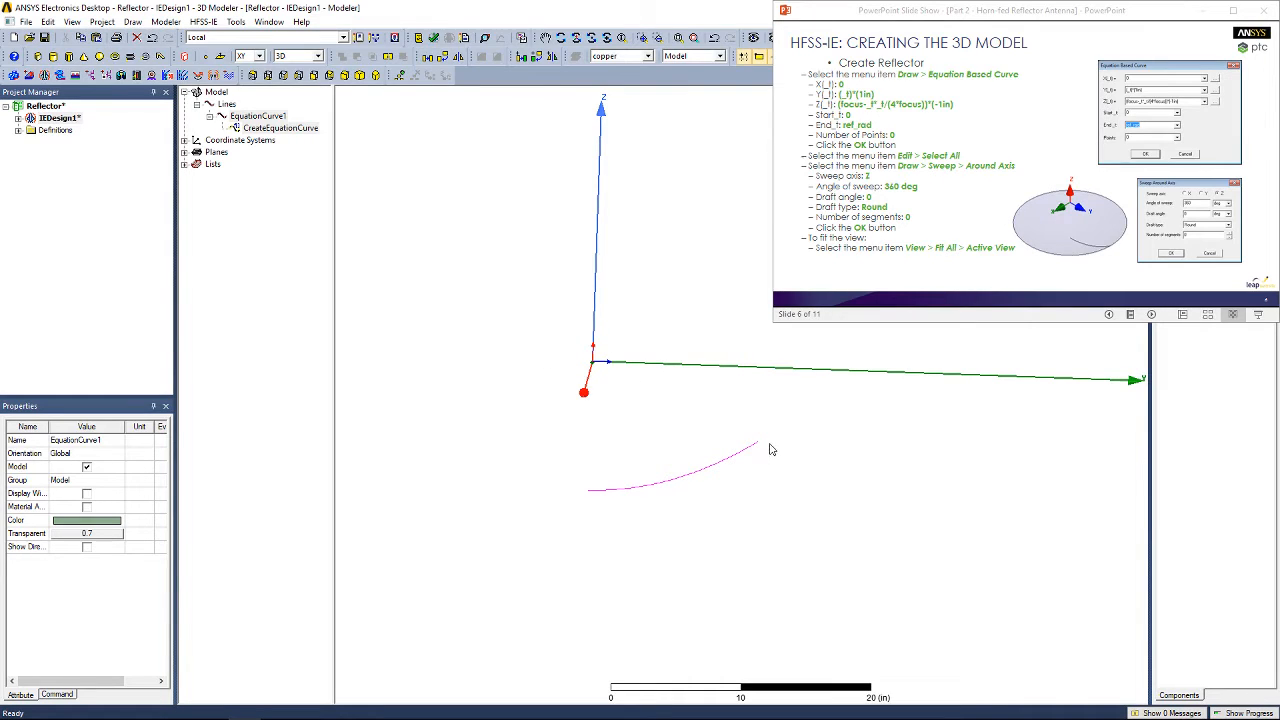
{"action": "mouse_move", "coordinate": [756, 448]}
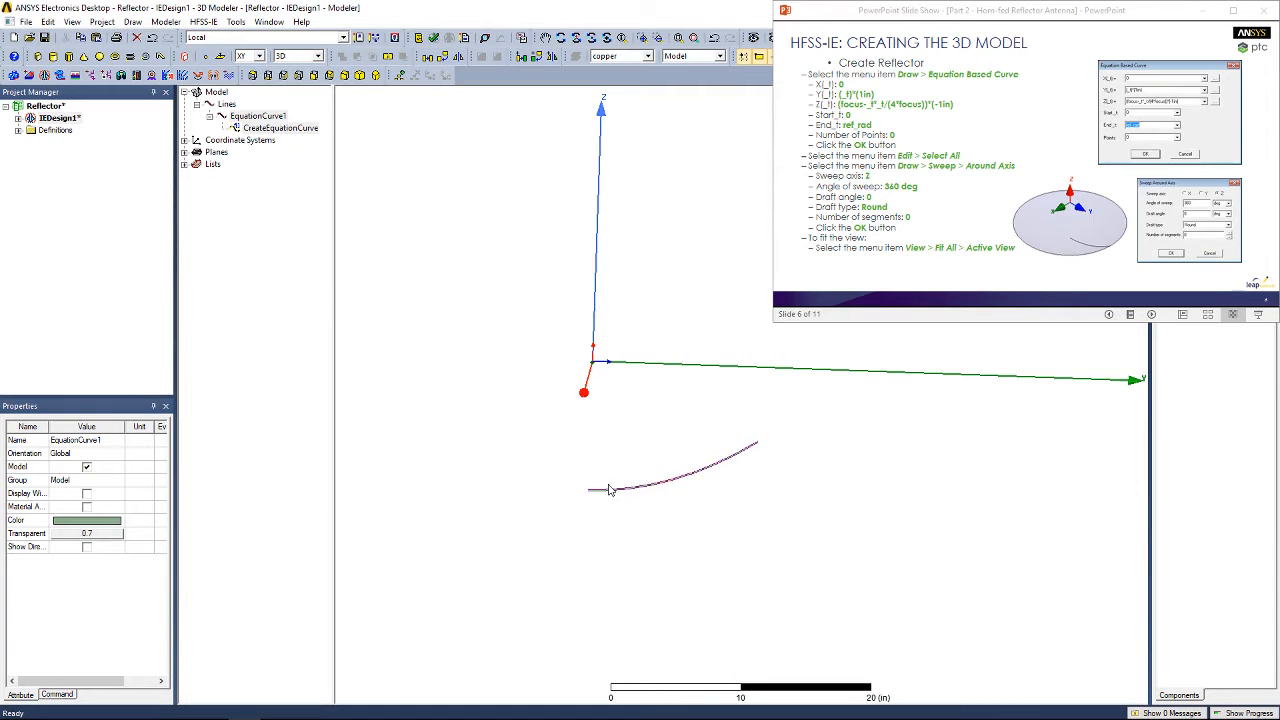
{"action": "left_click", "coordinate": [48, 22]}
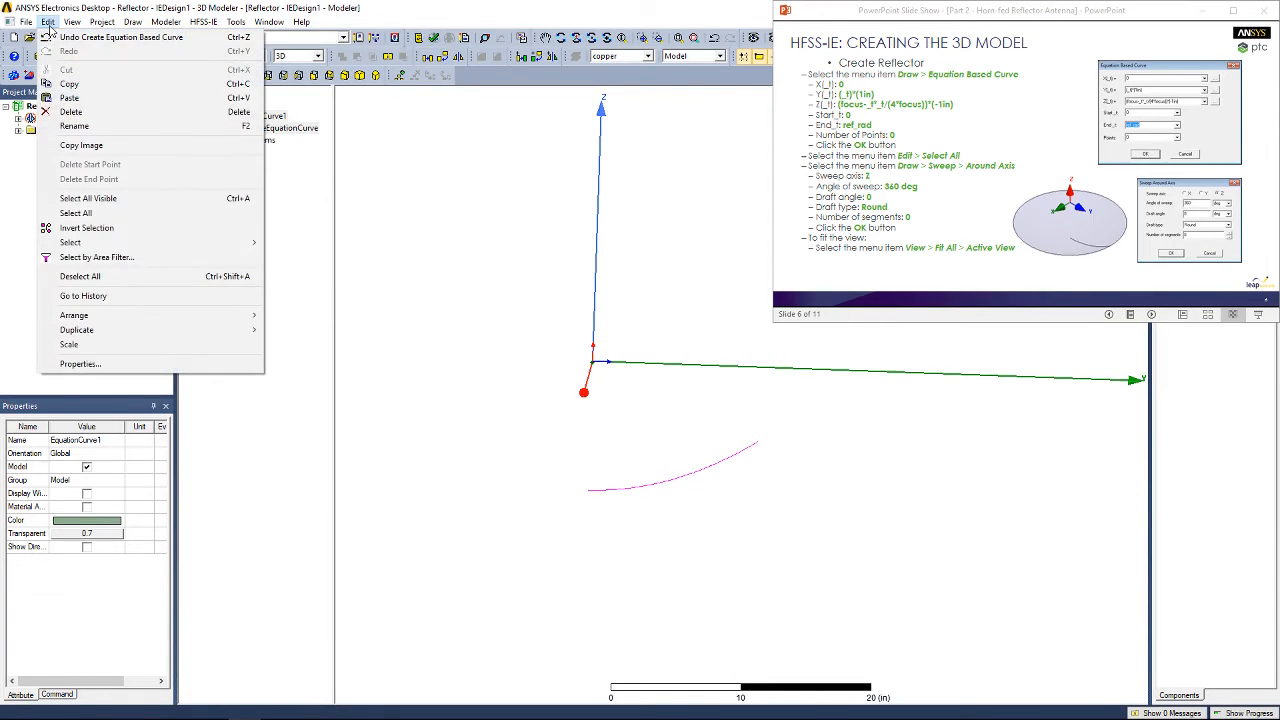
{"action": "mouse_move", "coordinate": [70, 242]}
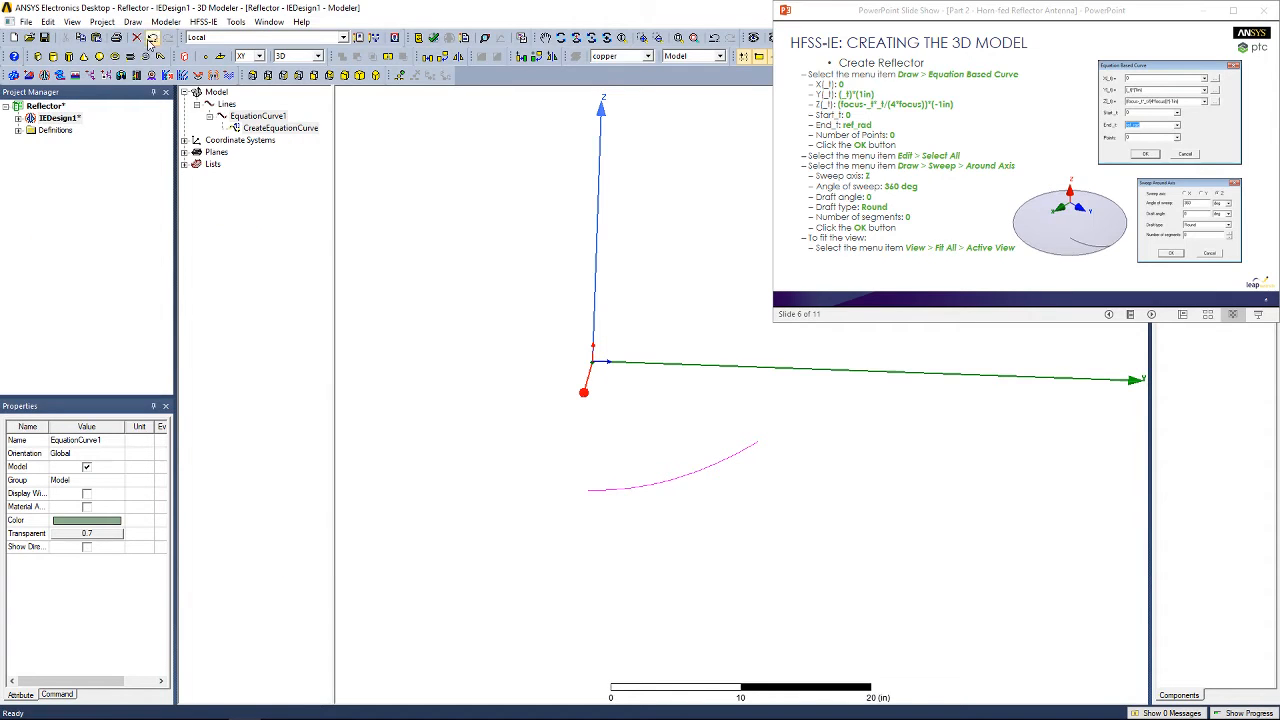
{"action": "left_click", "coordinate": [132, 22]}
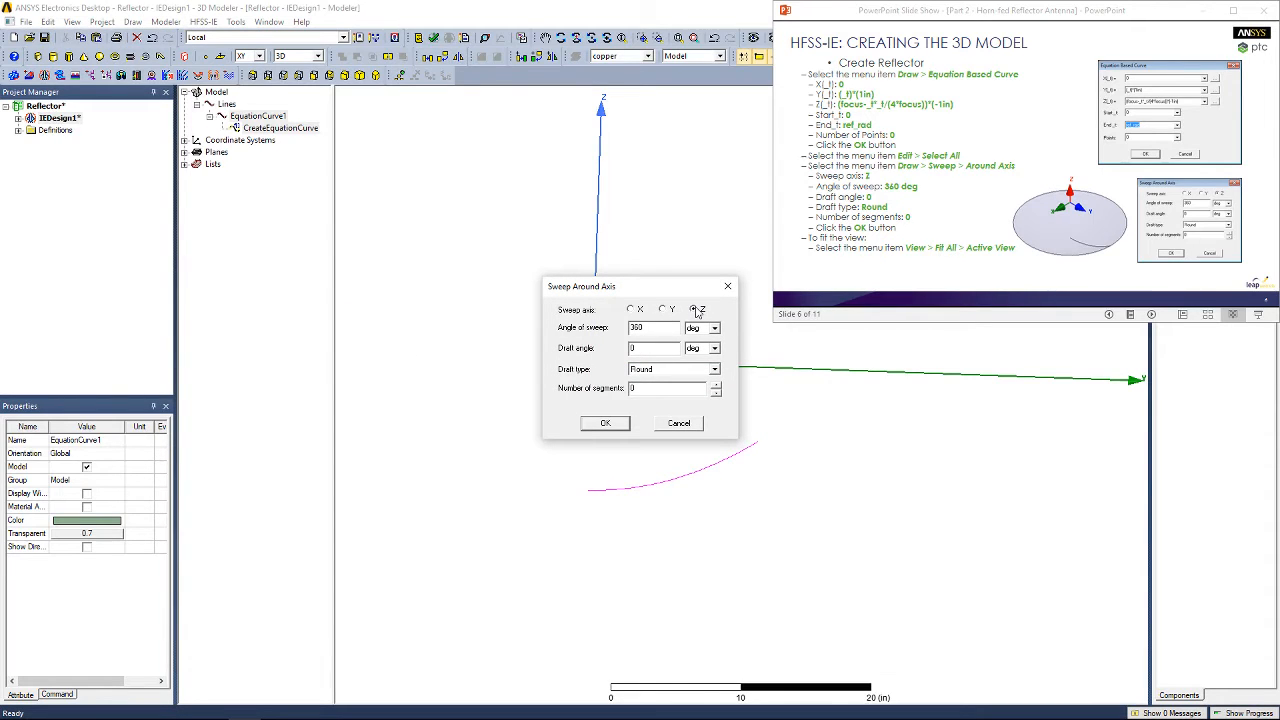
{"action": "mouse_move", "coordinate": [672, 374]}
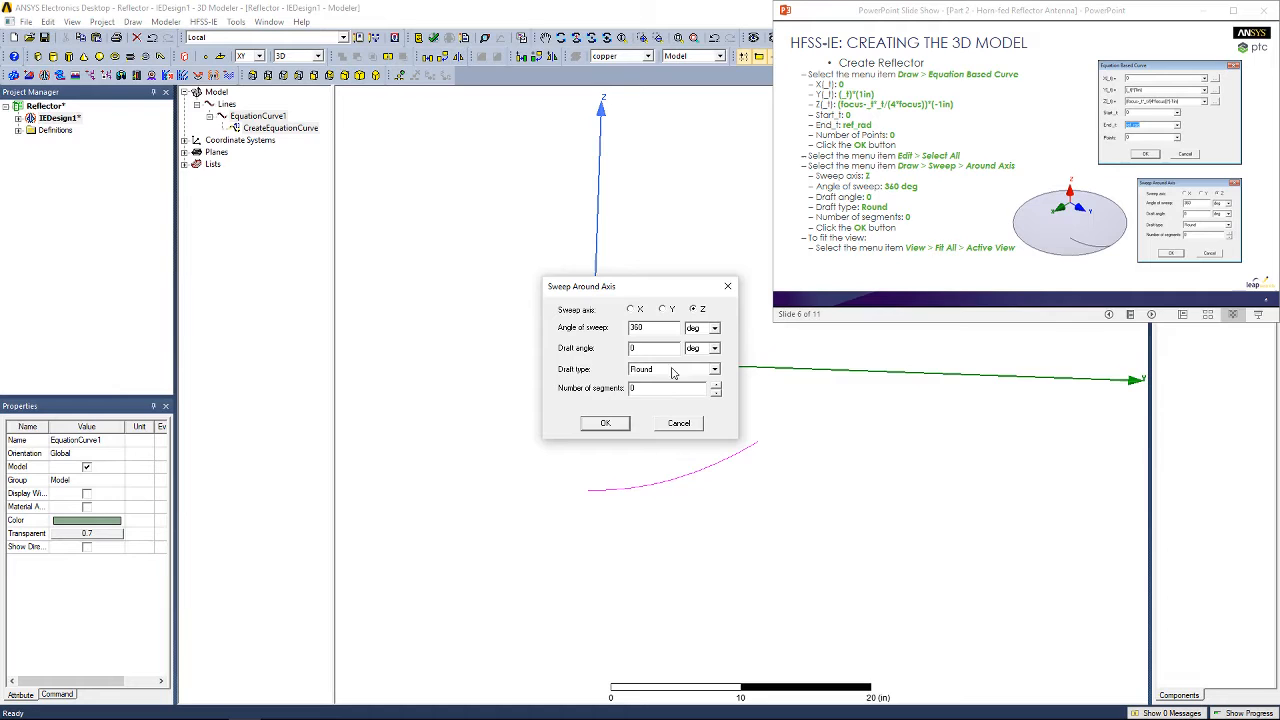
{"action": "left_click", "coordinate": [604, 422]}
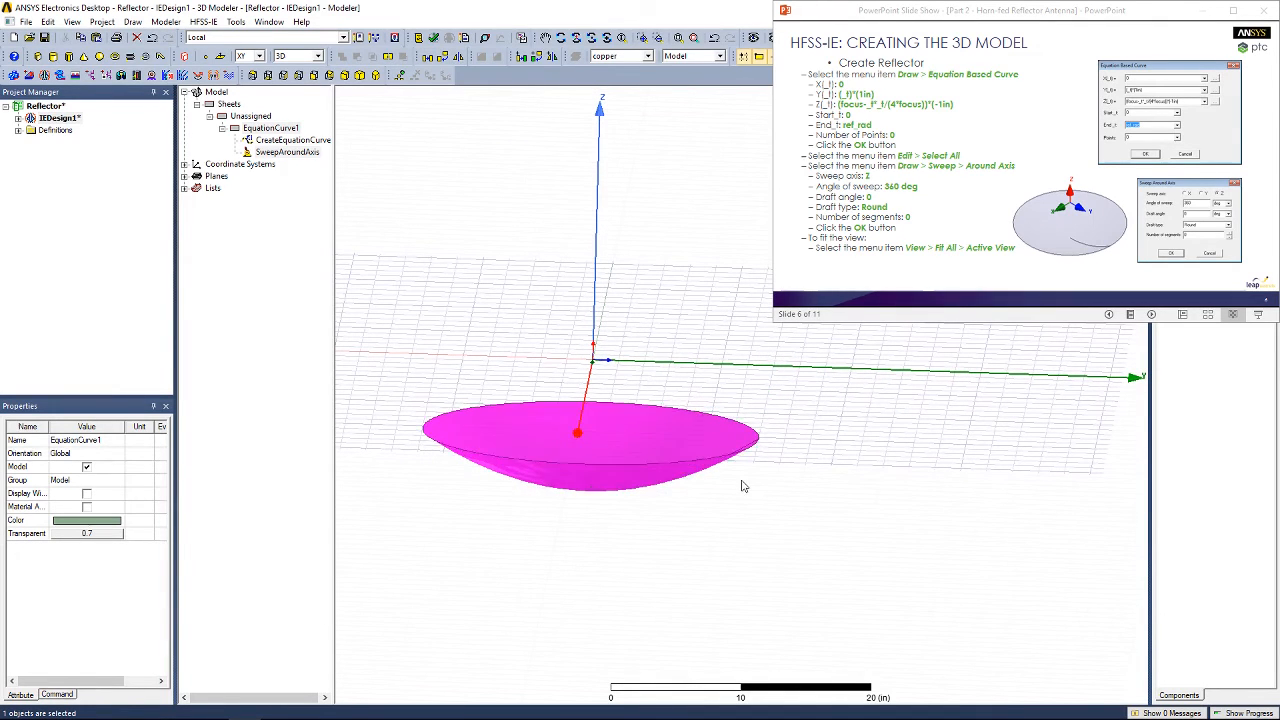
{"action": "left_click", "coordinate": [624, 404]}
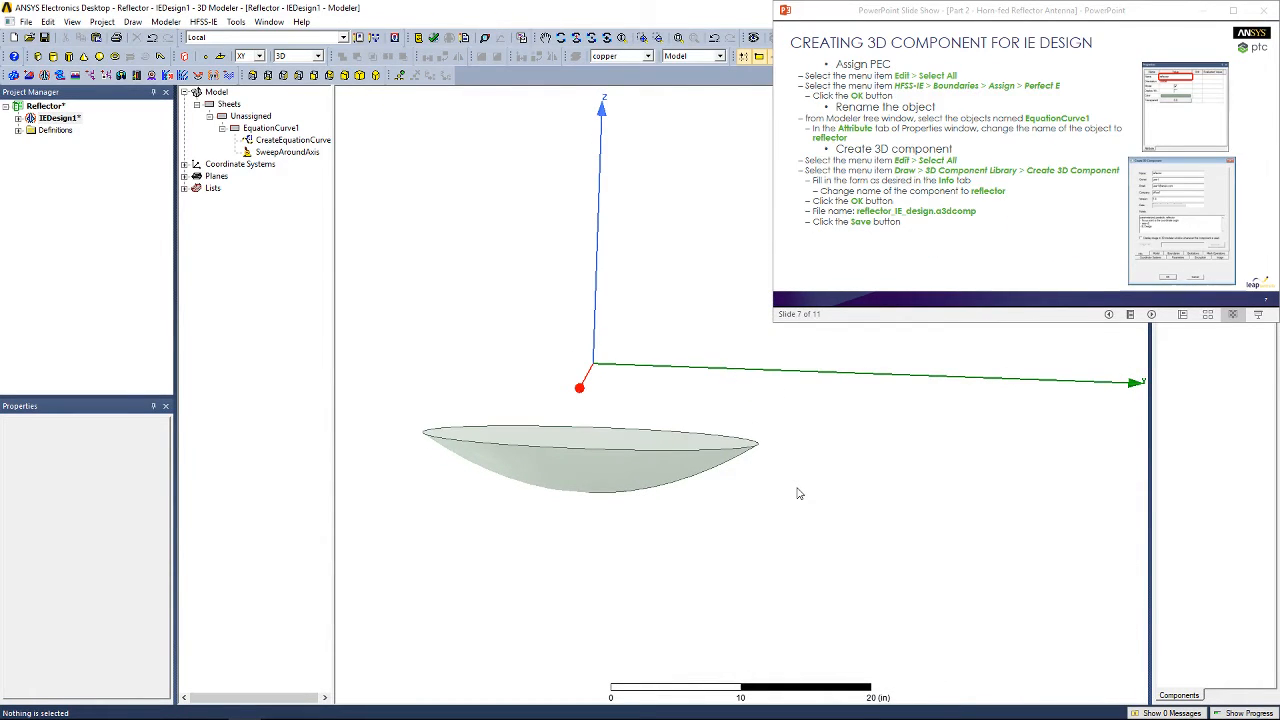
{"action": "mouse_move", "coordinate": [328, 268]}
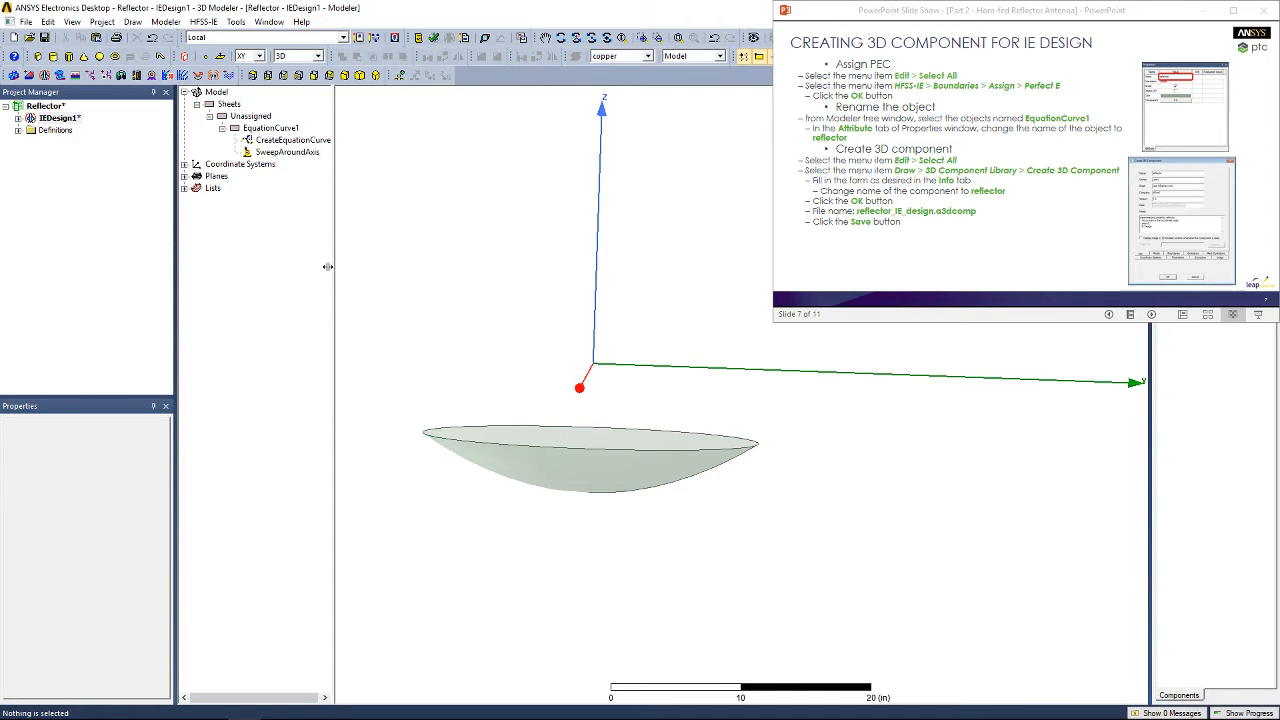
Assign a Perfect E boundary to the selected dish surface.
{"action": "left_click", "coordinate": [48, 20]}
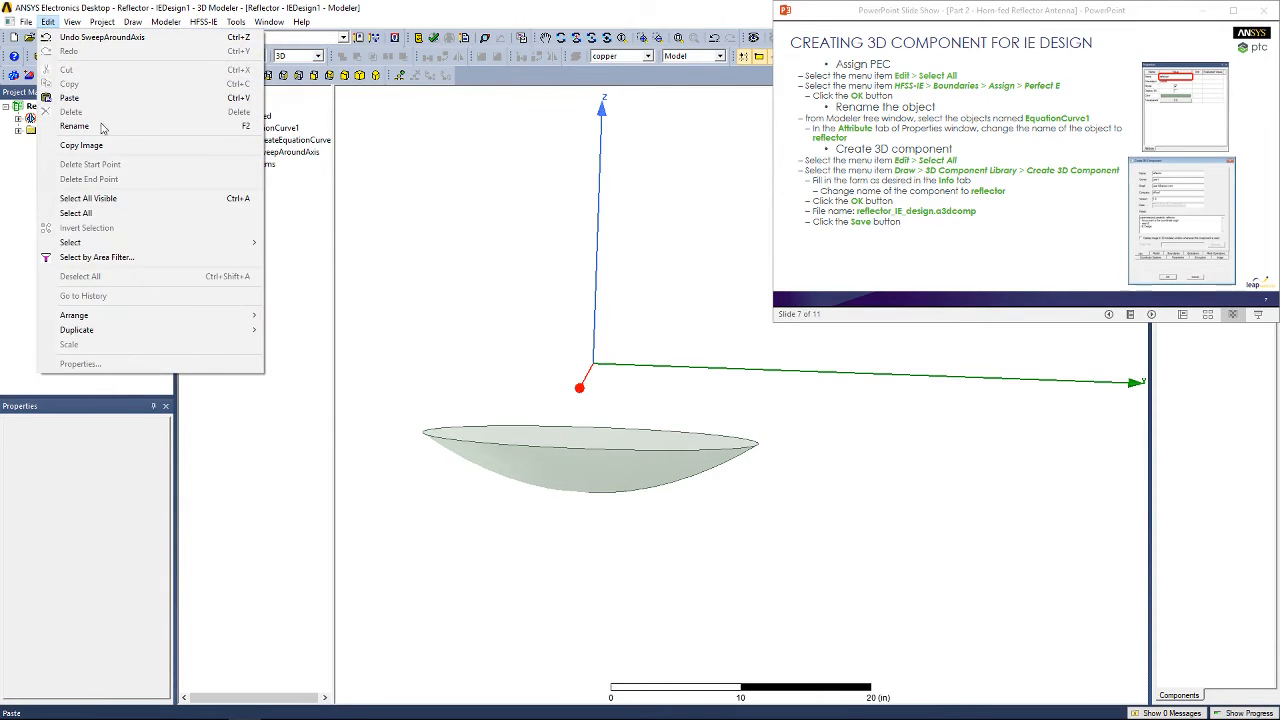
{"action": "left_click", "coordinate": [76, 198]}
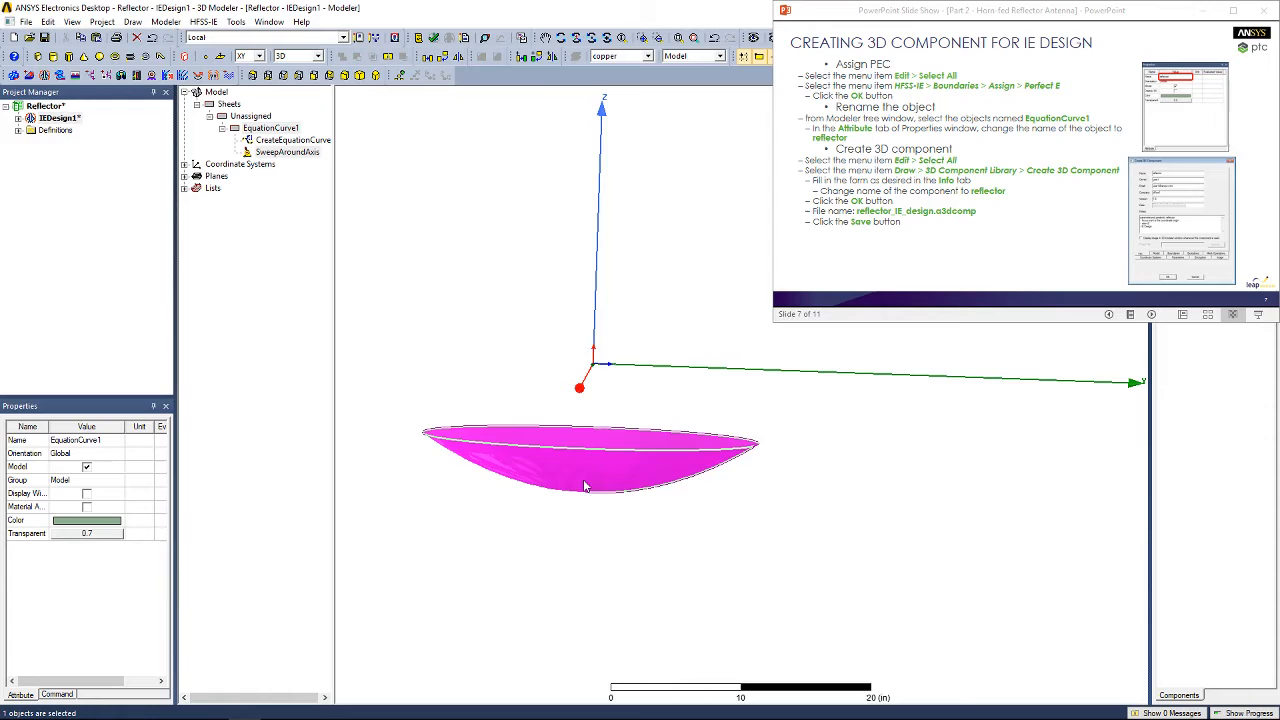
{"action": "left_click", "coordinate": [204, 20]}
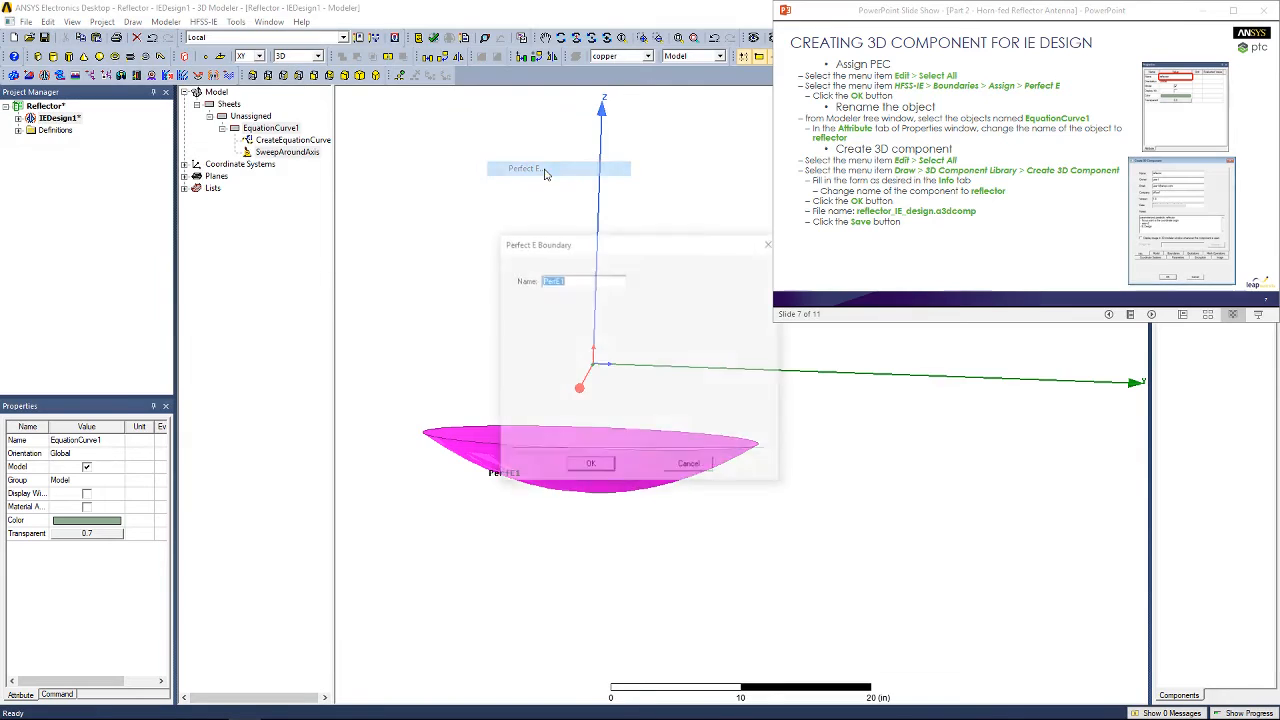
{"action": "left_click", "coordinate": [590, 464]}
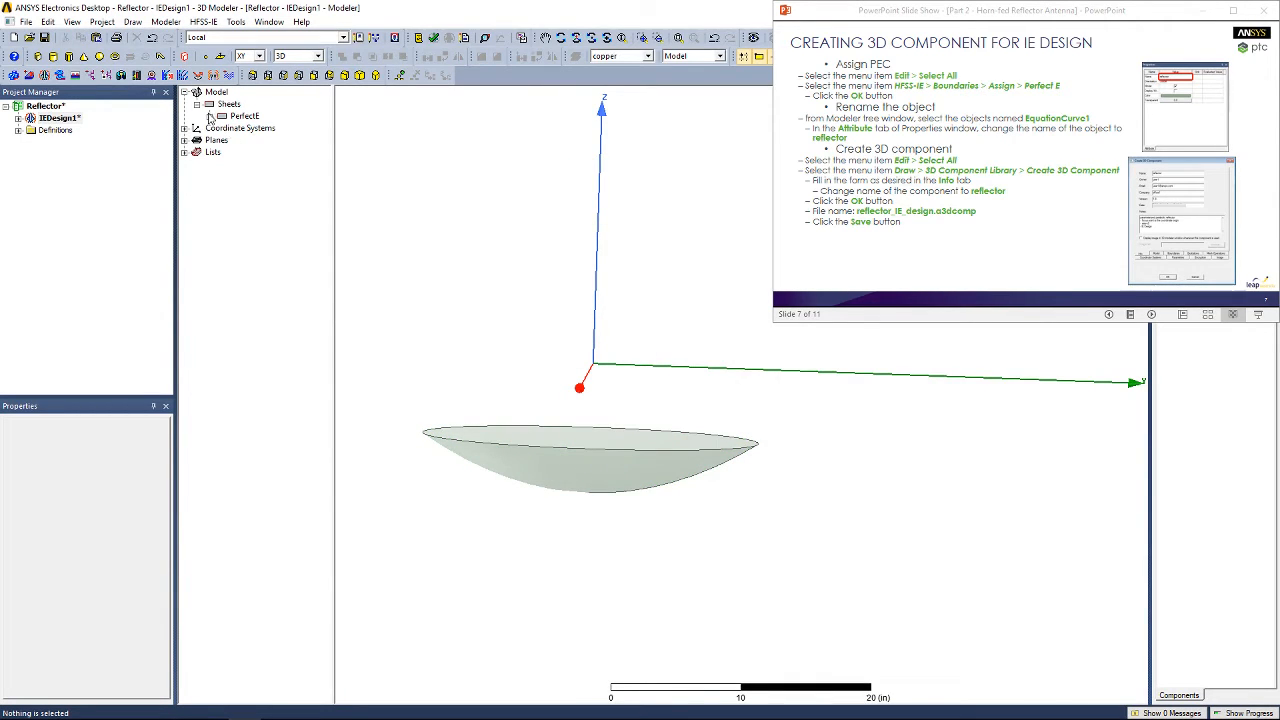
Rename the dish object EquationCurve1 to reflector in the model tree.
{"action": "left_click", "coordinate": [208, 116]}
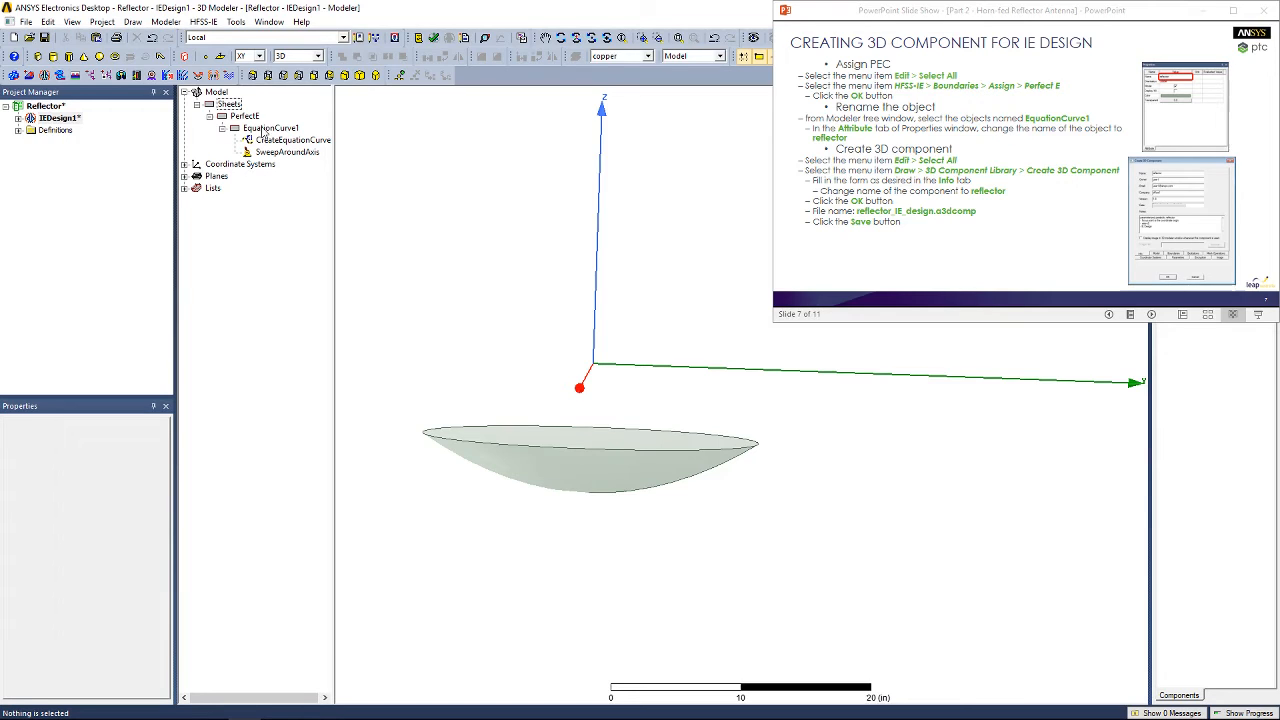
{"action": "left_click", "coordinate": [270, 128]}
{"action": "type", "text": "reflector"}
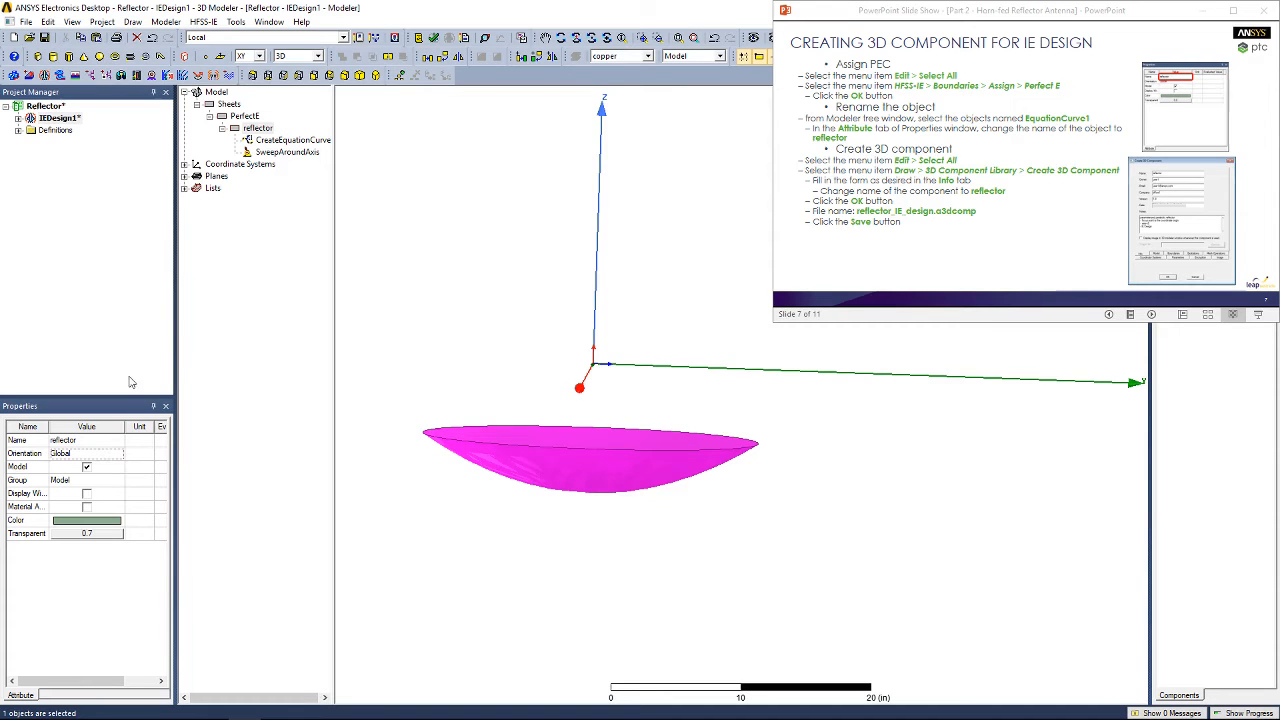
{"action": "left_click", "coordinate": [464, 370]}
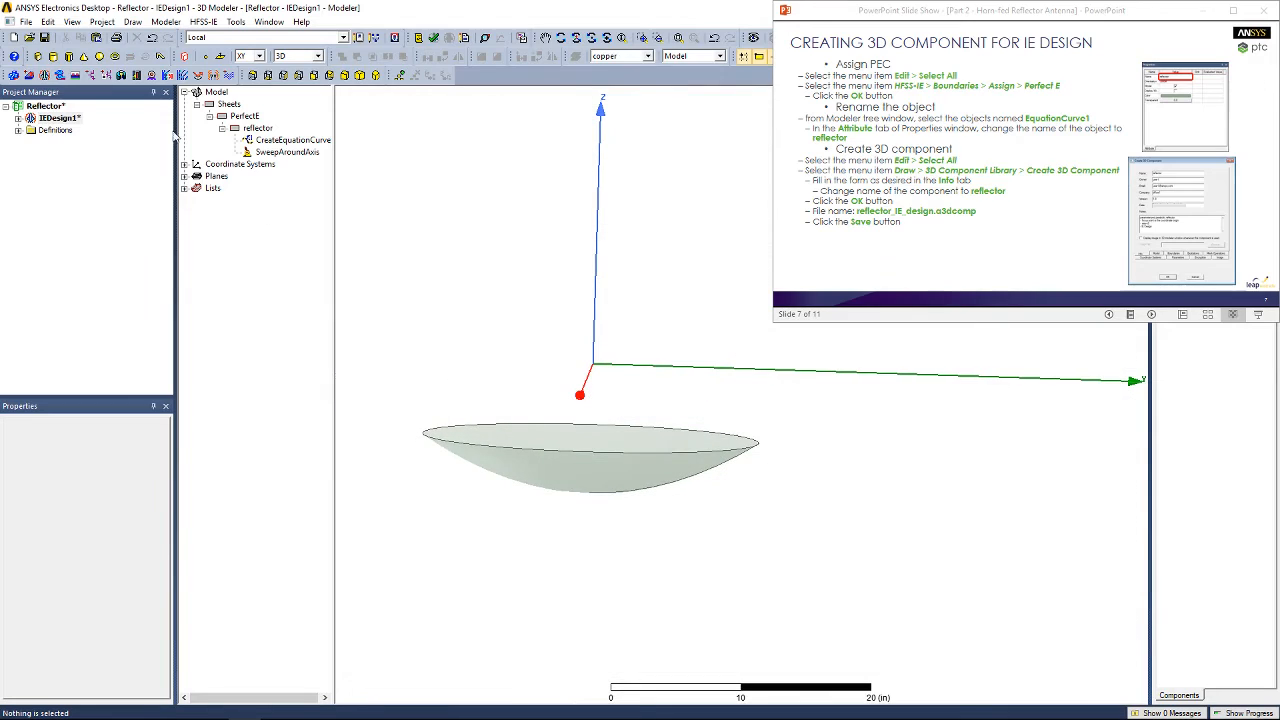
{"action": "mouse_move", "coordinate": [504, 308]}
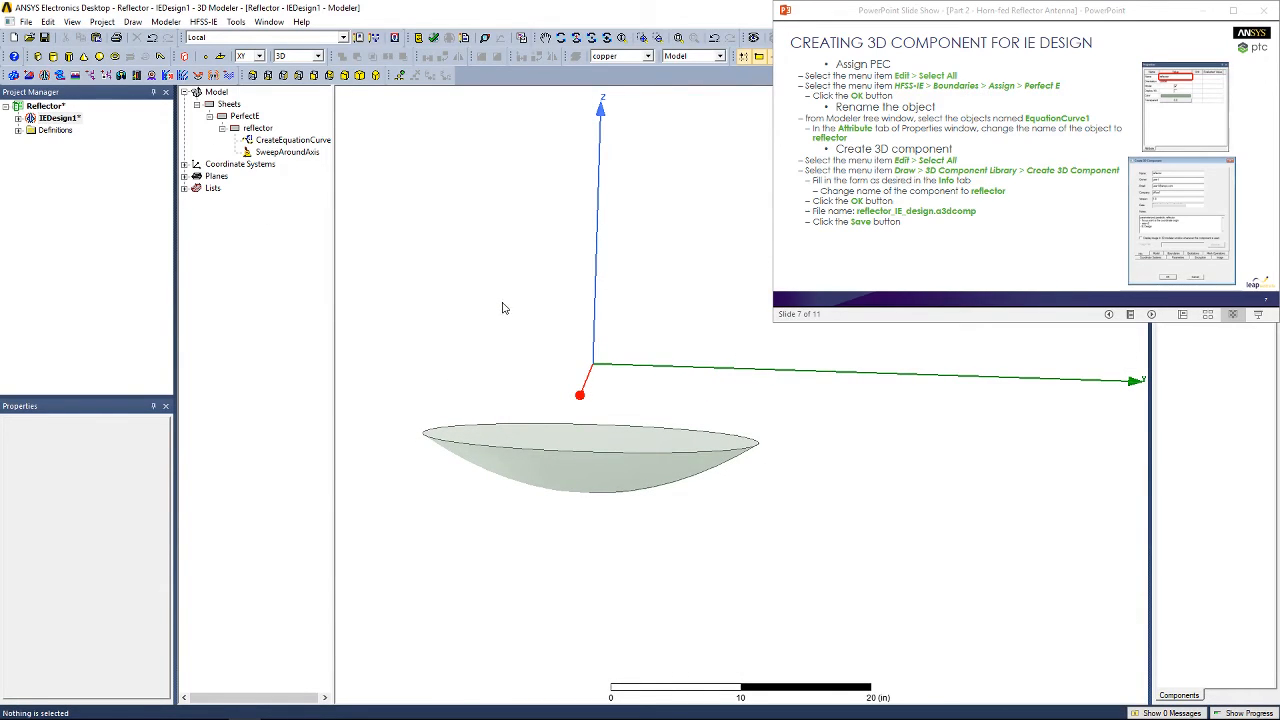
Create a 3D component from the model and save it as reflector_IE_design.
{"action": "left_click", "coordinate": [132, 22]}
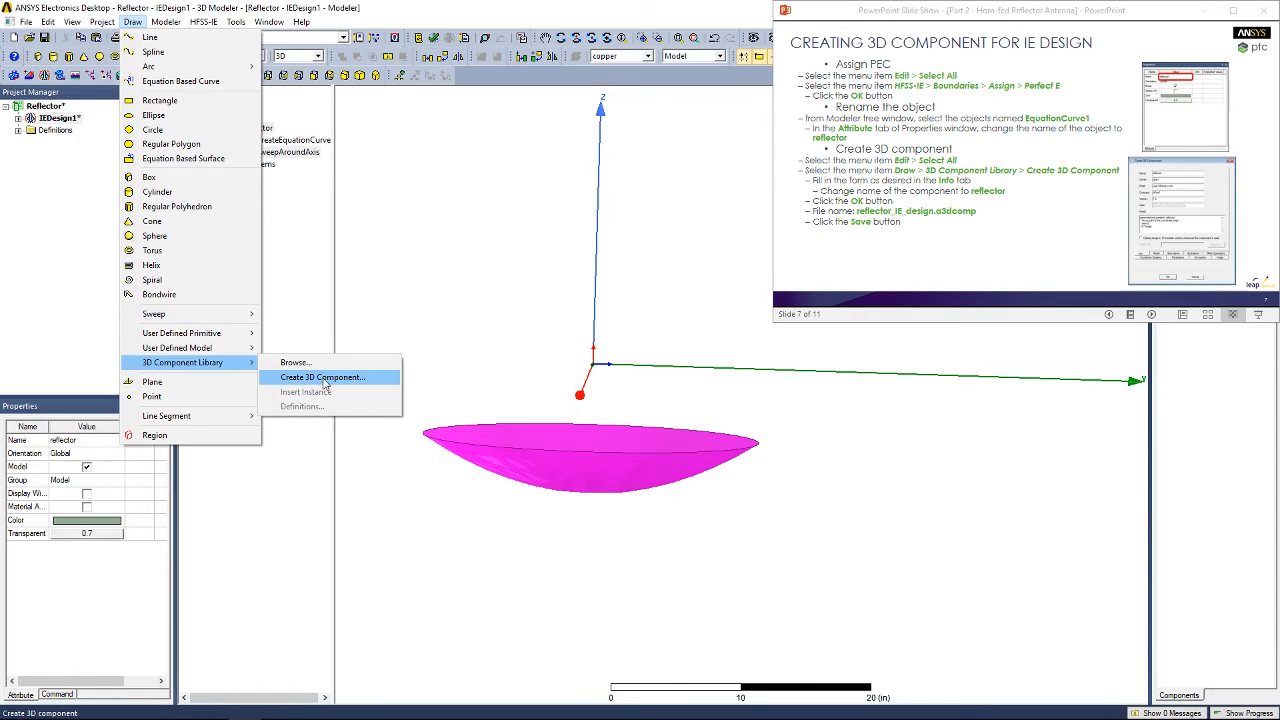
{"action": "left_click", "coordinate": [322, 376]}
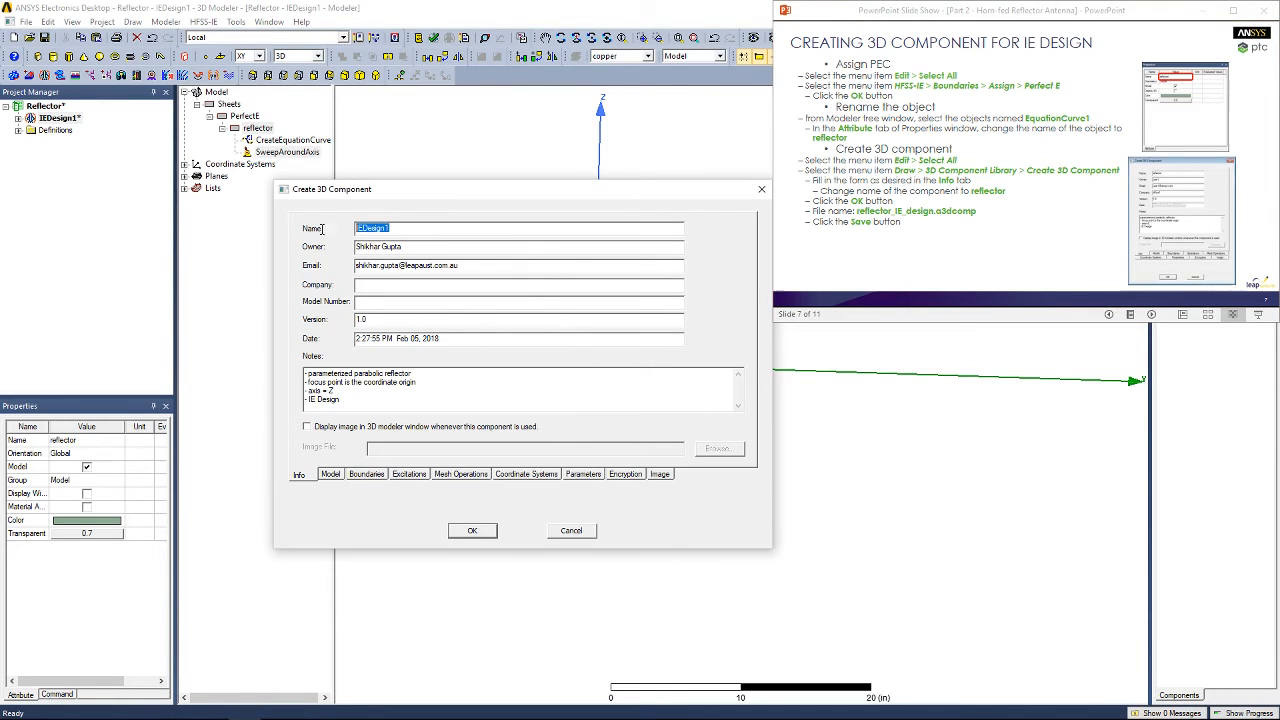
{"action": "type", "text": "reflector"}
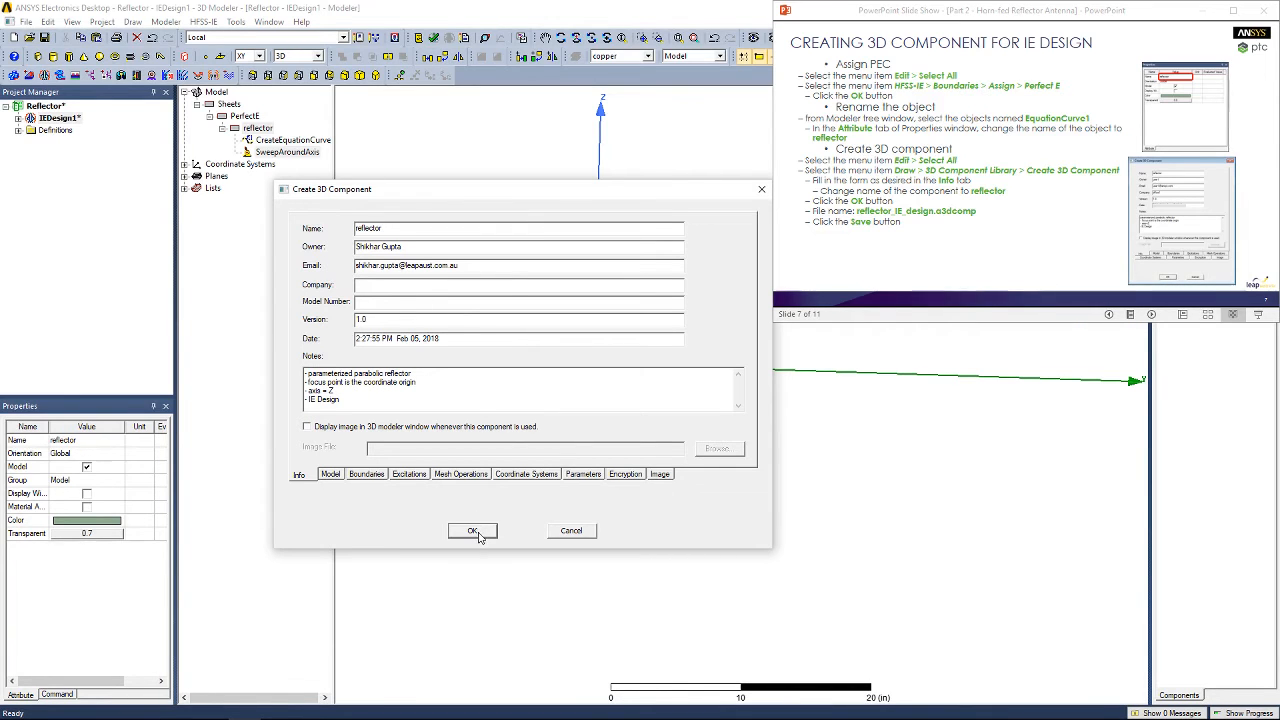
{"action": "left_click", "coordinate": [472, 532]}
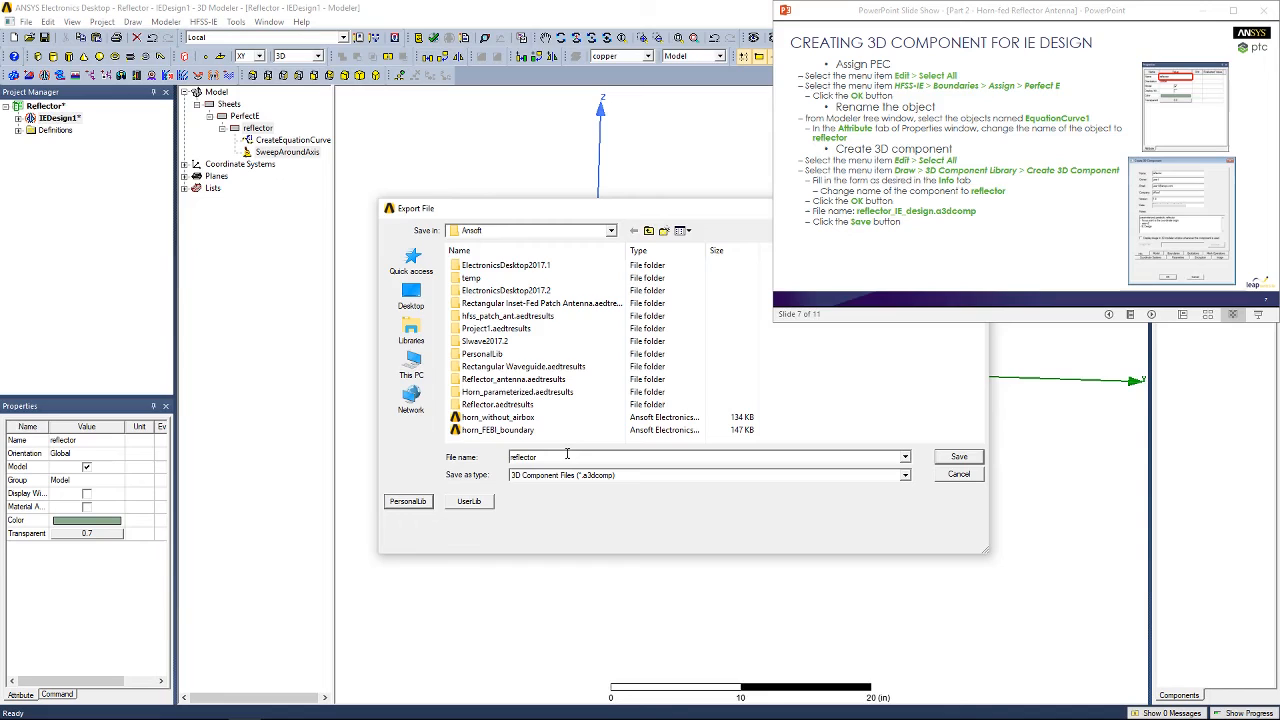
{"action": "type", "text": "_IE_de"}
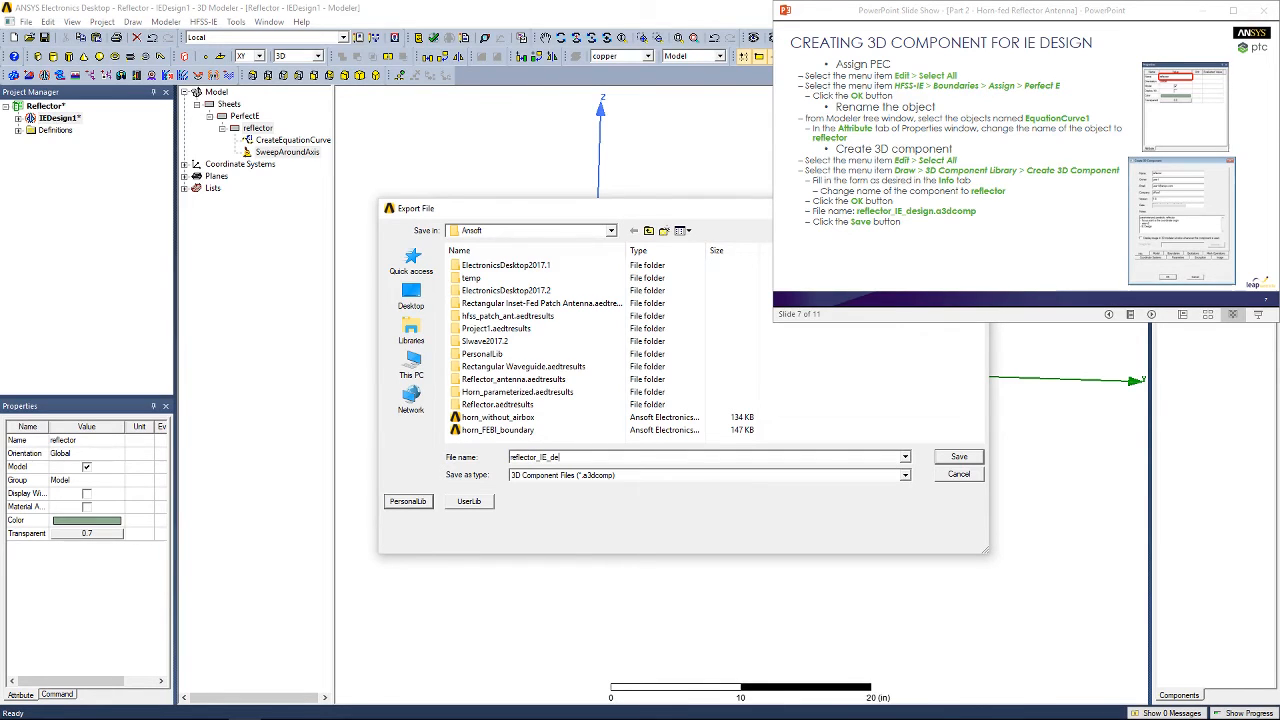
{"action": "left_click", "coordinate": [956, 456]}
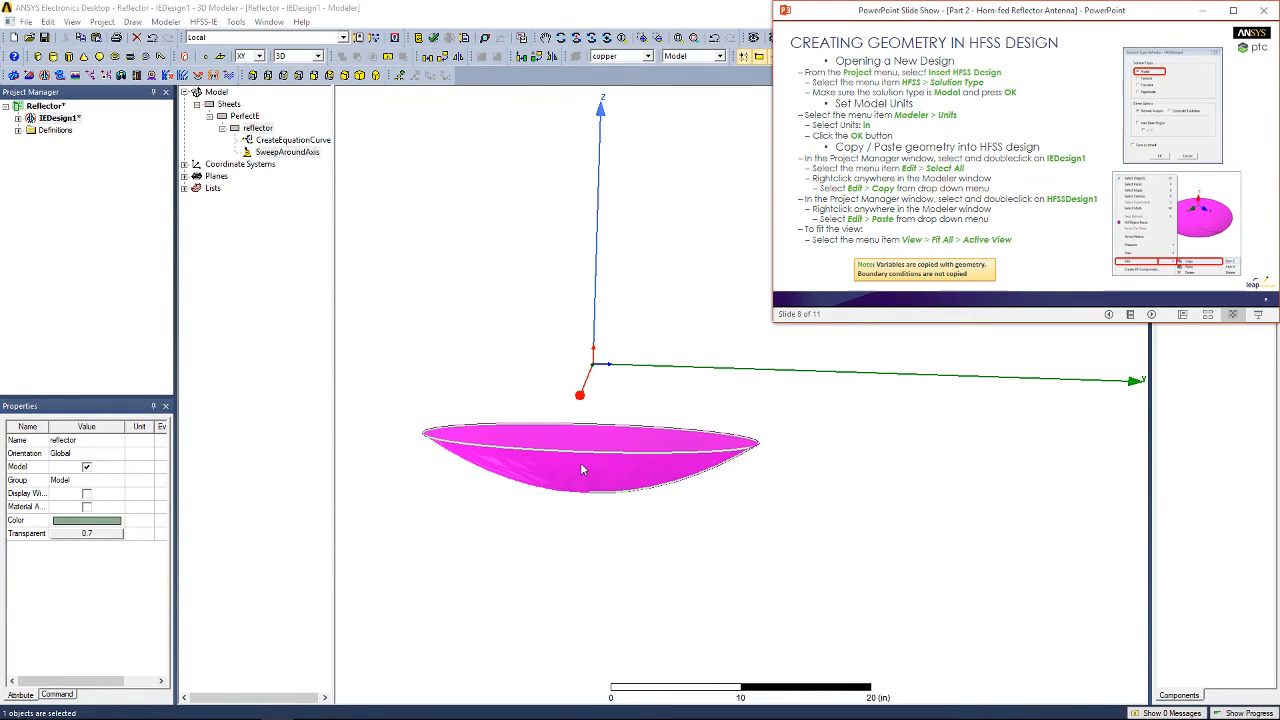
{"action": "mouse_move", "coordinate": [538, 436]}
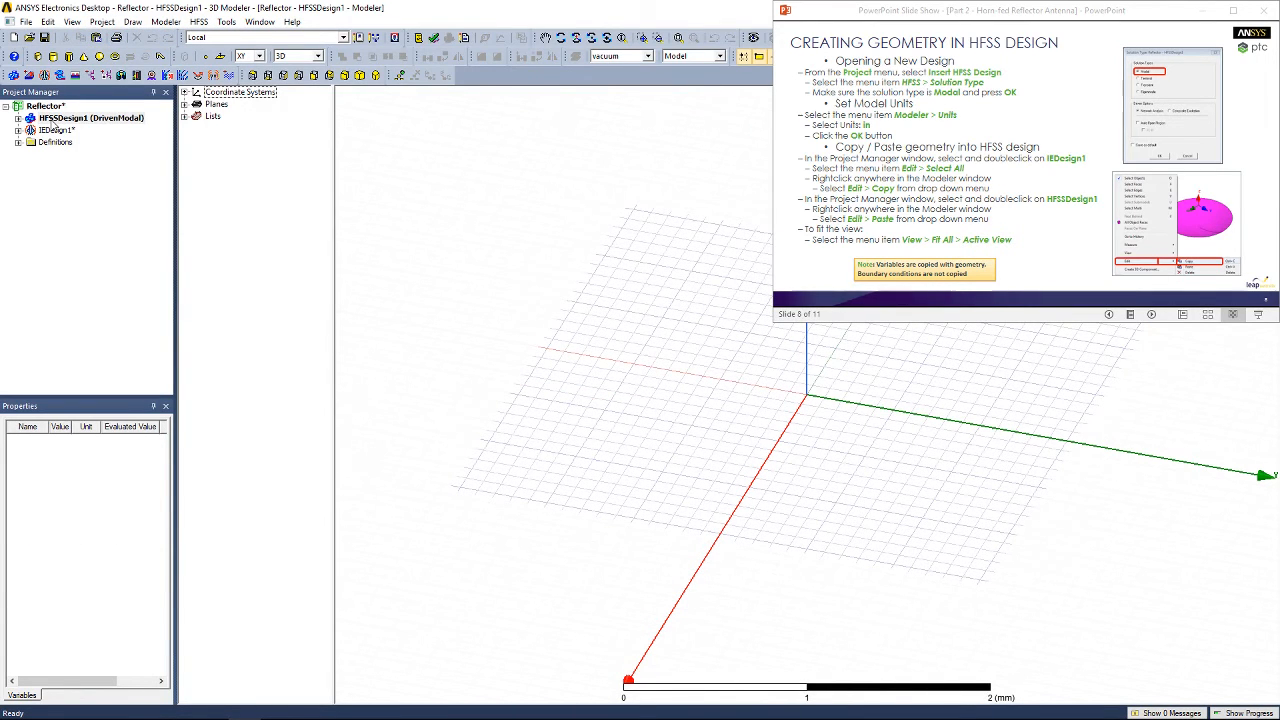
Give the new HFSS design a Modal solution type and metre units, then return to IEDesign1.
{"action": "left_click", "coordinate": [90, 116]}
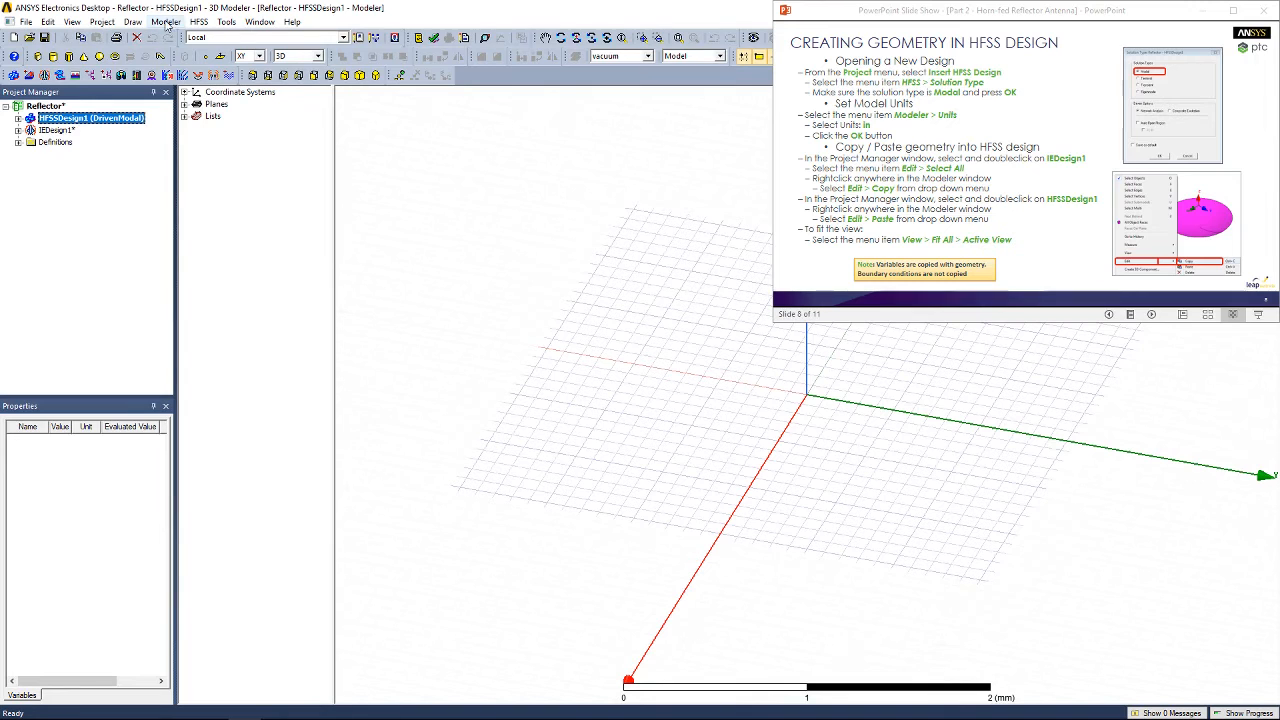
{"action": "left_click", "coordinate": [200, 22]}
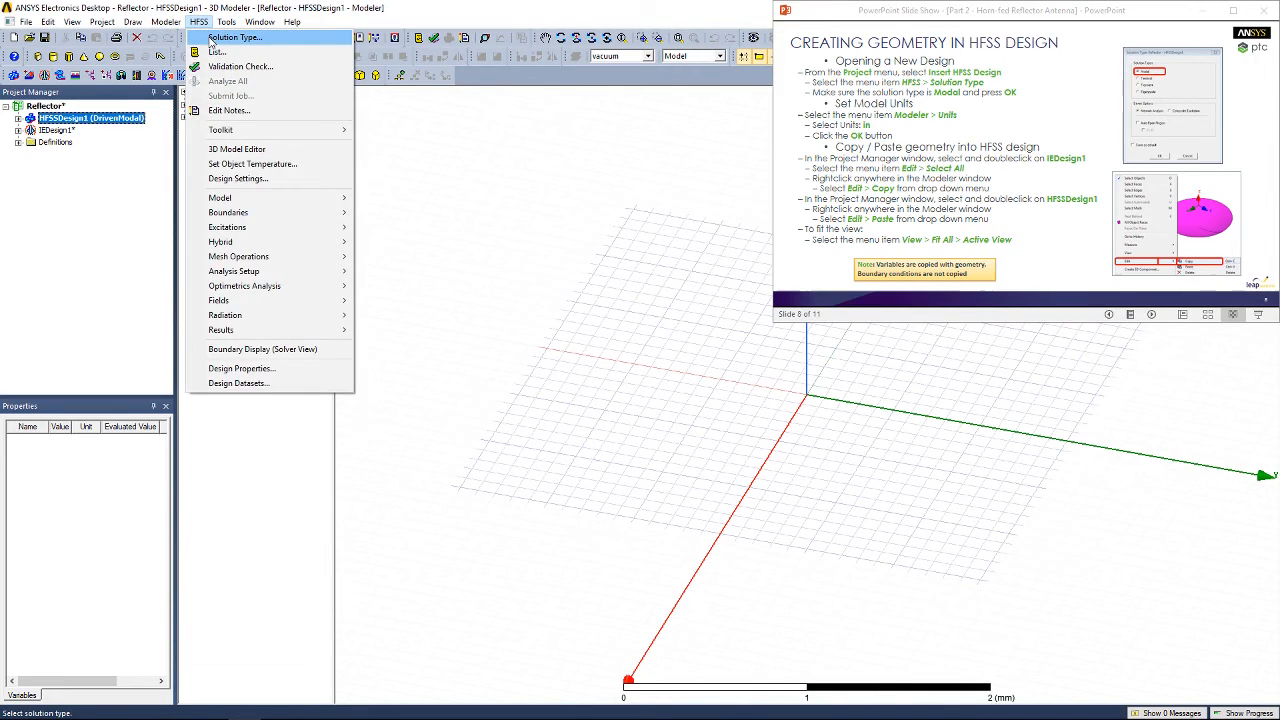
{"action": "left_click", "coordinate": [236, 36]}
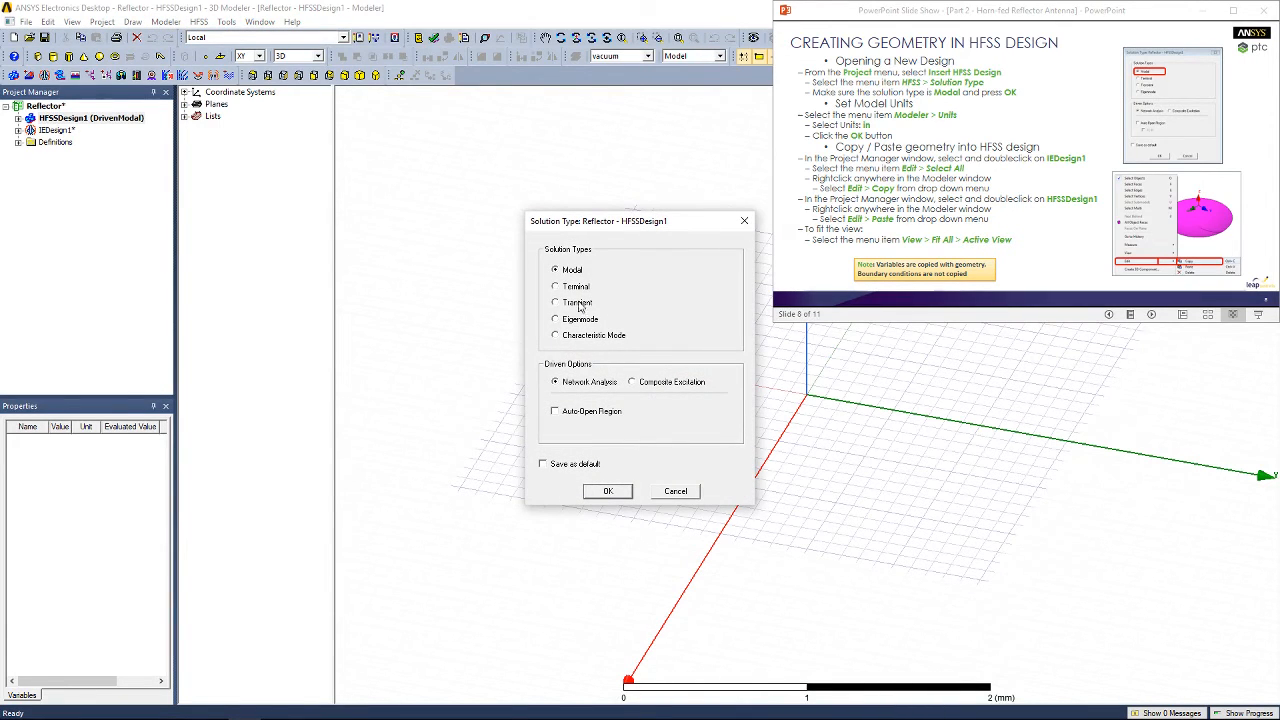
{"action": "left_click", "coordinate": [608, 492]}
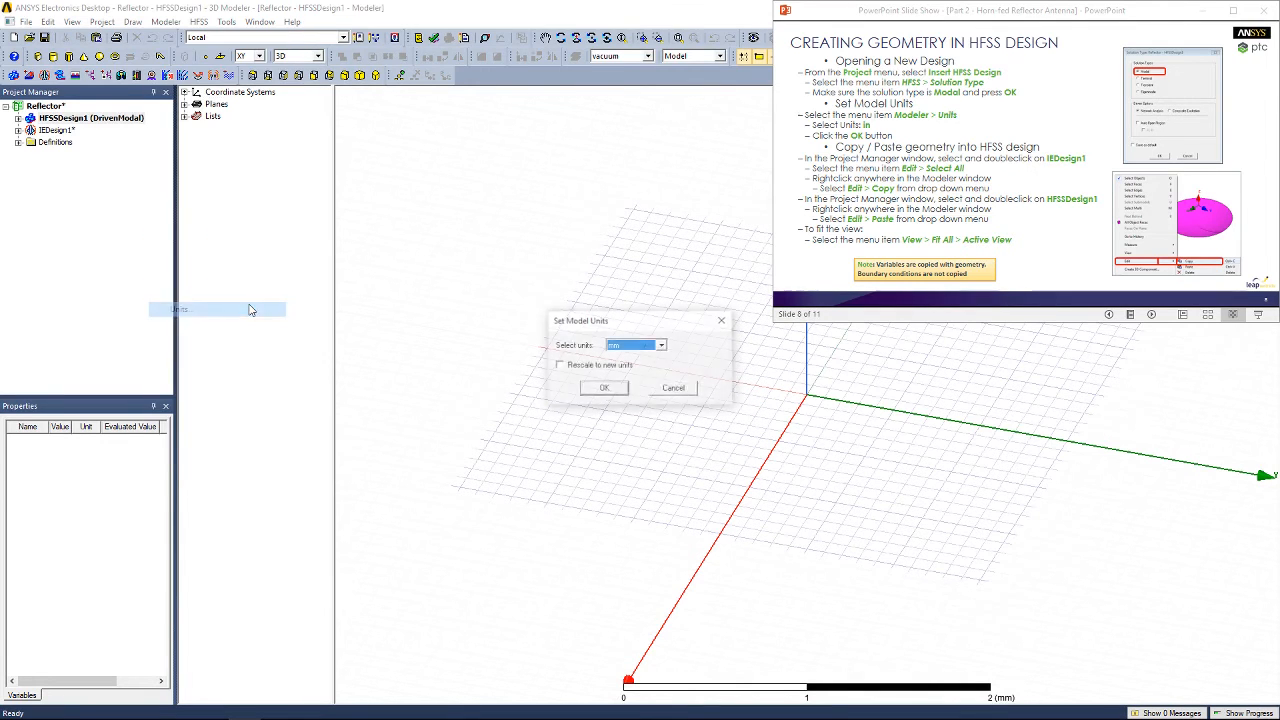
{"action": "left_click", "coordinate": [660, 344]}
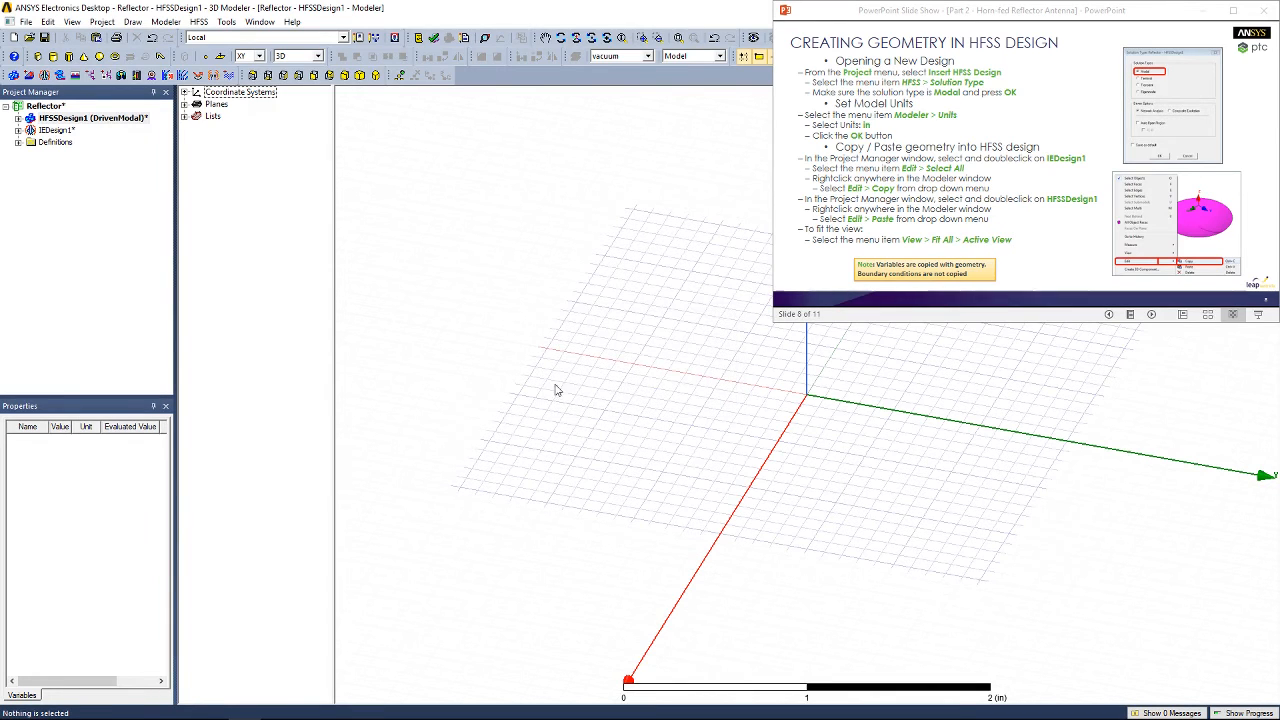
{"action": "left_click", "coordinate": [56, 130]}
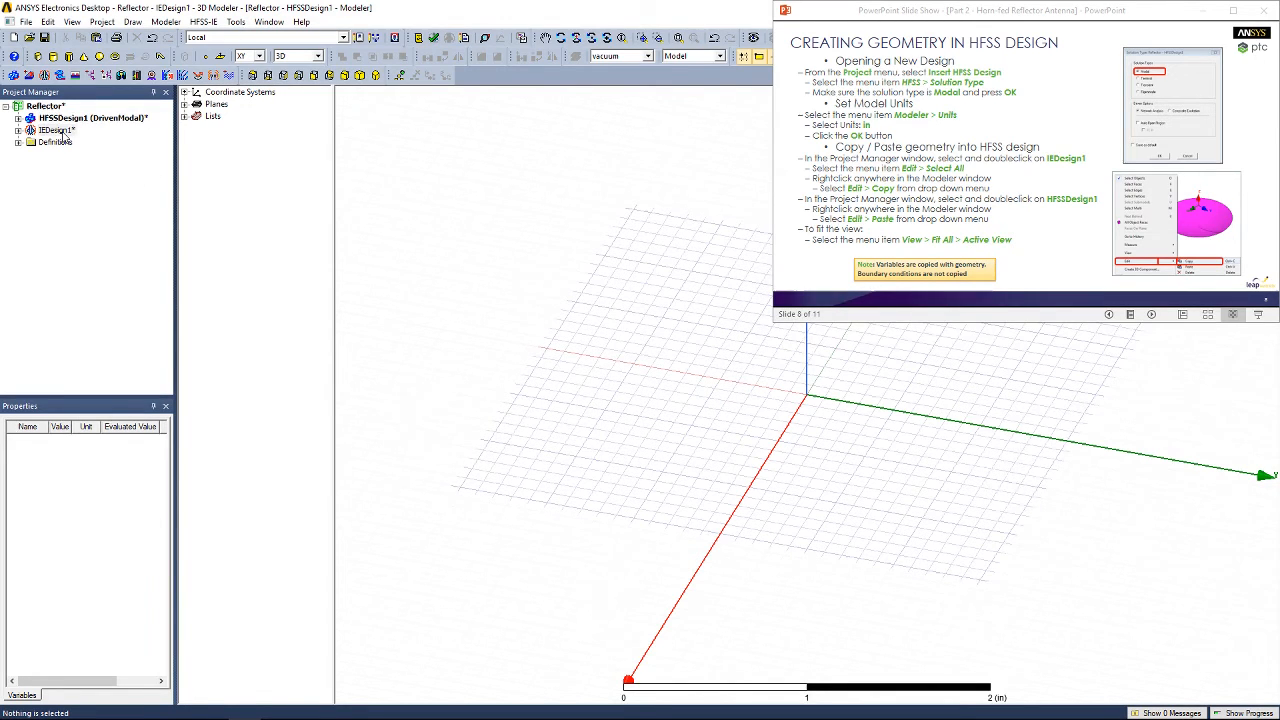
{"action": "left_click", "coordinate": [56, 130]}
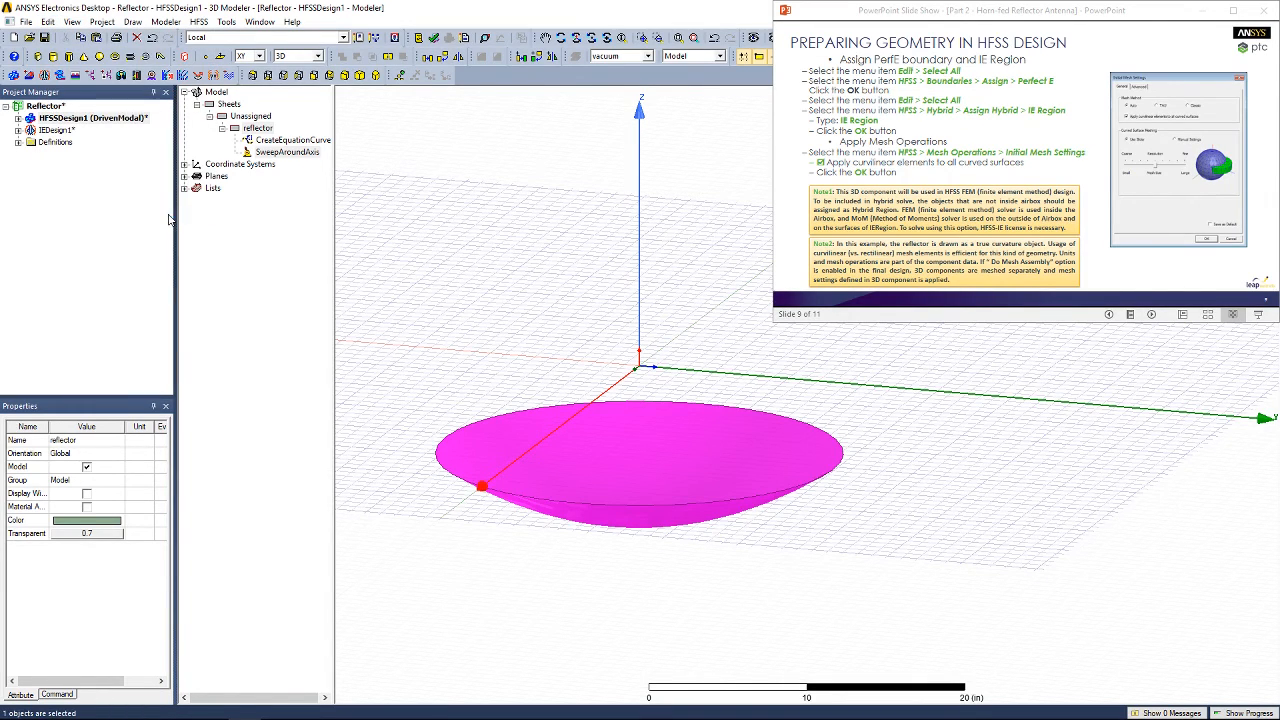
Assign a Perfect E boundary to the reflector in the HFSS design.
{"action": "left_click", "coordinate": [200, 22]}
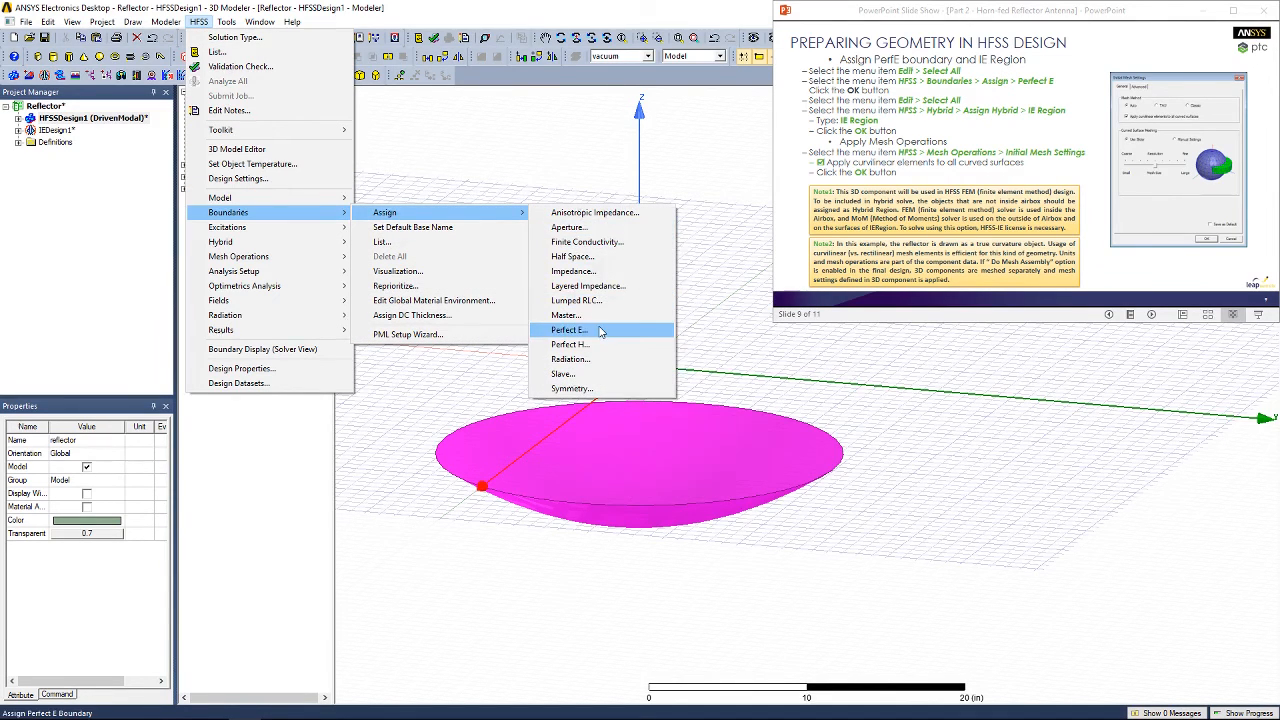
{"action": "left_click", "coordinate": [568, 330]}
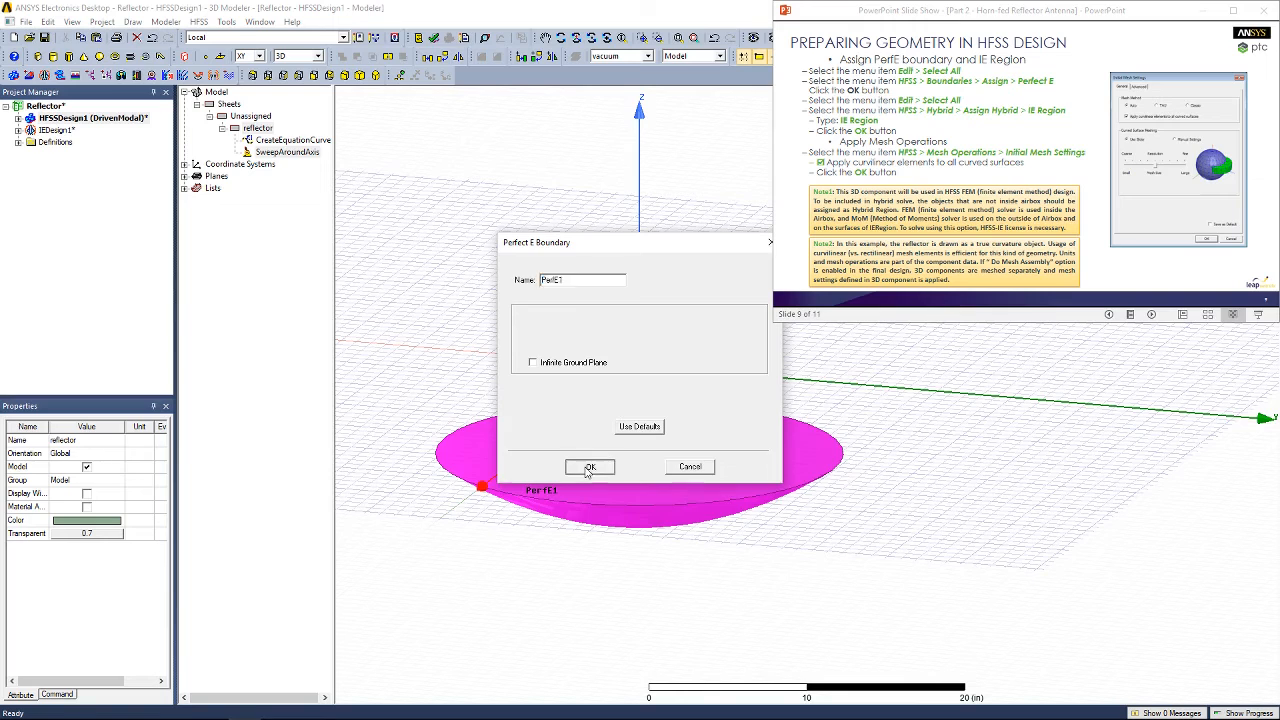
{"action": "left_click", "coordinate": [588, 468]}
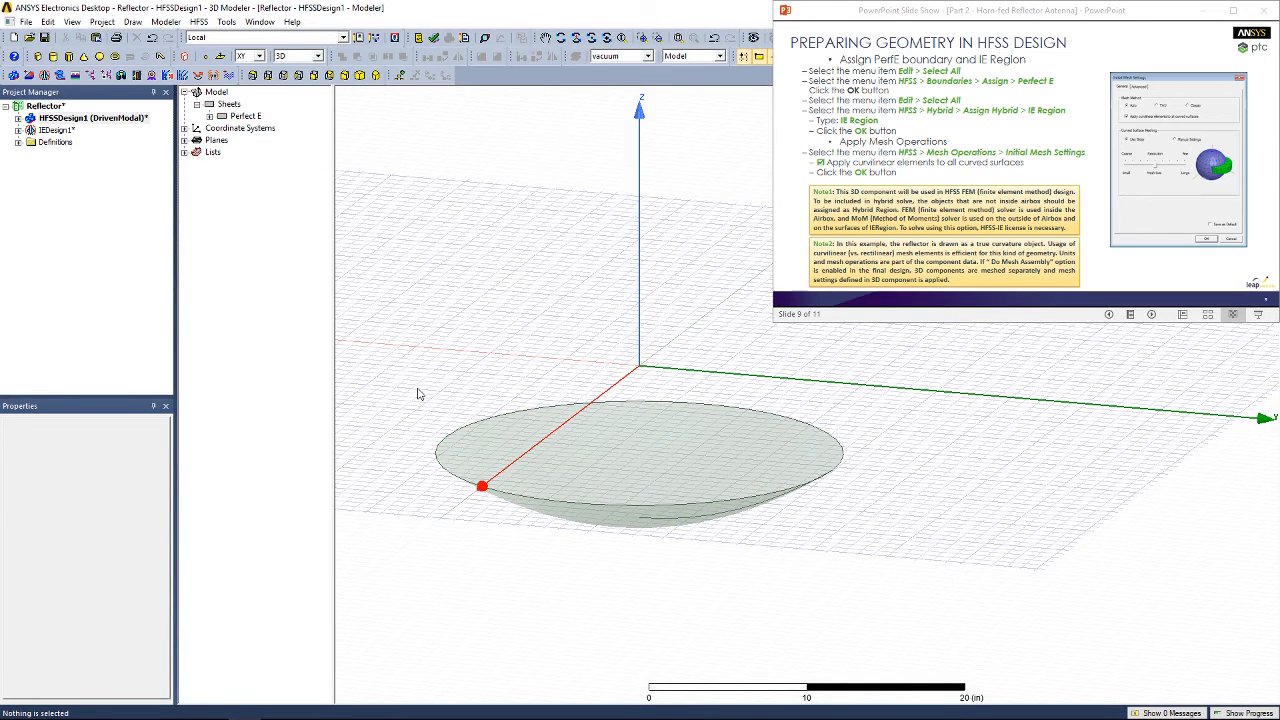
Select all objects and assign an IE hybrid region to the reflector.
{"action": "left_click", "coordinate": [48, 22]}
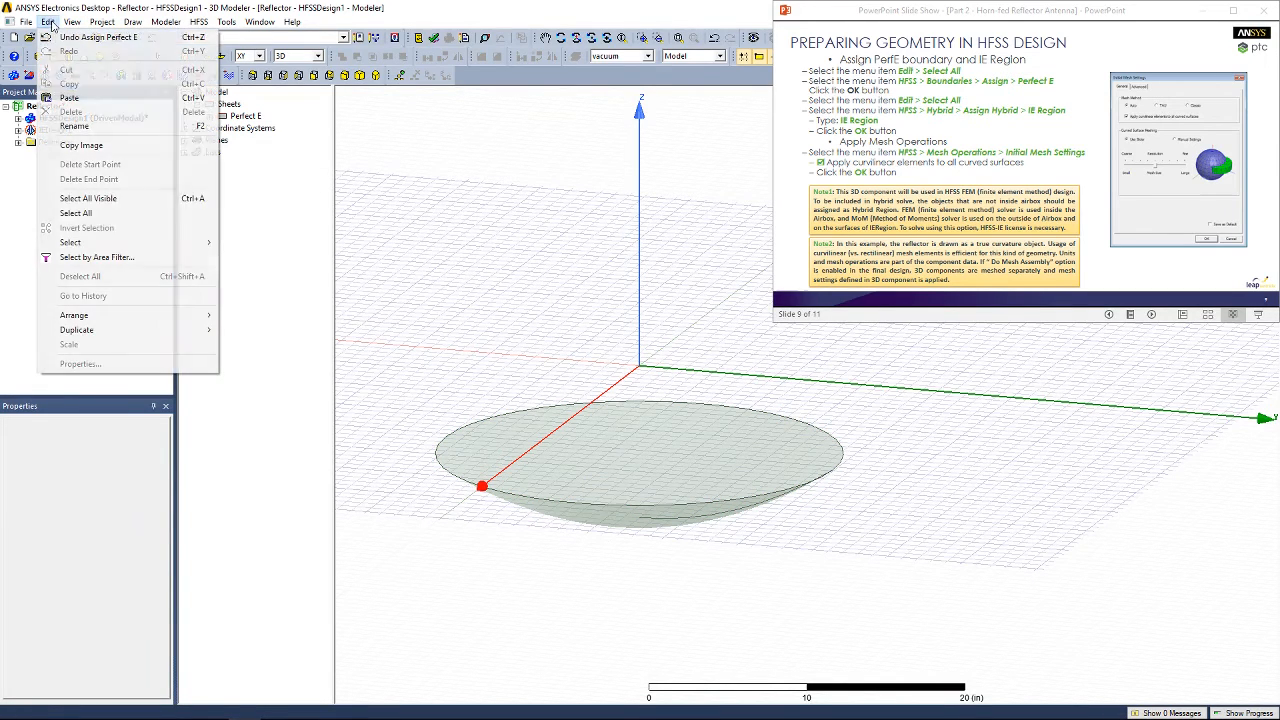
{"action": "left_click", "coordinate": [76, 212]}
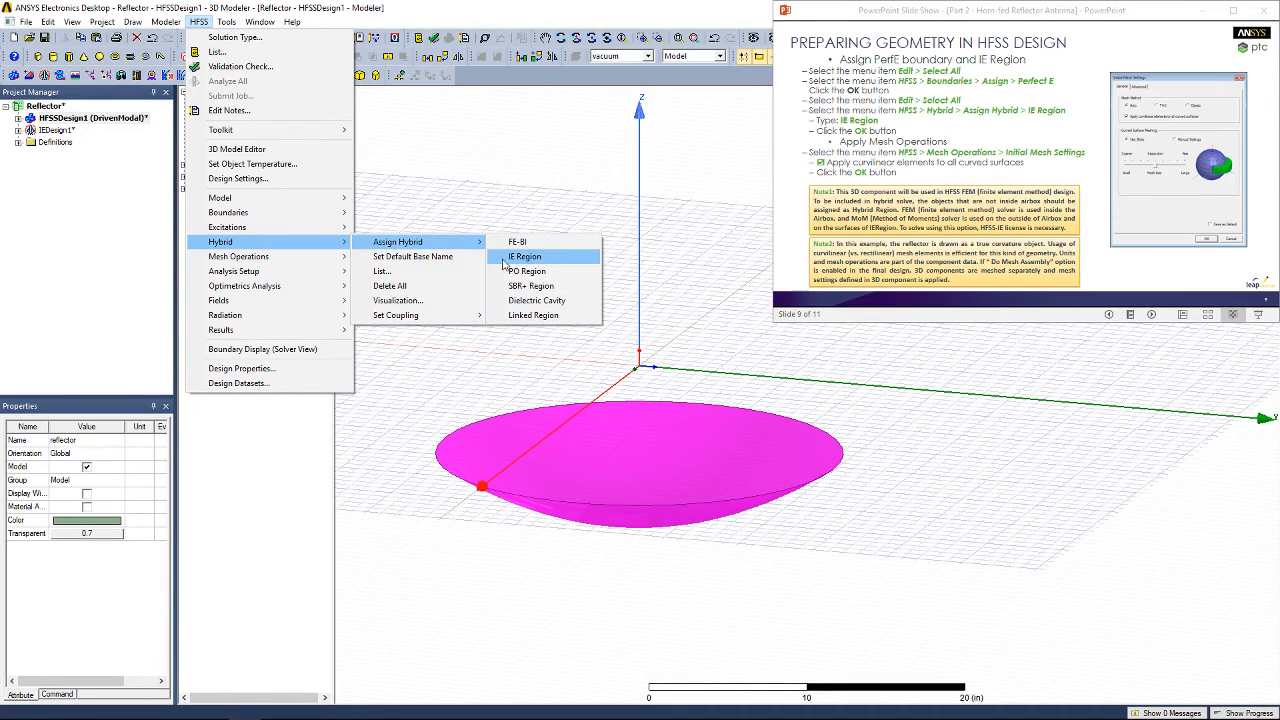
{"action": "left_click", "coordinate": [524, 256]}
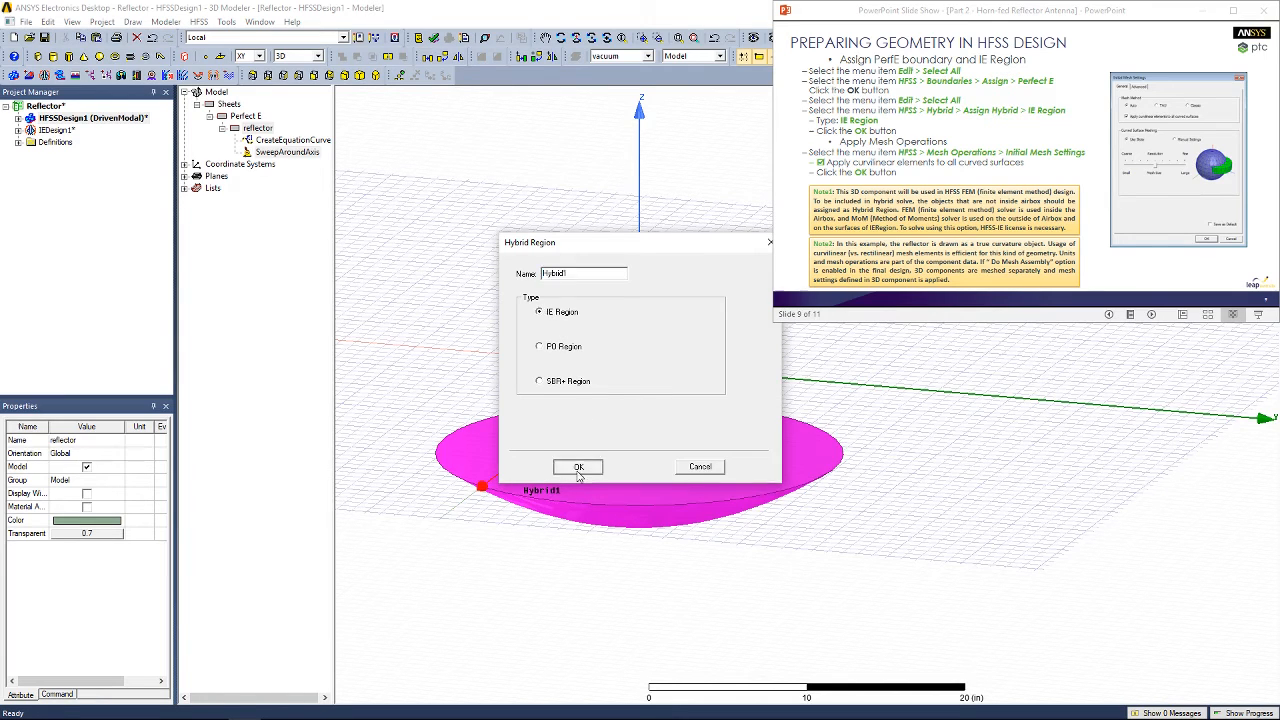
{"action": "left_click", "coordinate": [578, 468]}
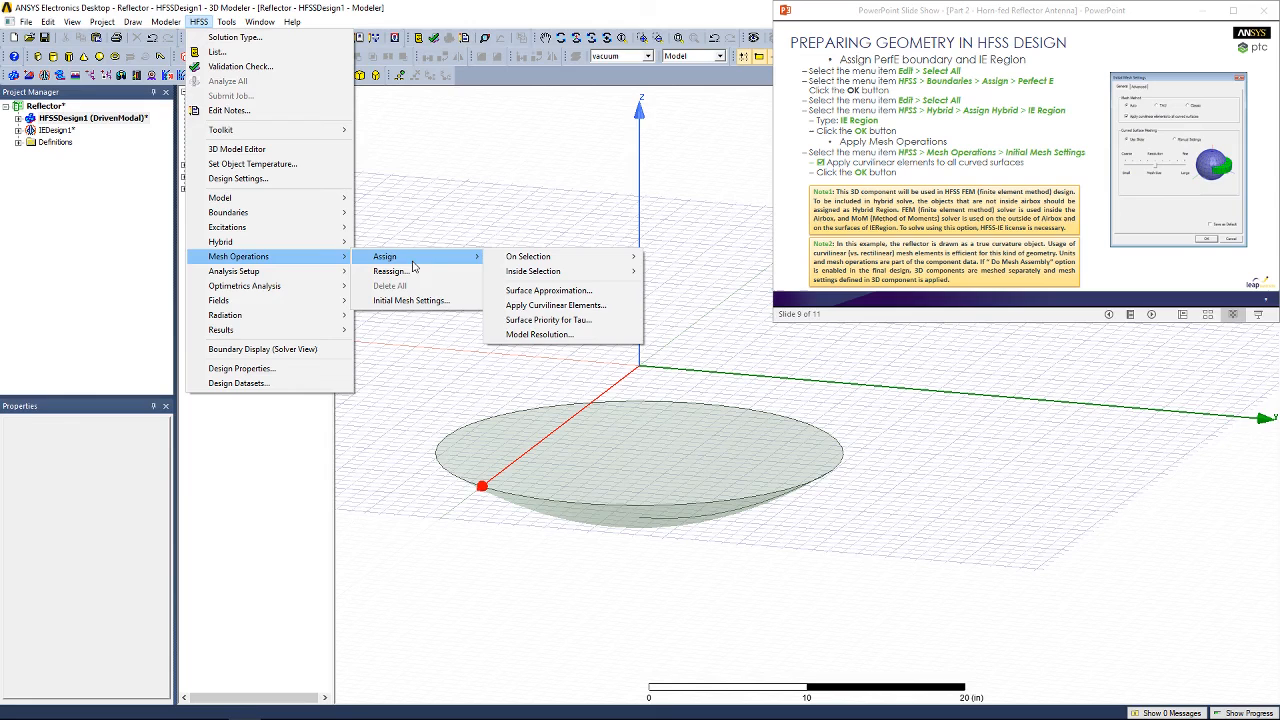
Enable curvilinear elements on all curved surfaces in the Initial Mesh Settings.
{"action": "left_click", "coordinate": [410, 300]}
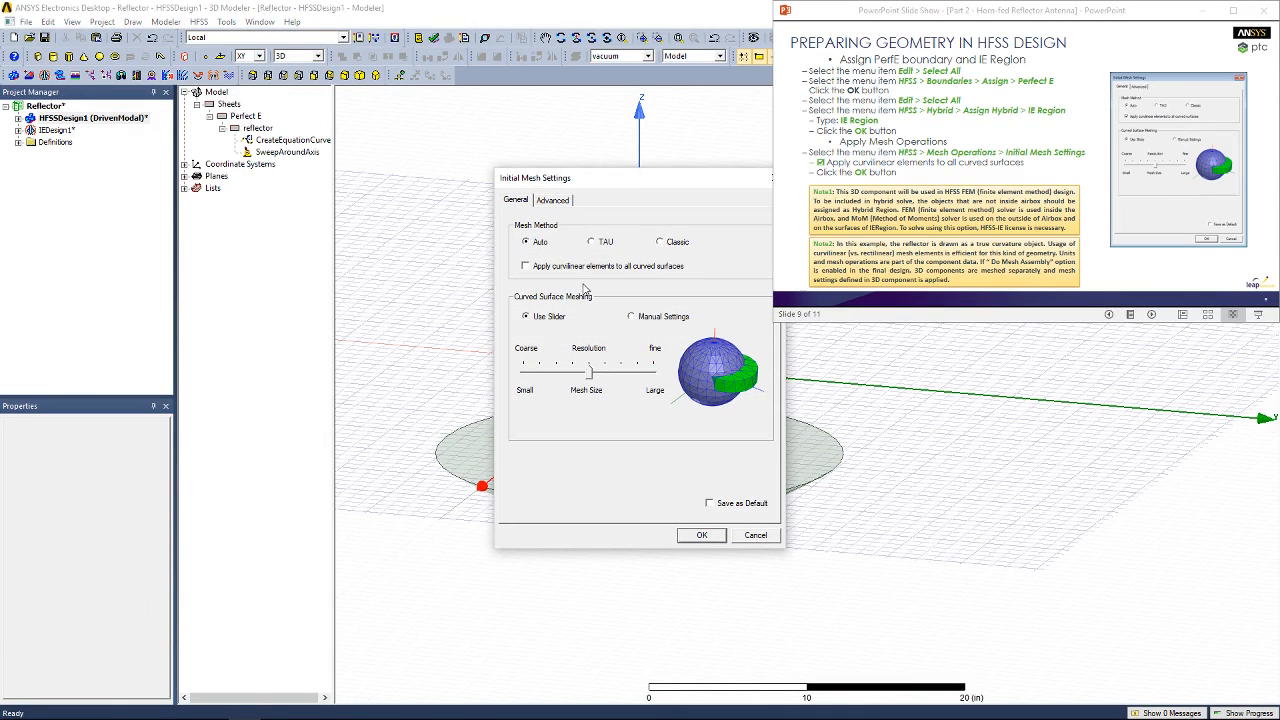
{"action": "left_click", "coordinate": [524, 266]}
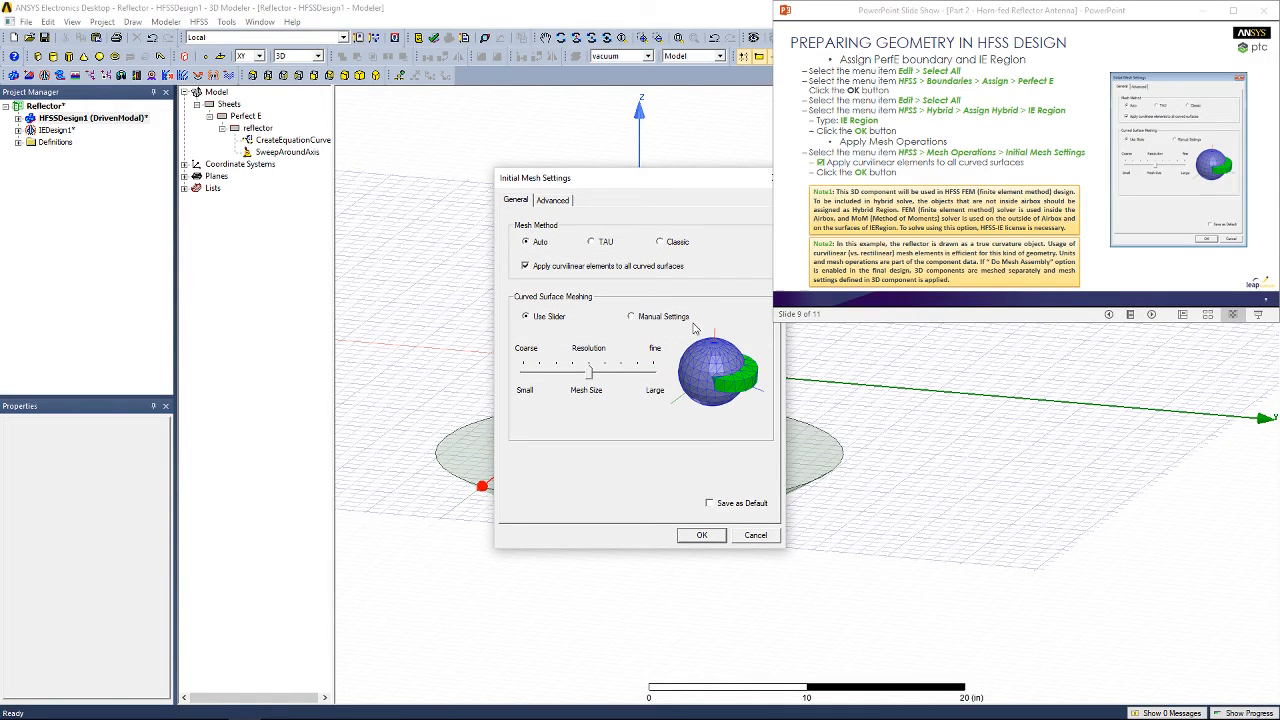
{"action": "mouse_move", "coordinate": [704, 544]}
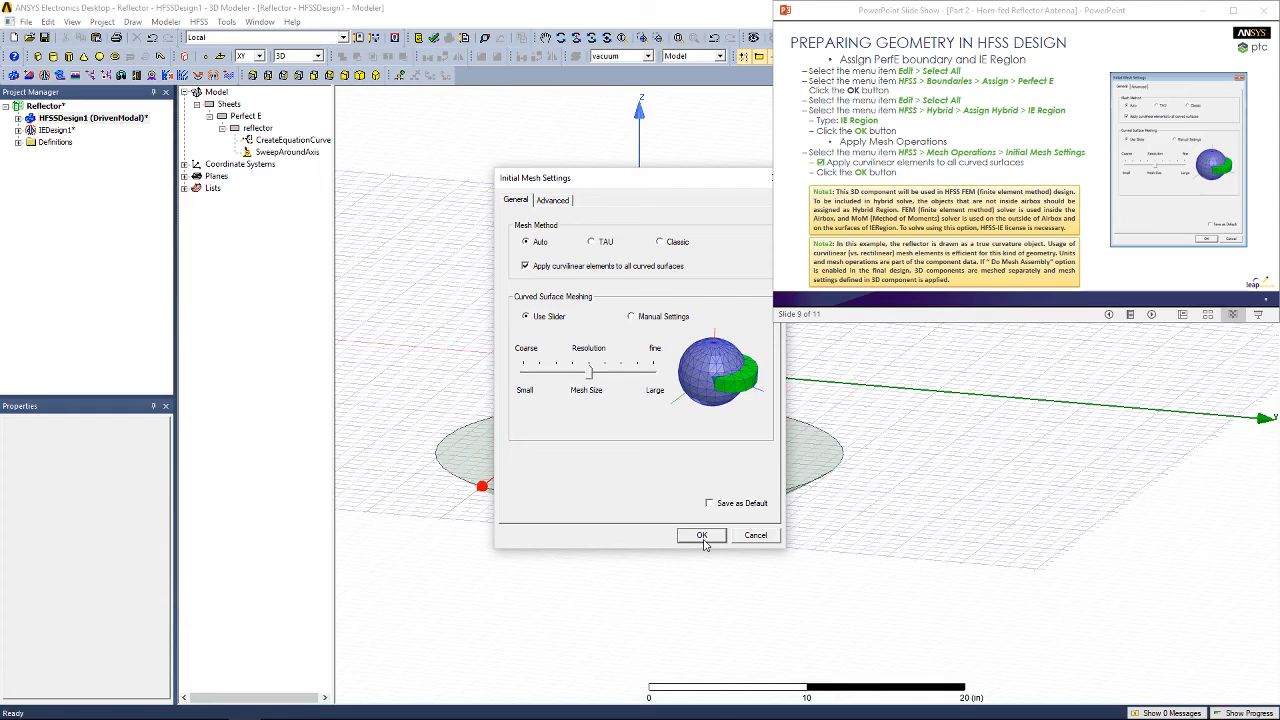
{"action": "left_click", "coordinate": [700, 536]}
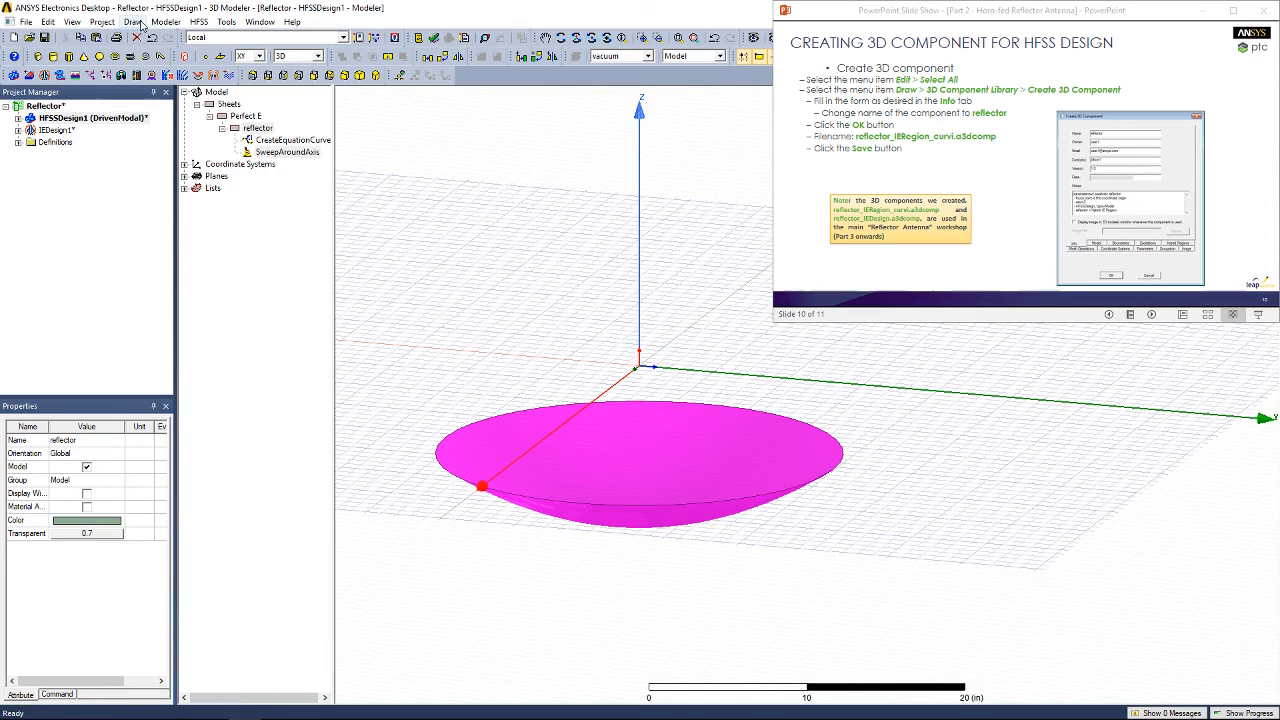
Create a 3D component named reflector and save it as reflector_IERegion_curvi.
{"action": "left_click", "coordinate": [132, 20]}
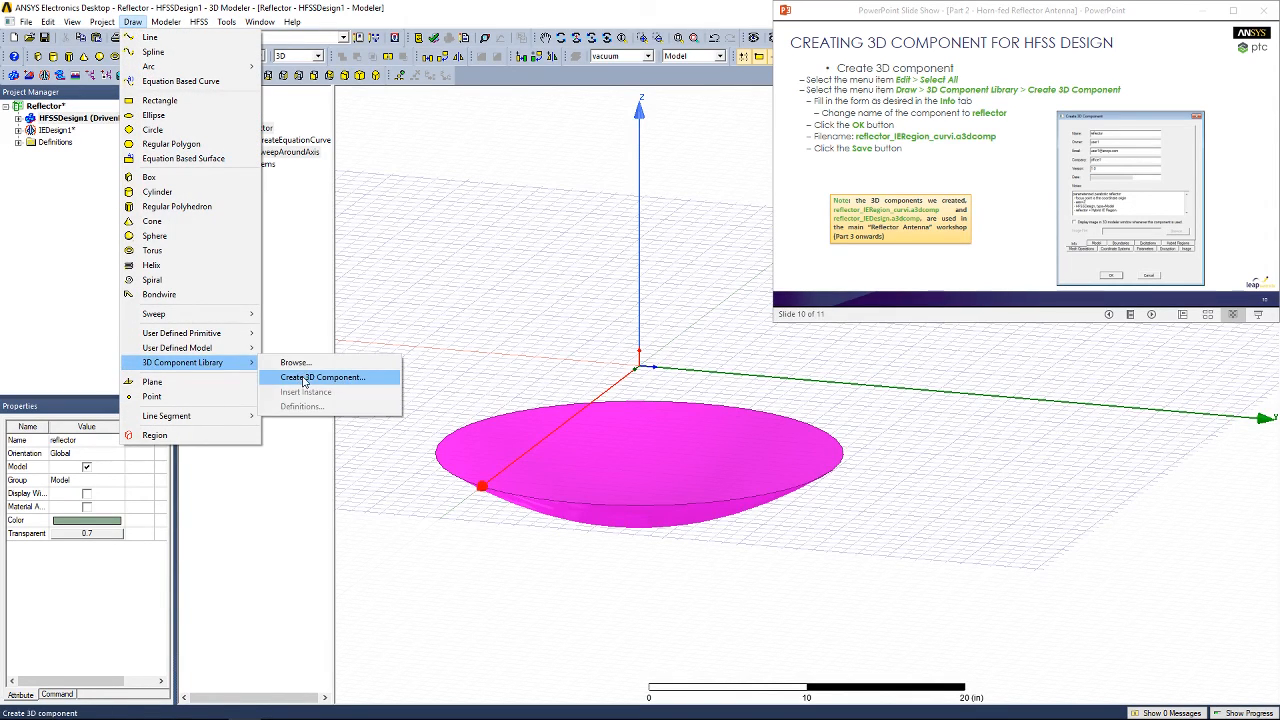
{"action": "left_click", "coordinate": [322, 376]}
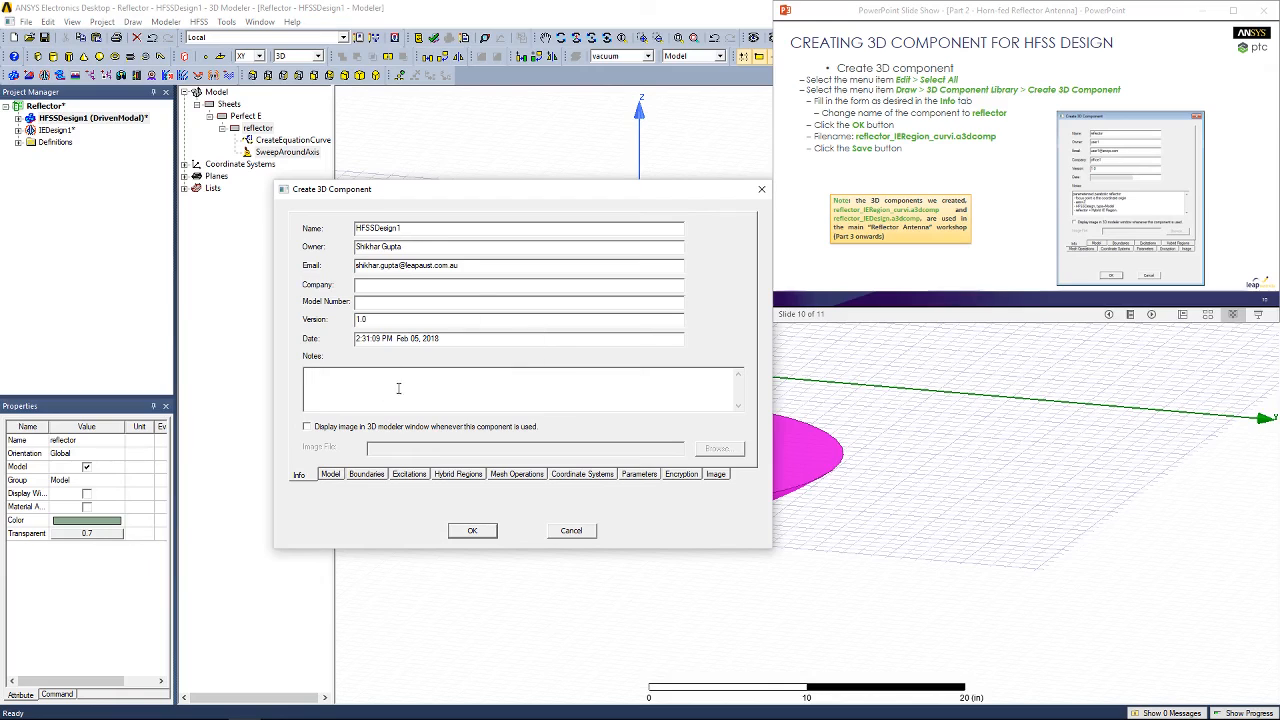
{"action": "mouse_move", "coordinate": [352, 378]}
{"action": "type", "text": "reflector"}
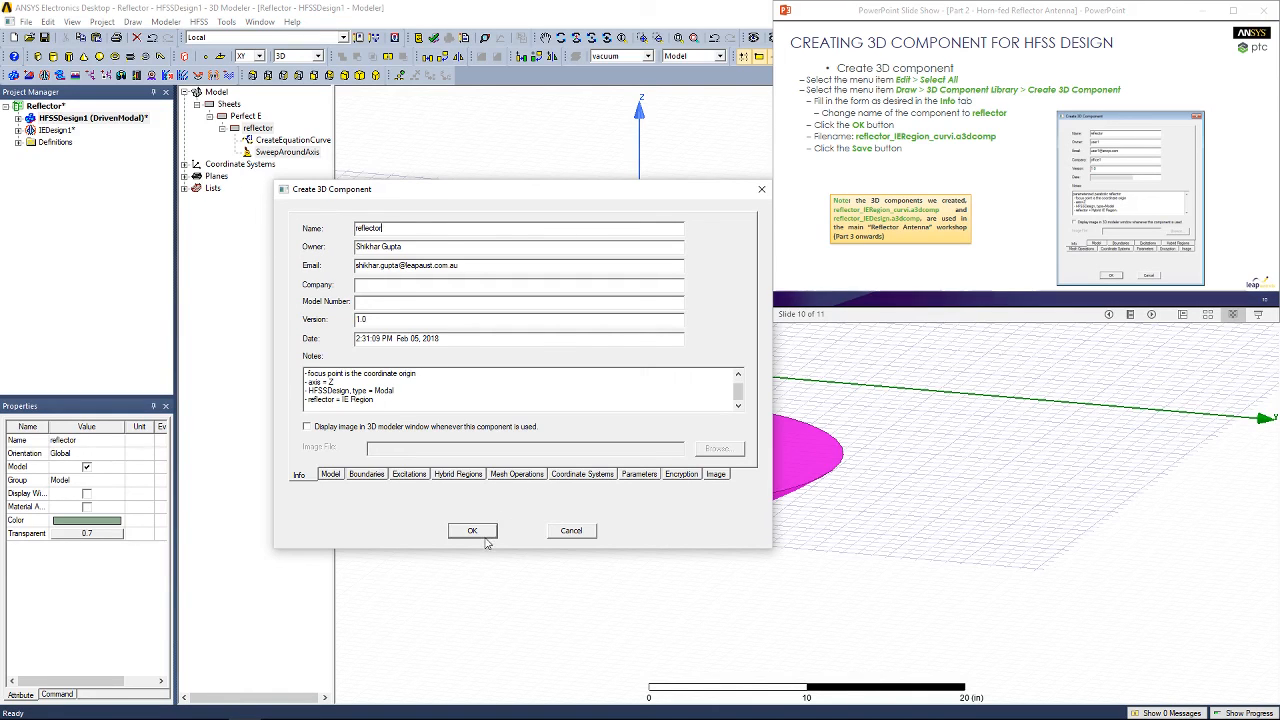
{"action": "left_click", "coordinate": [472, 530]}
{"action": "type", "text": "reflector_IE"}
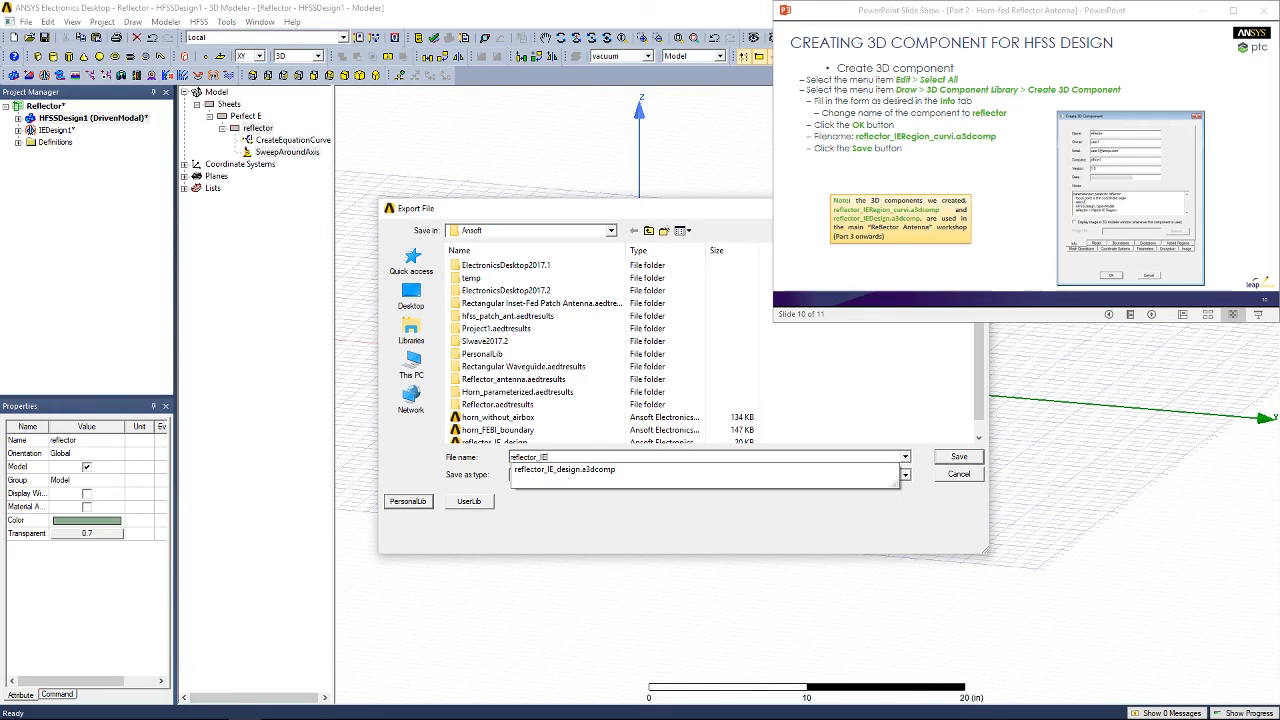
{"action": "left_click", "coordinate": [904, 476]}
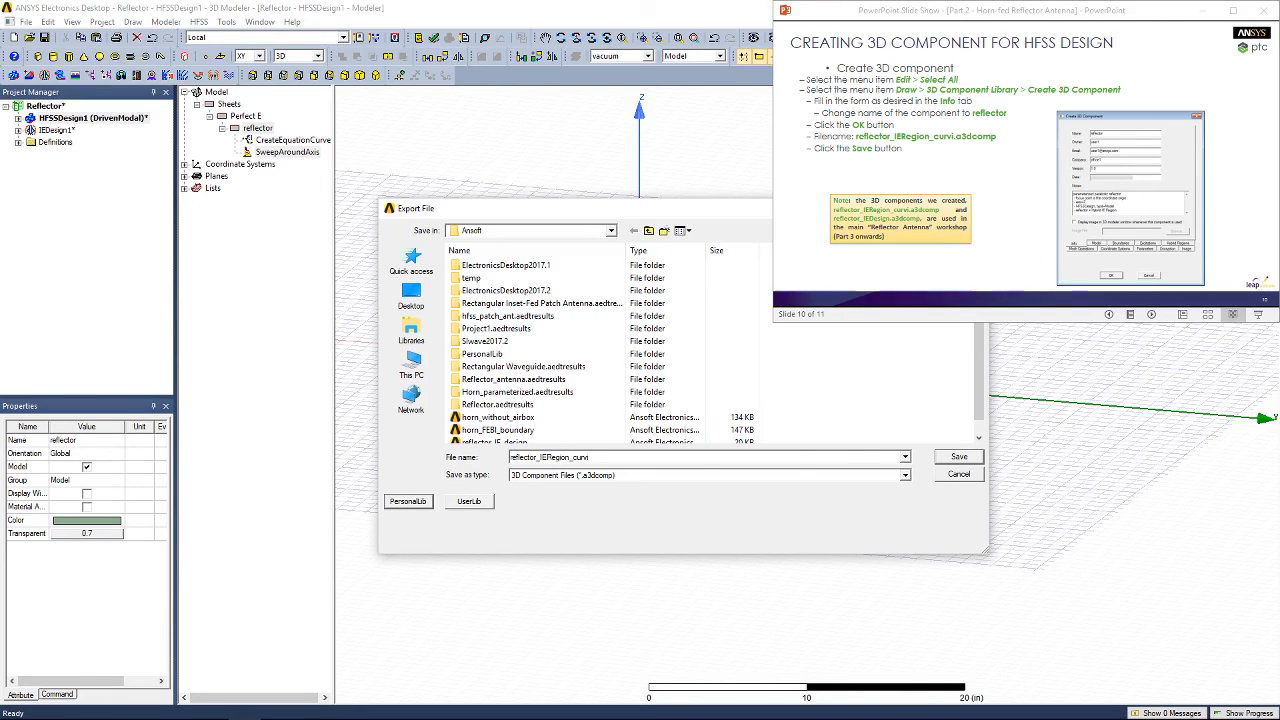
{"action": "left_click", "coordinate": [956, 456]}
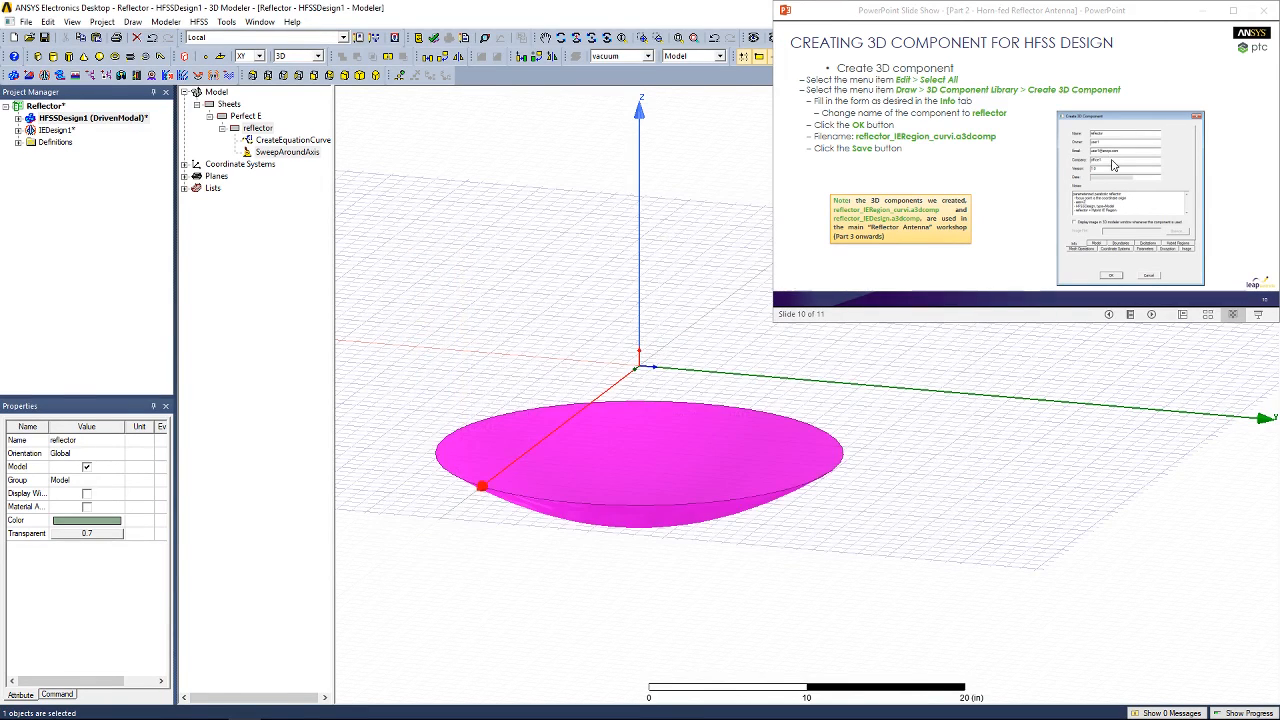